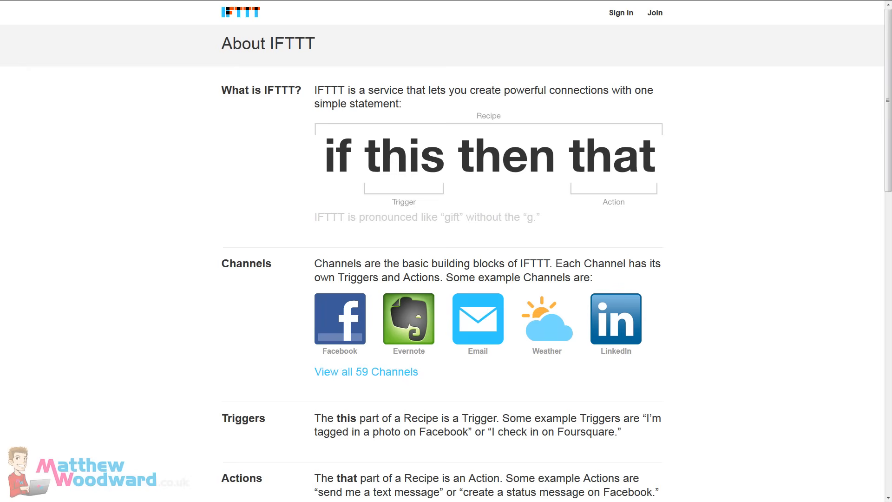
pyautogui.moveTo(681, 291)
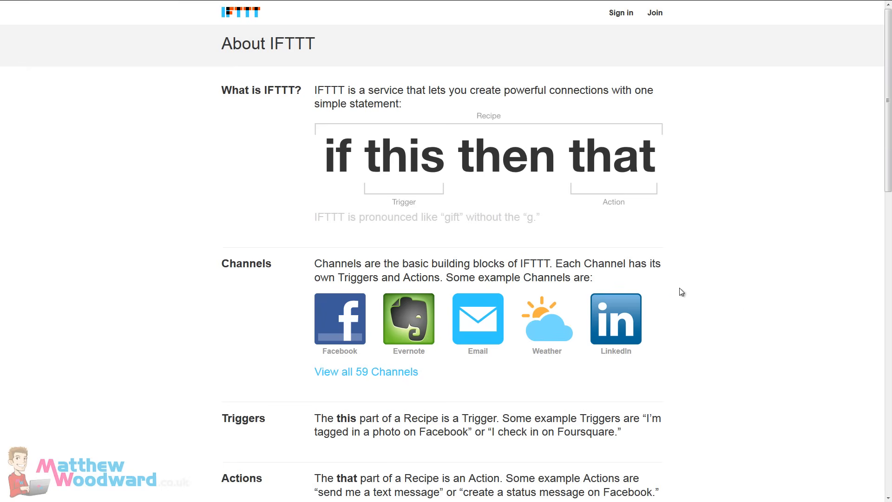
pyautogui.moveTo(180, 246)
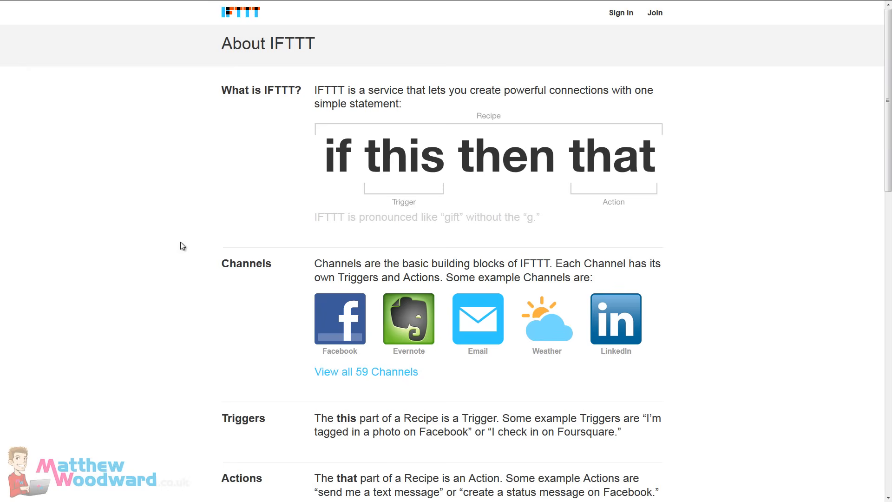
# Step: Scroll down through the popular shared recipes, past the Google Reader and Gmail to Evernote ones
pyautogui.scroll(-3)
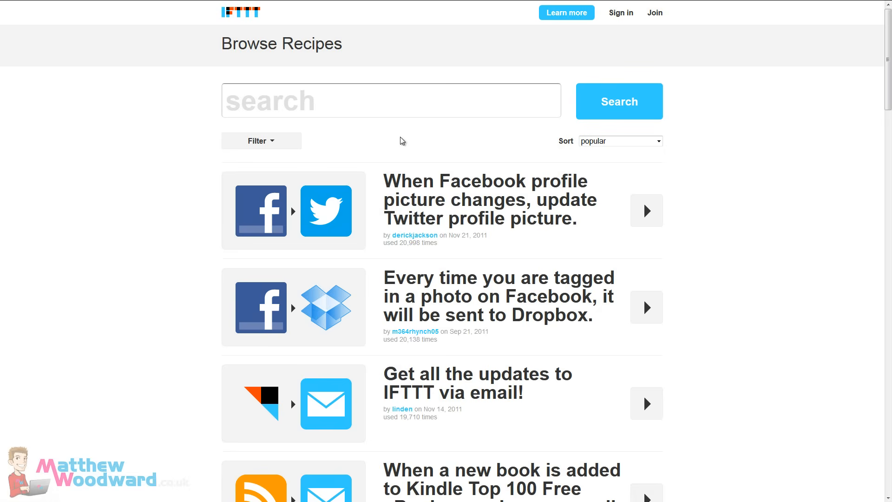
pyautogui.moveTo(381, 140)
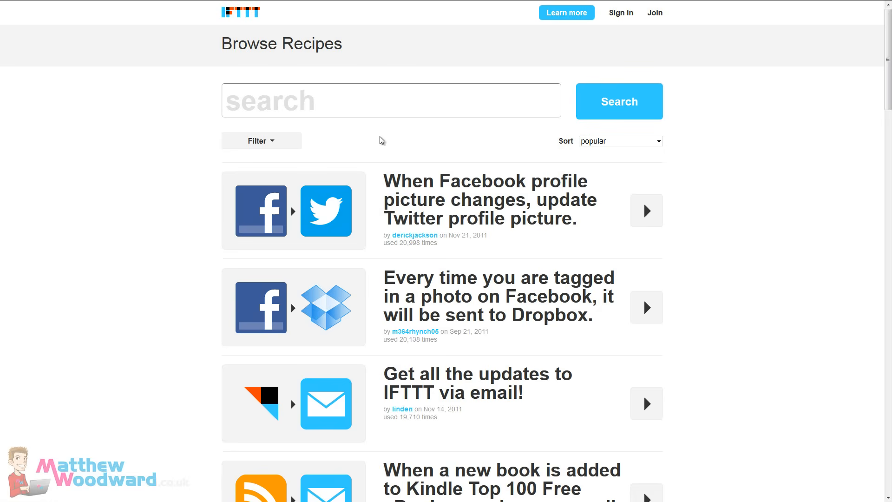
pyautogui.moveTo(218, 213)
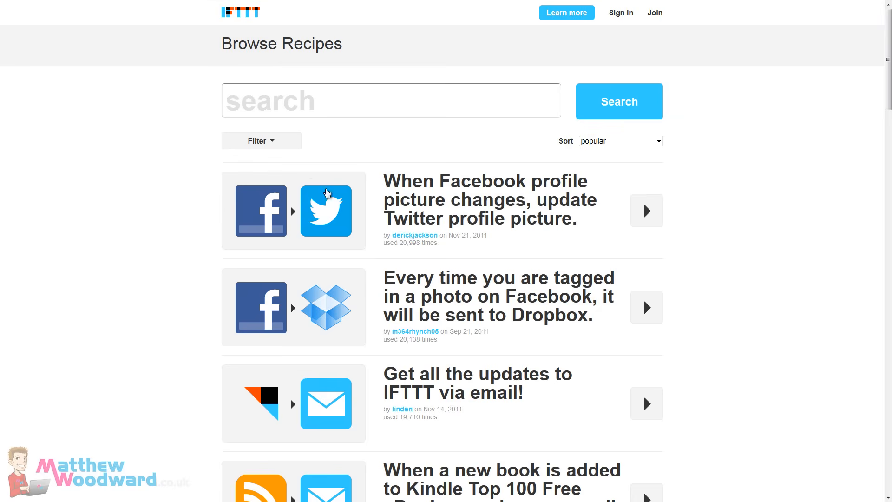
pyautogui.moveTo(152, 394)
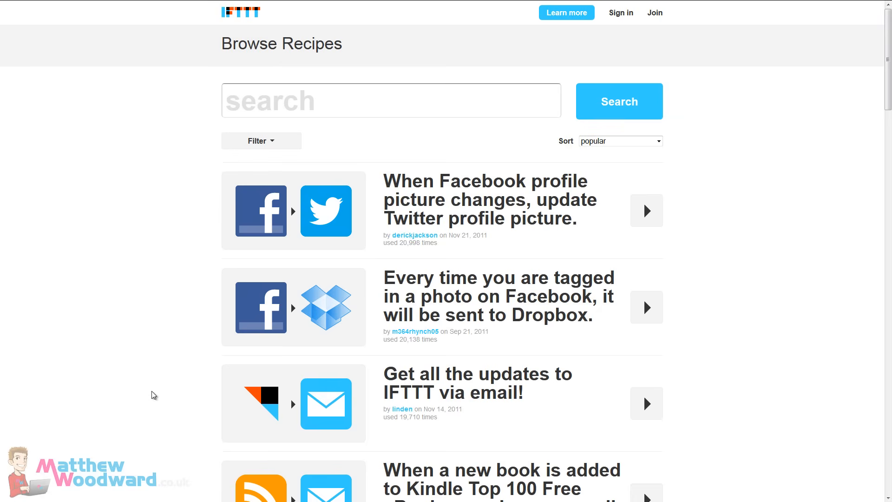
pyautogui.moveTo(245, 267)
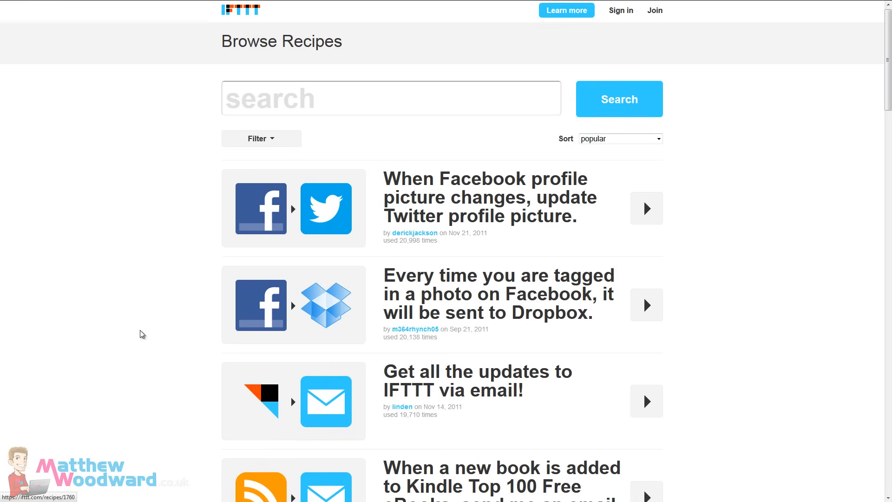
pyautogui.scroll(-3)
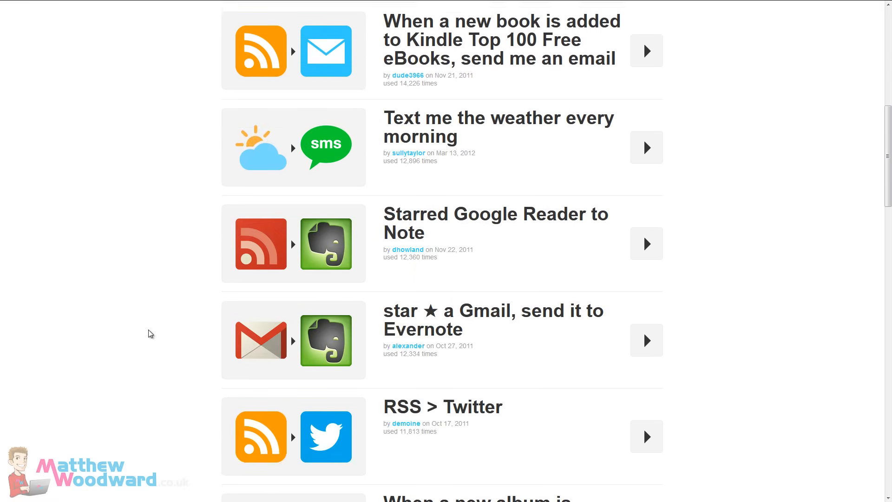
pyautogui.scroll(-3)
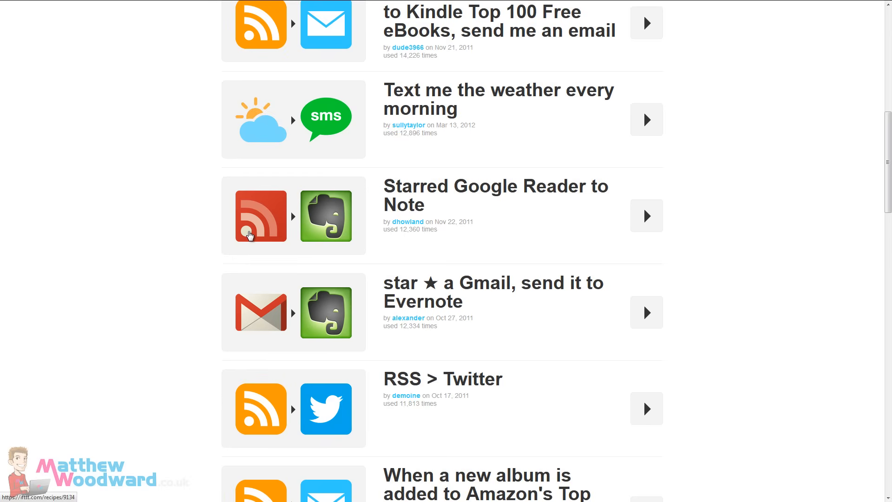
pyautogui.moveTo(199, 257)
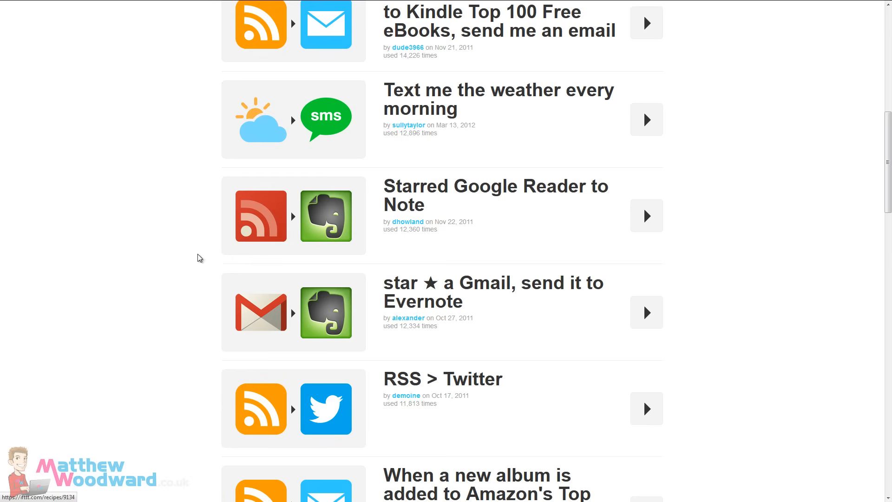
pyautogui.scroll(-3)
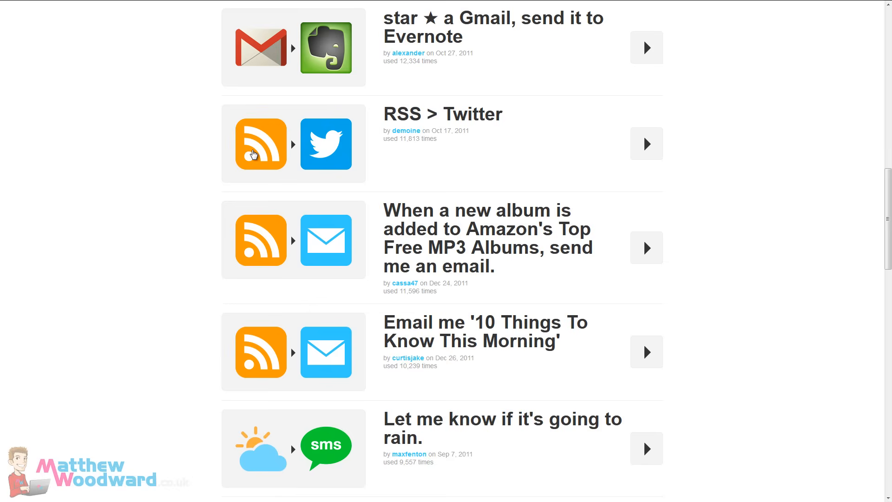
pyautogui.moveTo(210, 252)
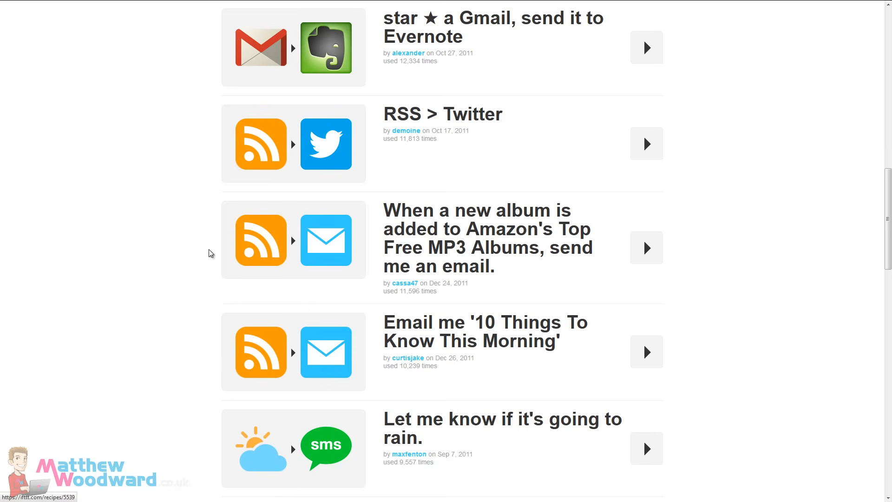
pyautogui.scroll(-3)
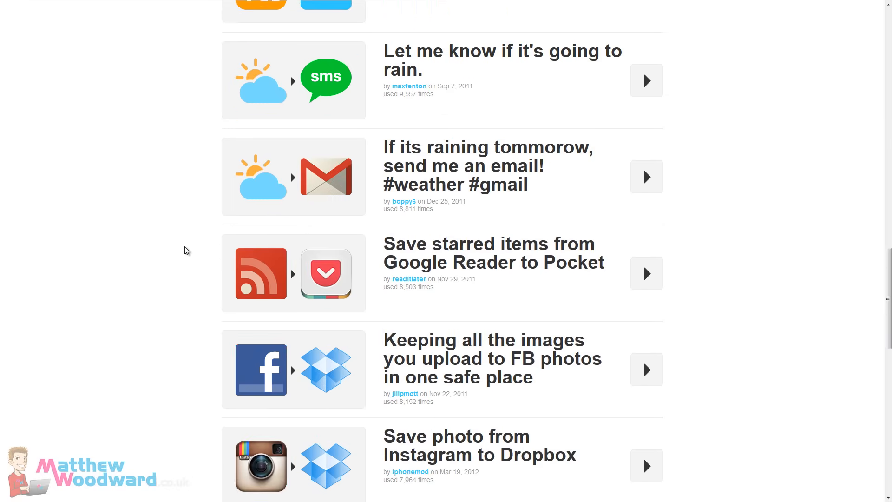
pyautogui.scroll(-3)
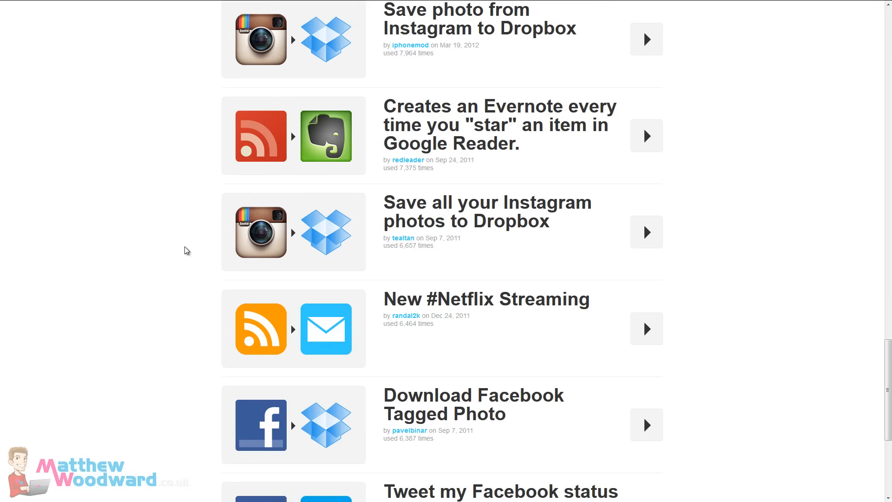
pyautogui.scroll(-3)
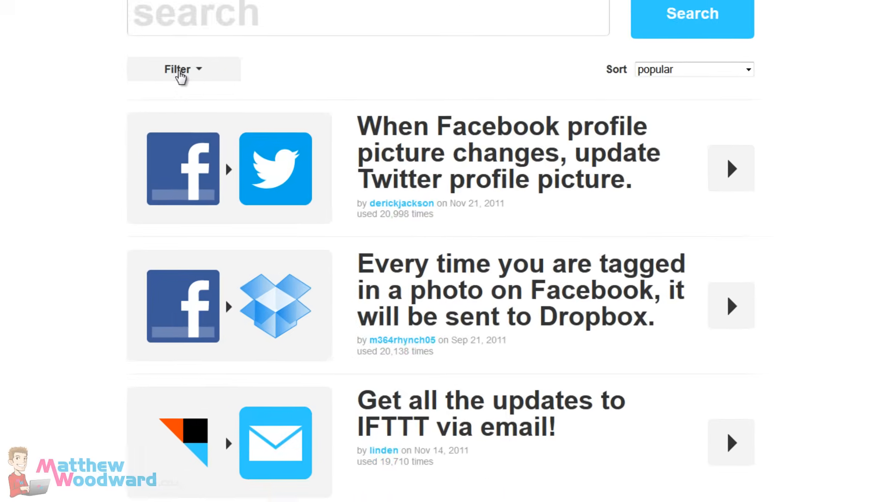
pyautogui.click(179, 69)
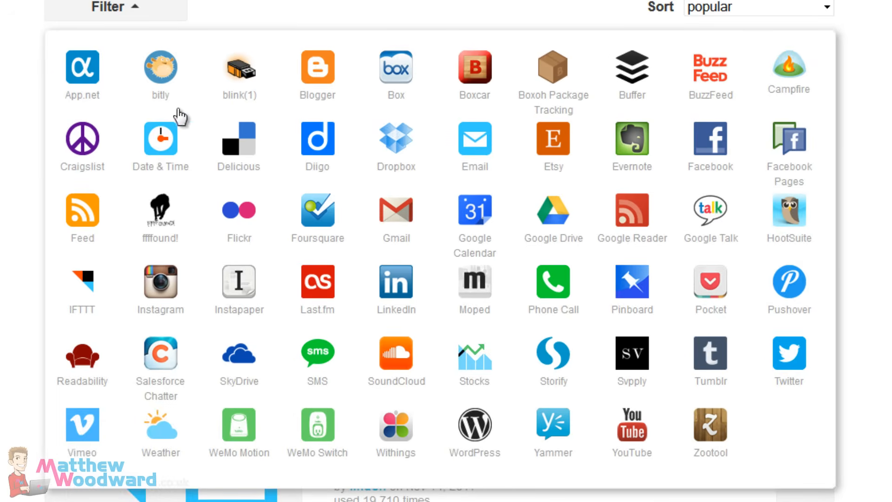
pyautogui.moveTo(796, 107)
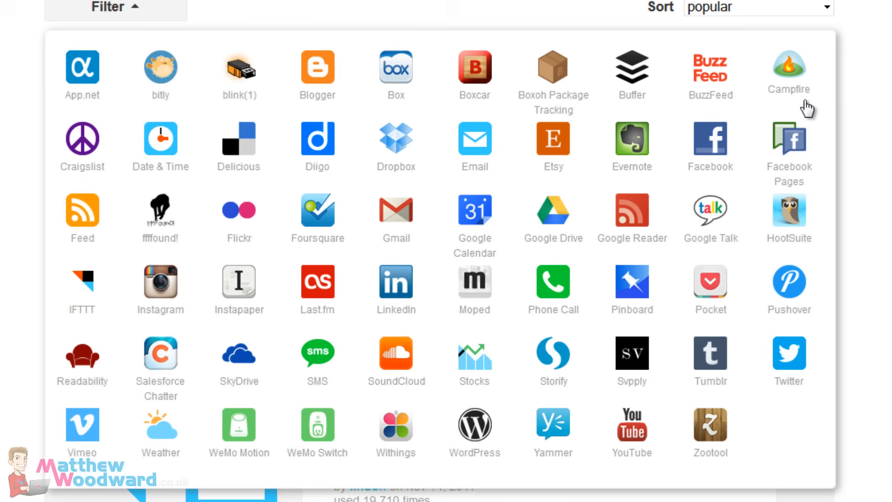
pyautogui.moveTo(711, 151)
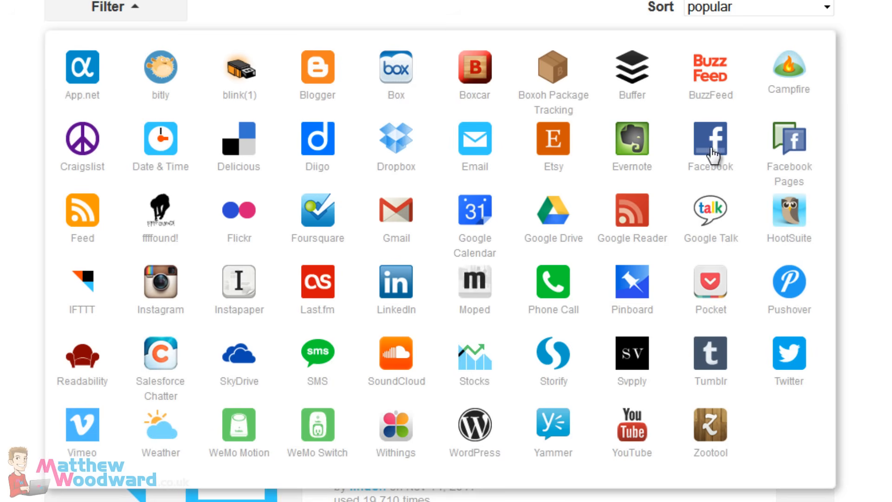
pyautogui.moveTo(404, 218)
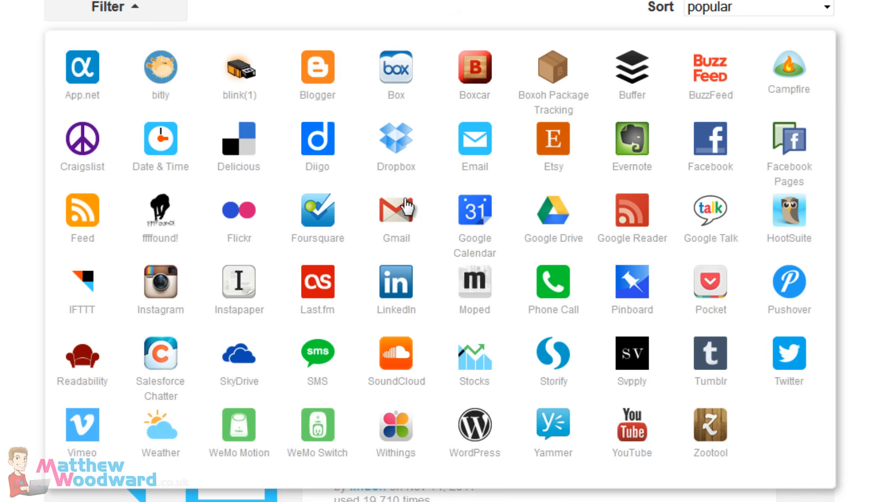
pyautogui.moveTo(97, 225)
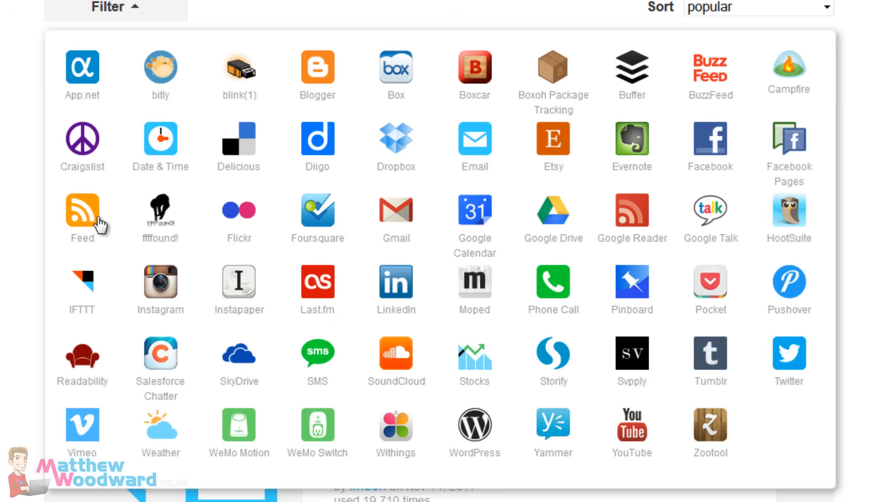
pyautogui.moveTo(94, 405)
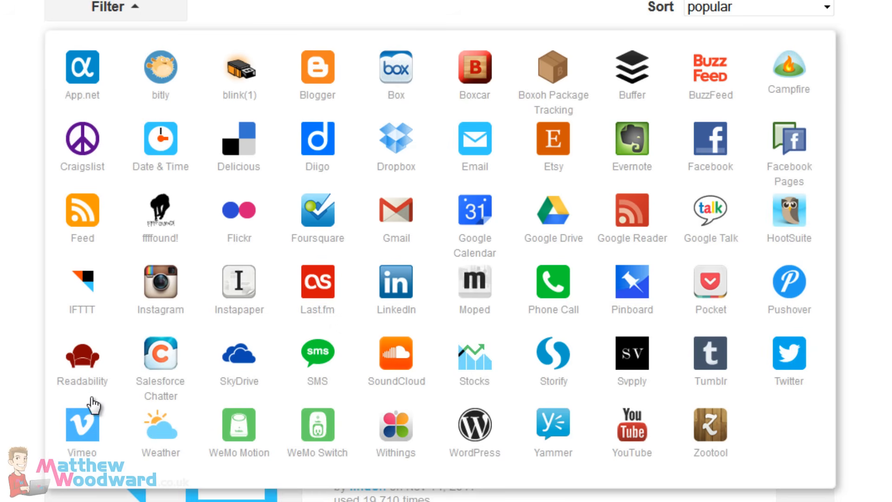
pyautogui.moveTo(764, 479)
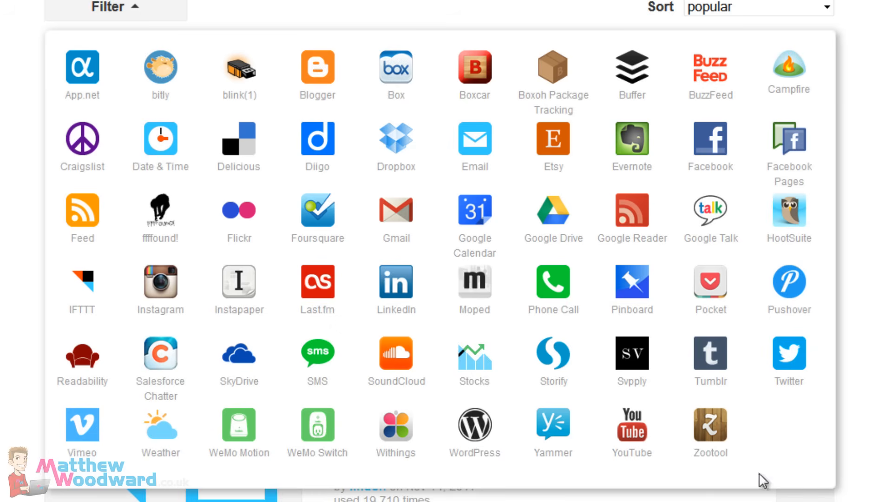
pyautogui.moveTo(41, 400)
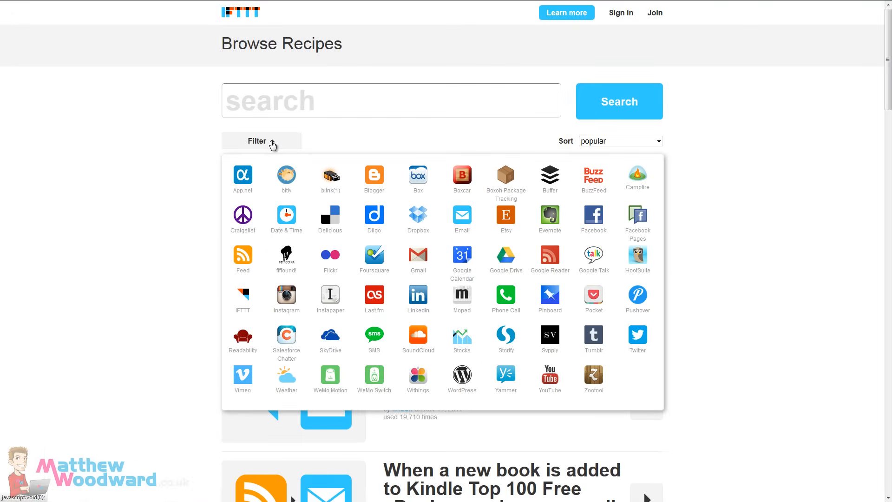
pyautogui.click(263, 141)
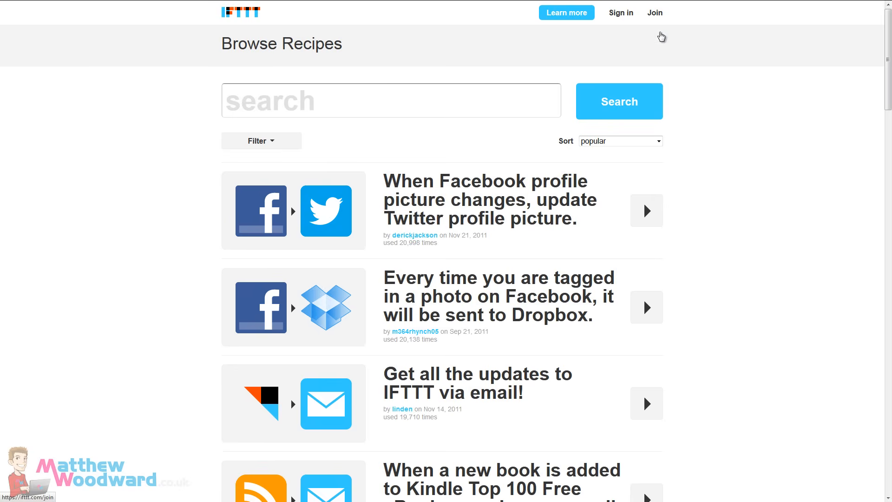
# Step: Go through Join and sign in to reach the dashboard with 24 personal recipes
pyautogui.click(654, 13)
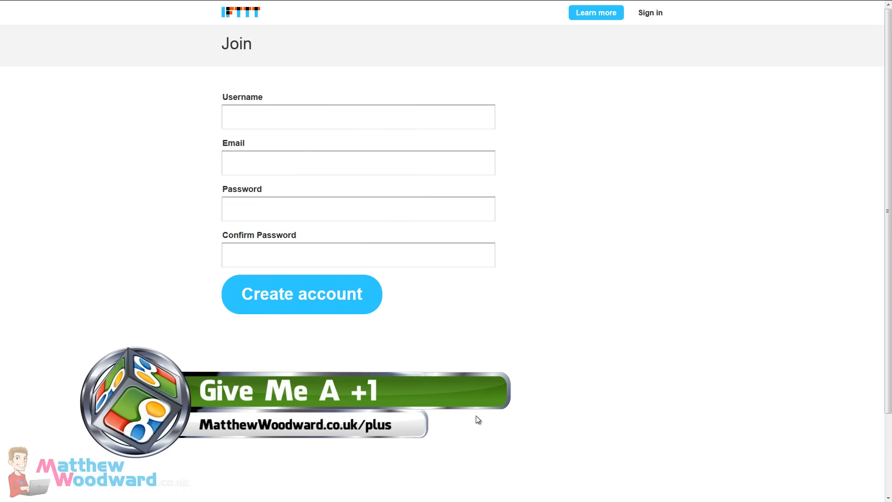
pyautogui.click(301, 294)
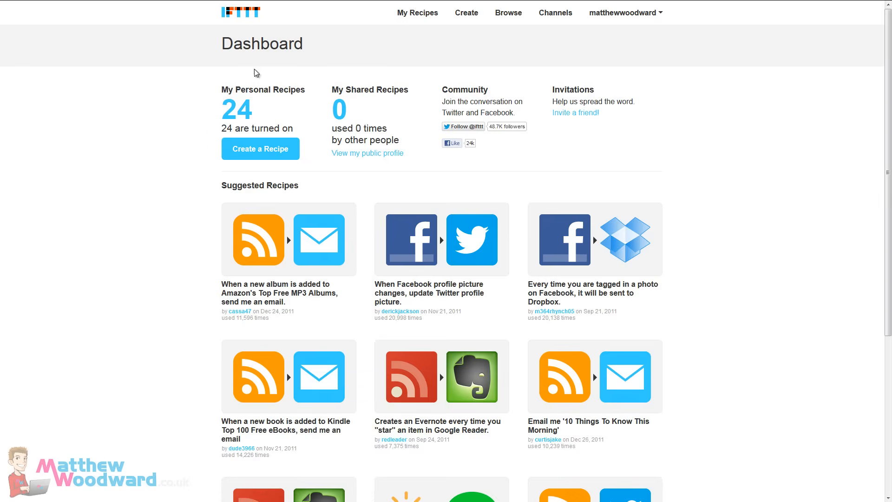
pyautogui.moveTo(245, 153)
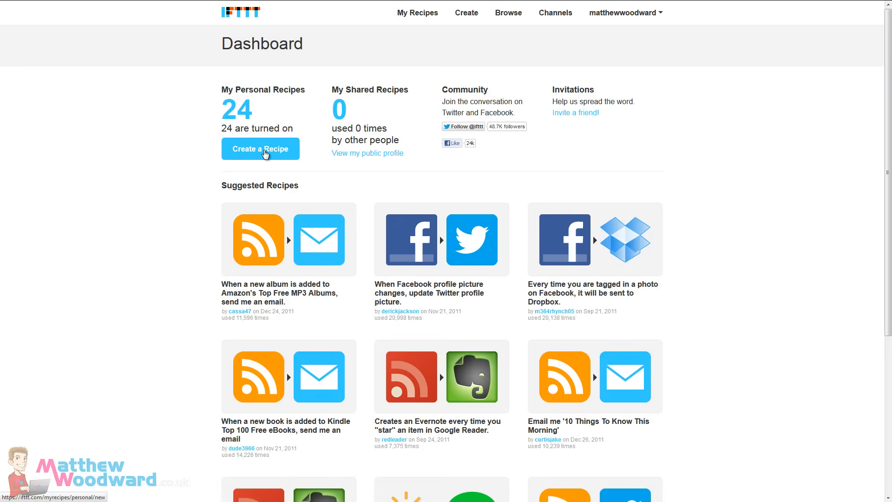
# Step: Start a new recipe with a Date & Time 'Every weekday at' 09 AM trigger, Monday ticked
pyautogui.click(261, 149)
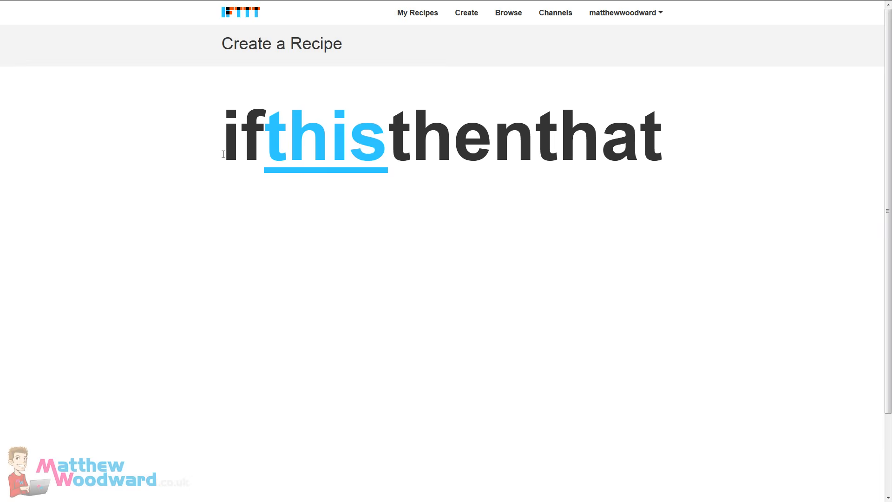
pyautogui.moveTo(328, 149)
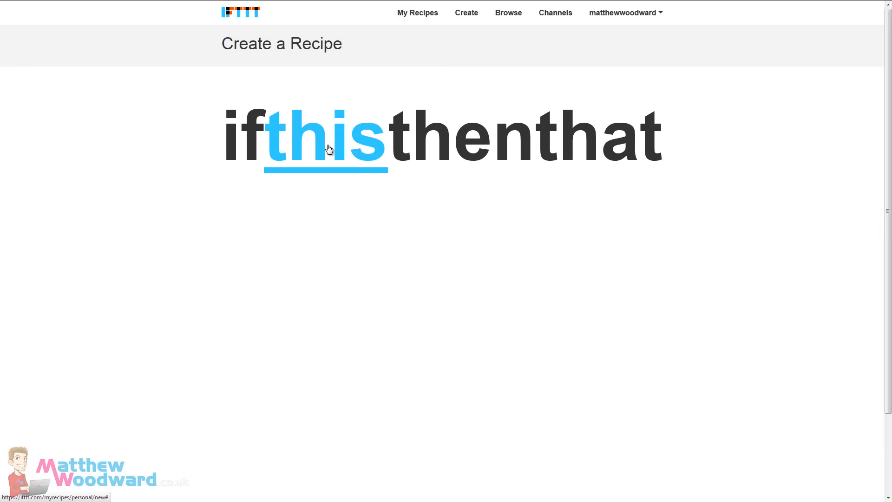
pyautogui.click(325, 148)
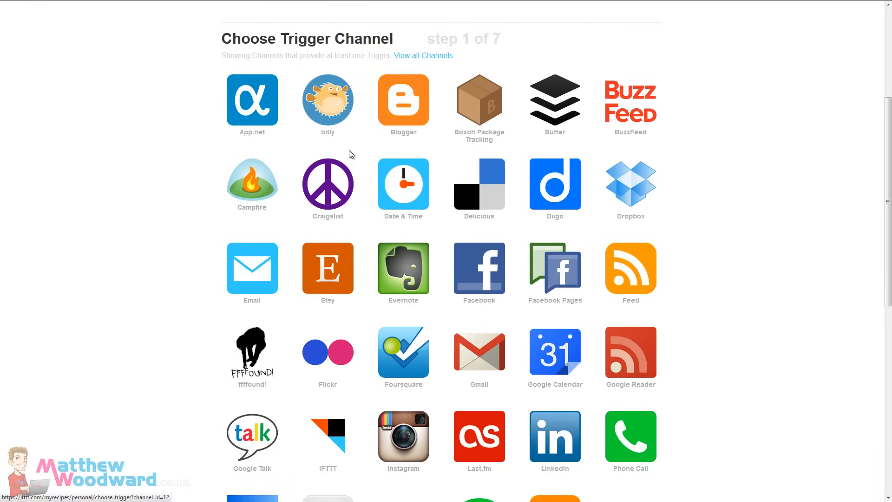
pyautogui.moveTo(442, 324)
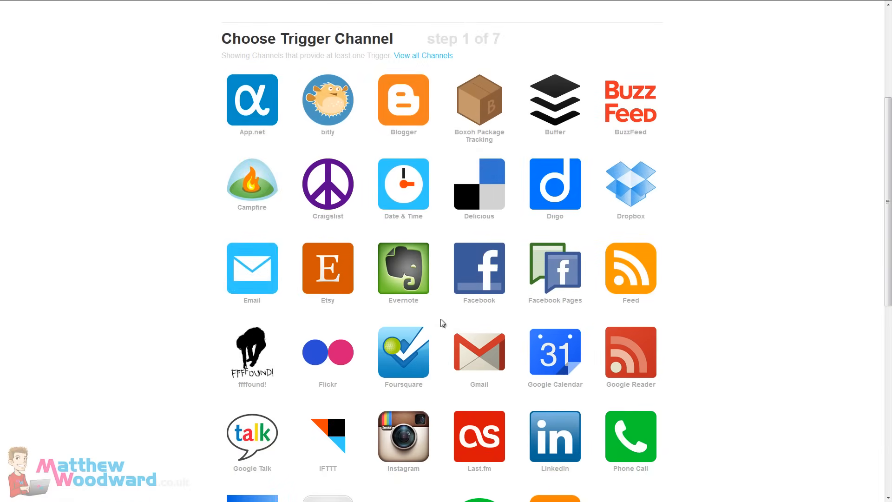
pyautogui.moveTo(552, 388)
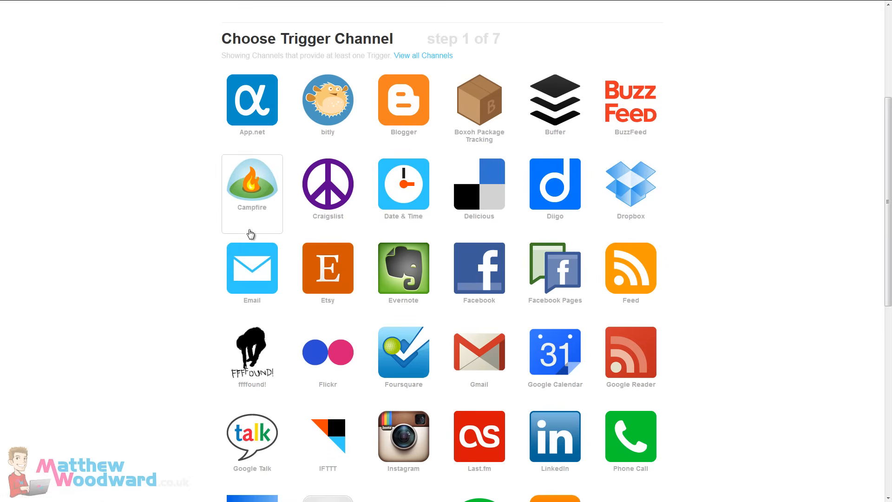
pyautogui.scroll(-3)
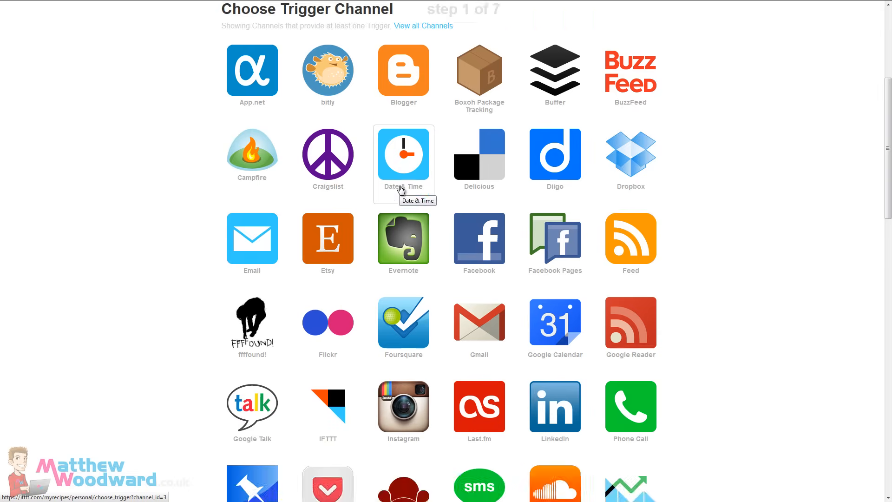
pyautogui.click(404, 154)
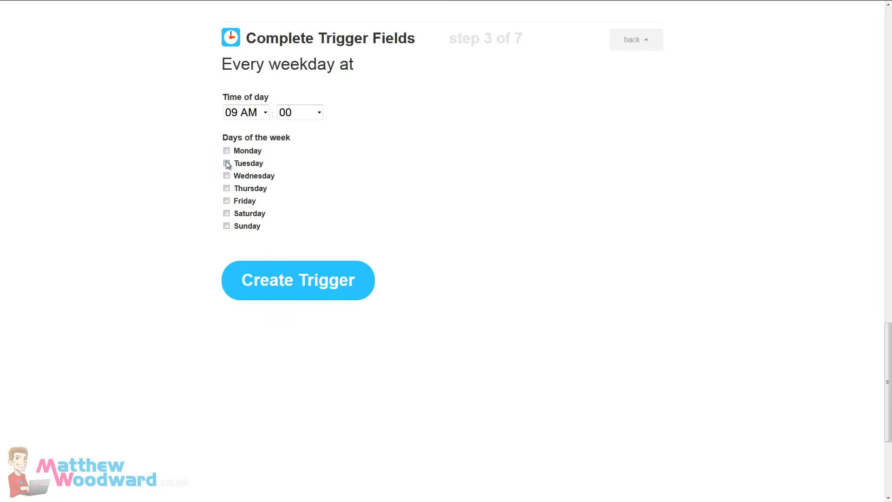
pyautogui.click(226, 151)
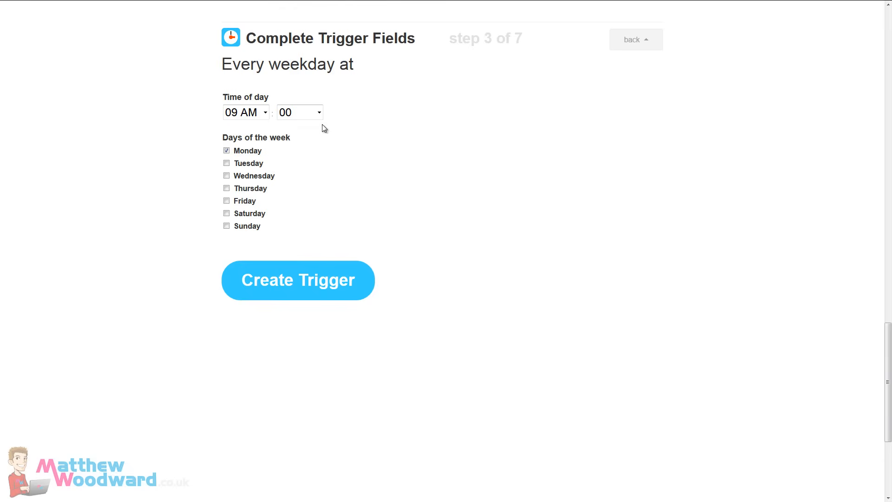
# Step: Confirm the weekday trigger and choose Evernote as the action channel
pyautogui.click(297, 281)
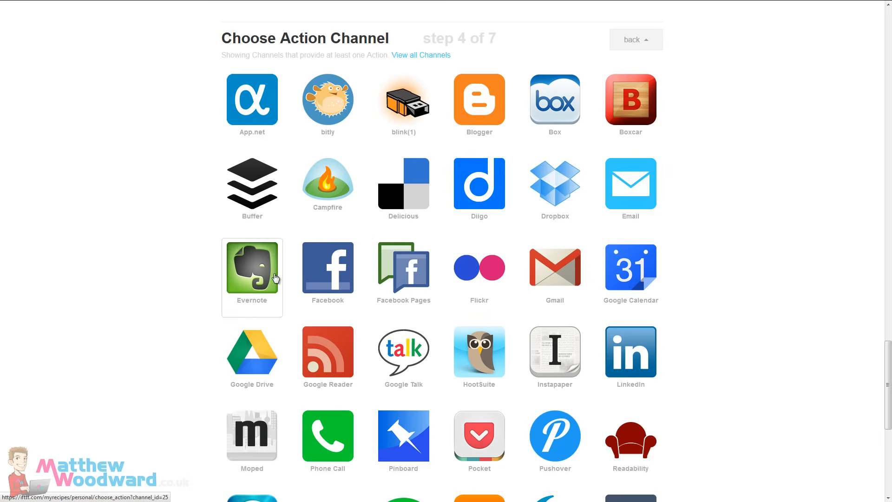
pyautogui.scroll(-3)
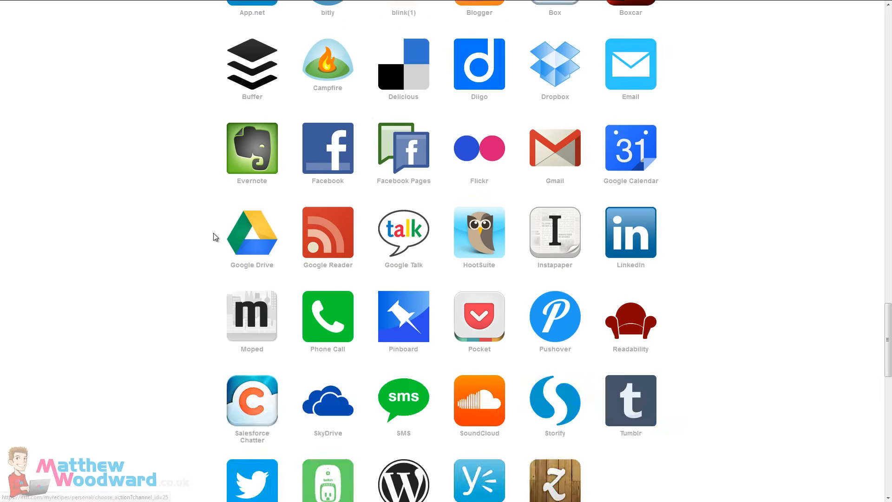
pyautogui.click(252, 147)
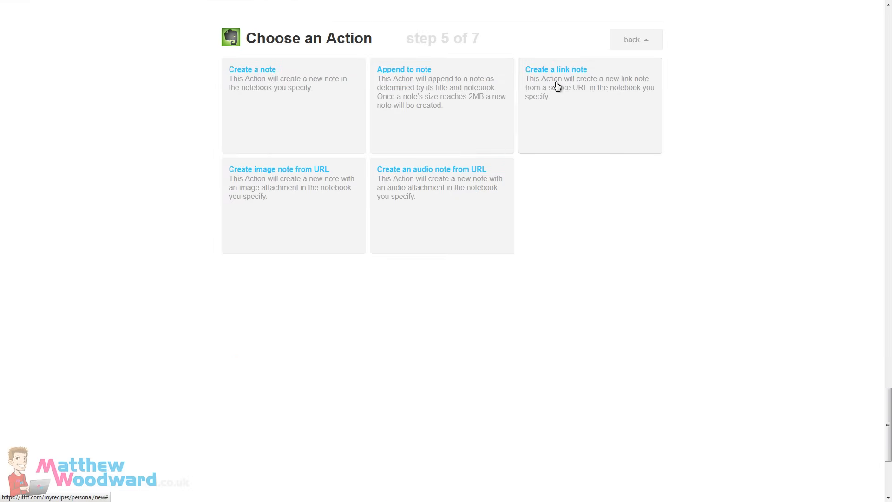
# Step: Choose 'Create a note' titled 'Reply to social media messages' with a body listing Facebook, YouTube, Twitter and Google+
pyautogui.click(252, 69)
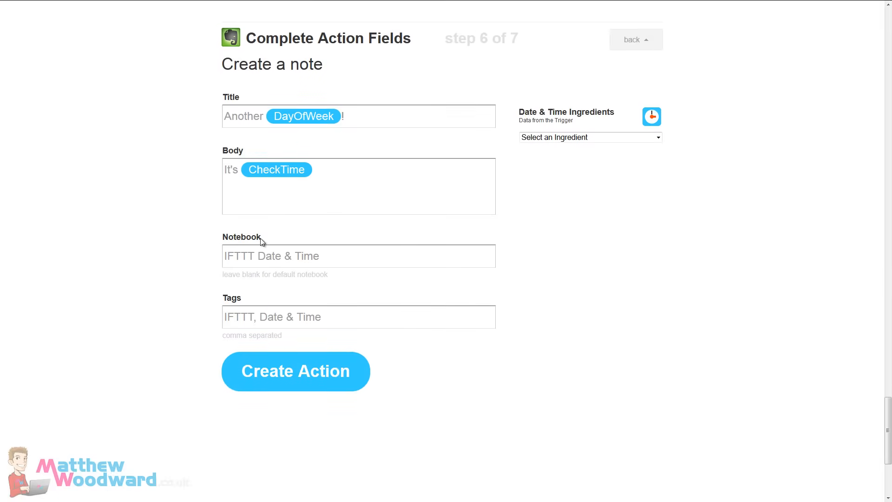
pyautogui.tripleClick(283, 117)
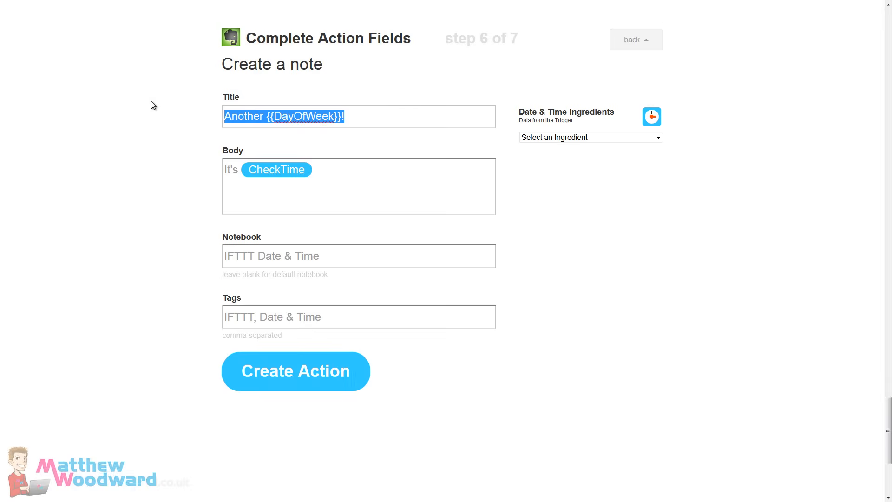
pyautogui.write('Upo')
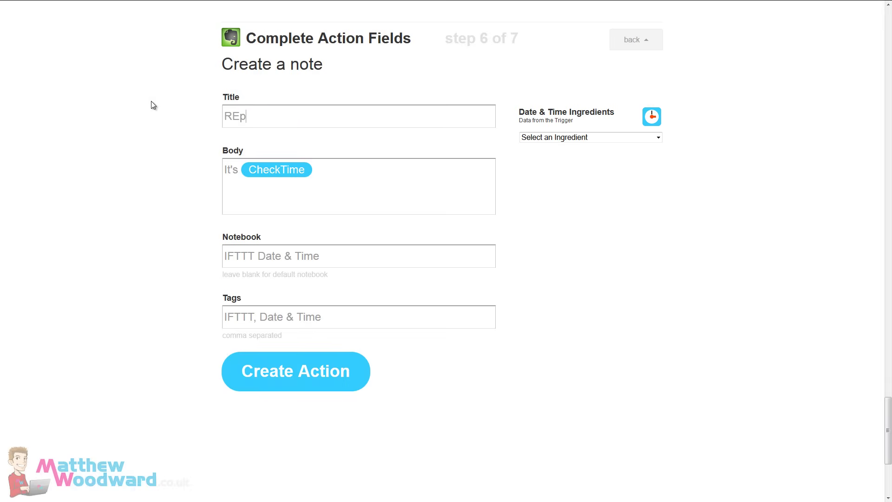
pyautogui.write('Reply to social media messages')
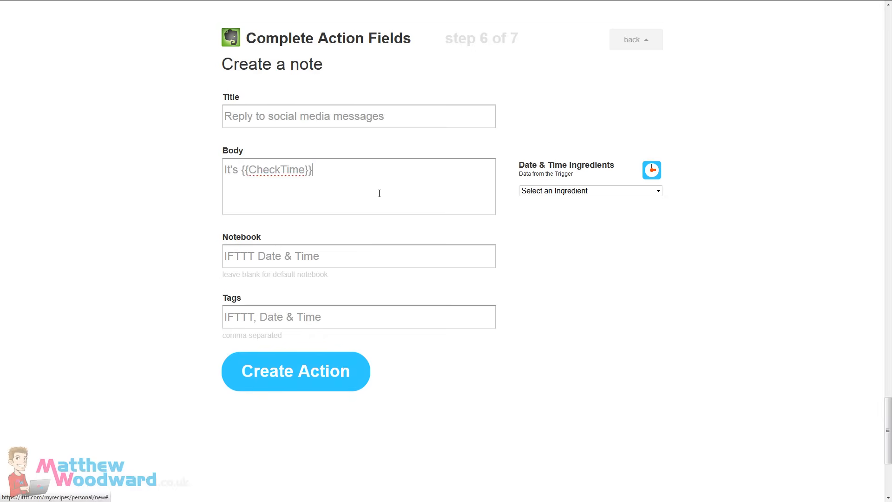
pyautogui.write('Facebook')
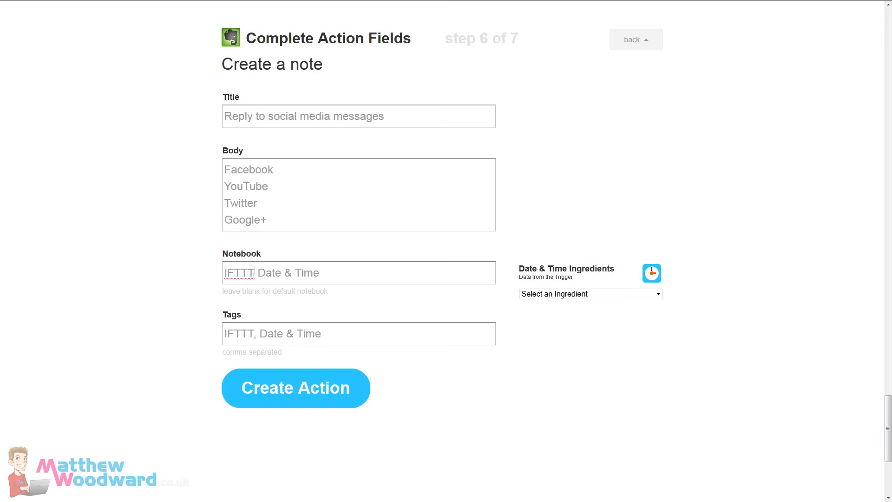
pyautogui.tripleClick(269, 273)
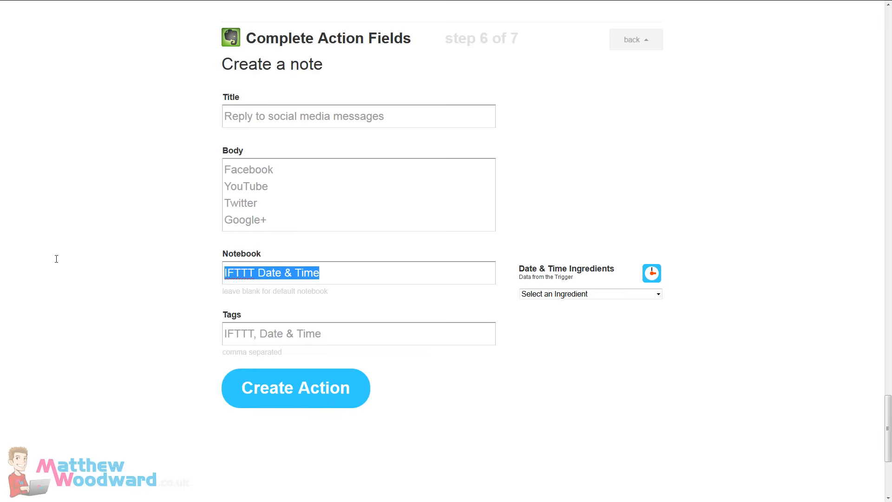
pyautogui.moveTo(57, 259)
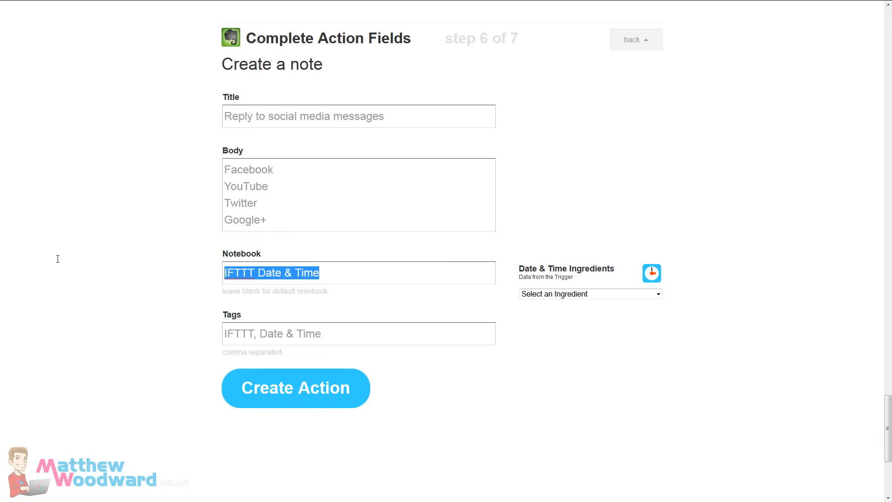
pyautogui.moveTo(46, 256)
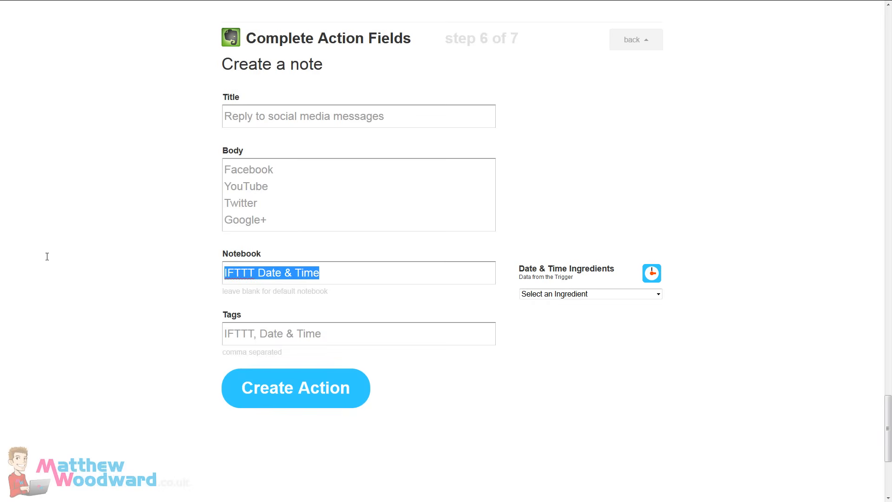
pyautogui.write('Action Pending')
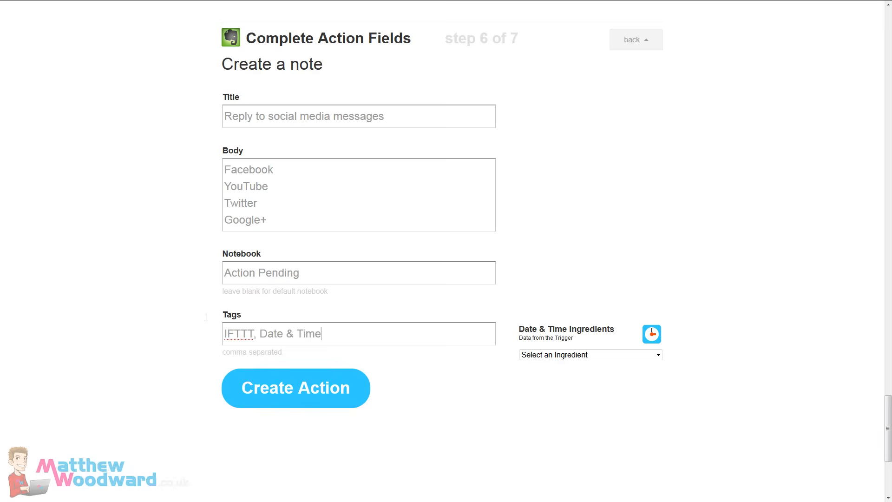
pyautogui.write('1-Now,')
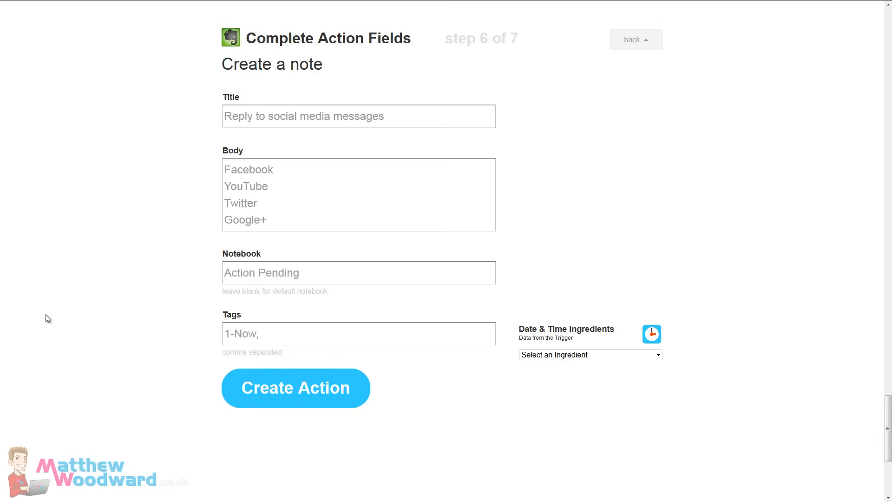
pyautogui.write('MatthewWoodward')
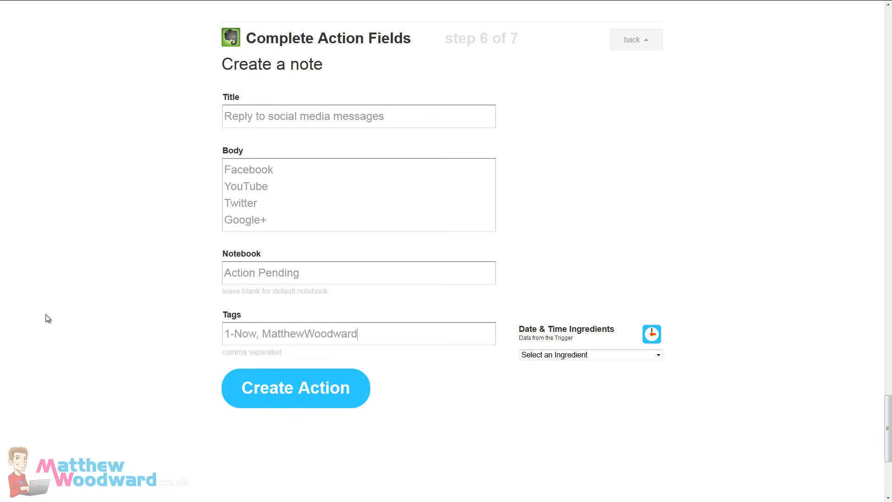
pyautogui.write(', @work')
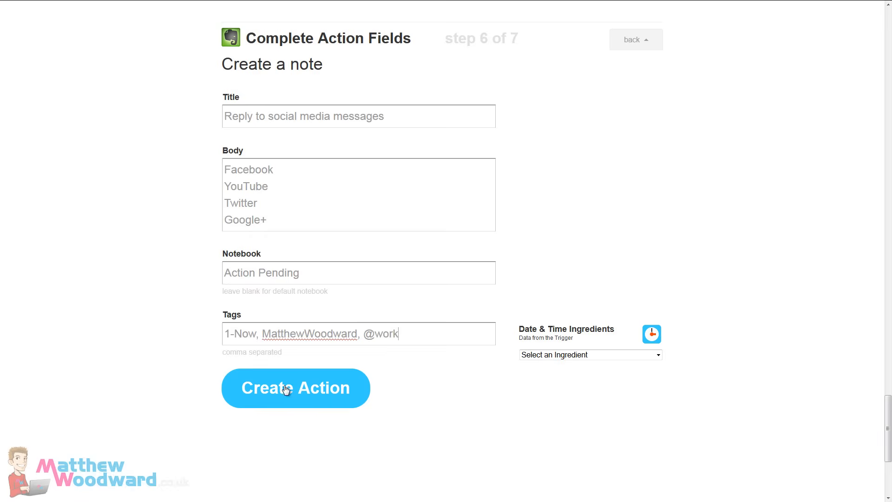
# Step: Confirm the action, describe the recipe as 'Social media reminder' and create it
pyautogui.click(288, 389)
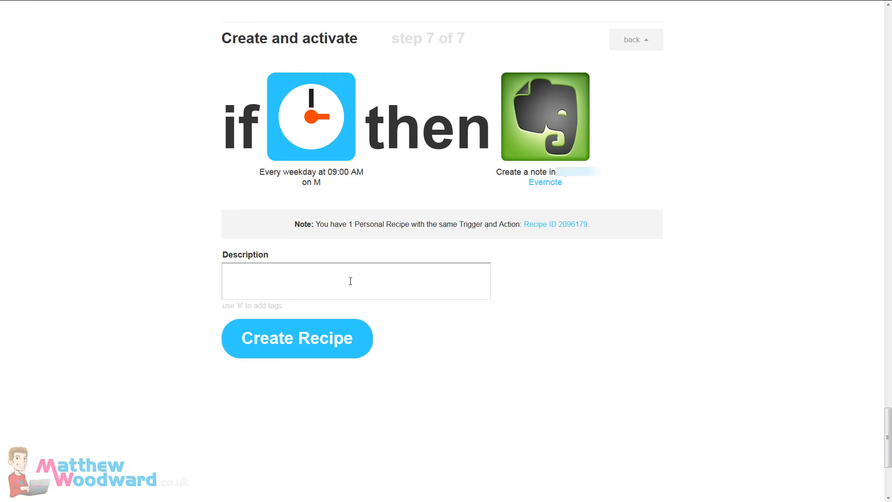
pyautogui.write('Social media remi')
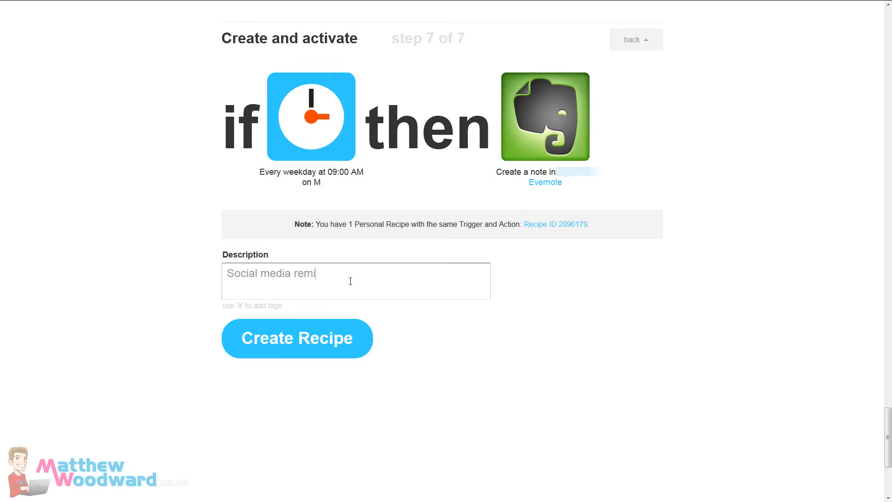
pyautogui.click(297, 339)
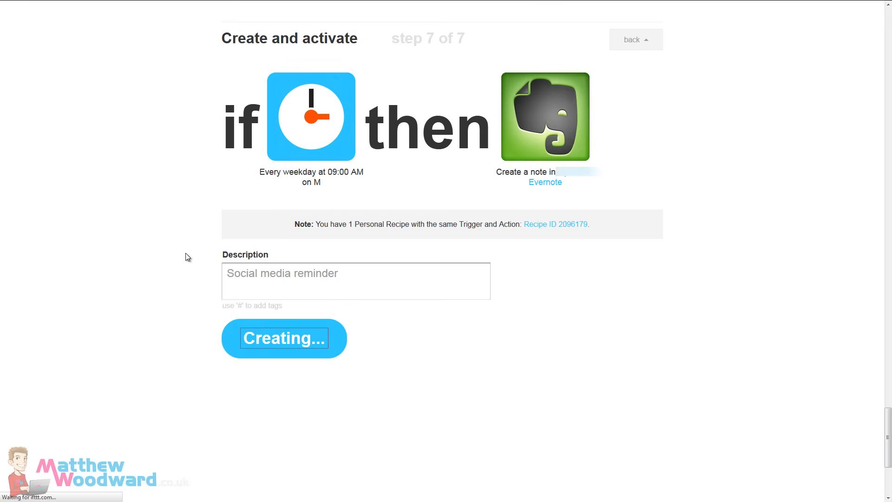
pyautogui.moveTo(363, 193)
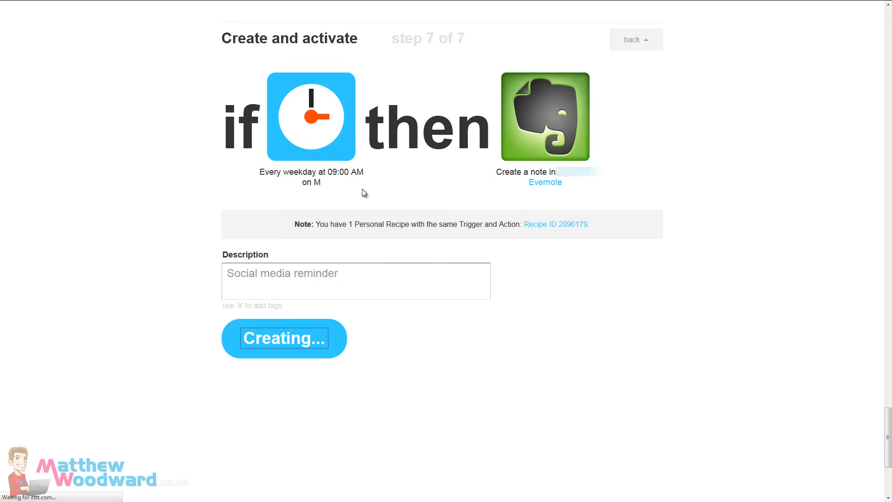
pyautogui.click(284, 339)
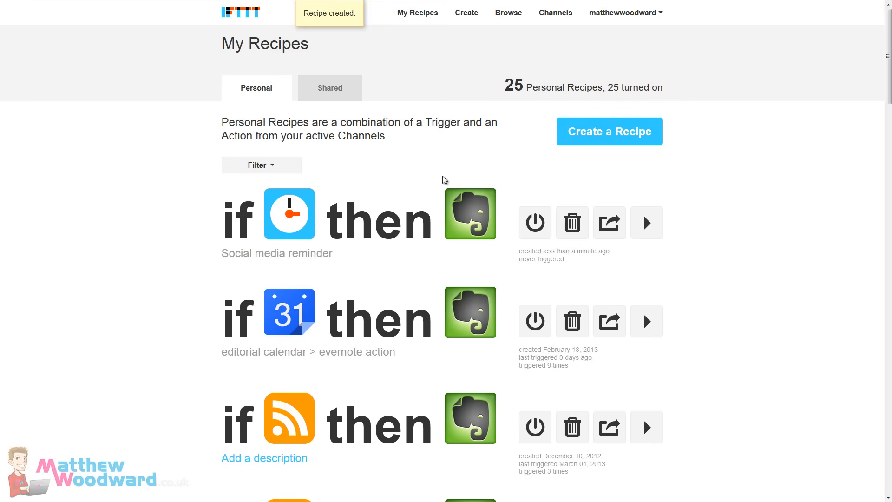
pyautogui.moveTo(467, 226)
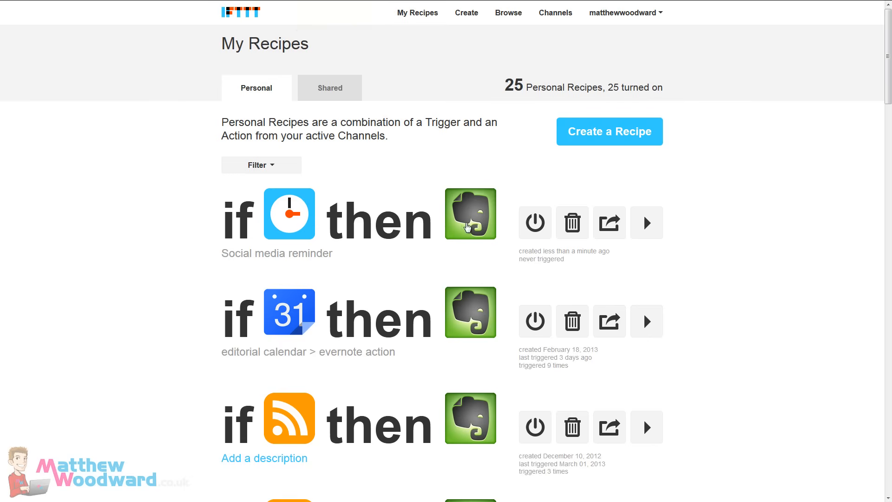
pyautogui.moveTo(594, 144)
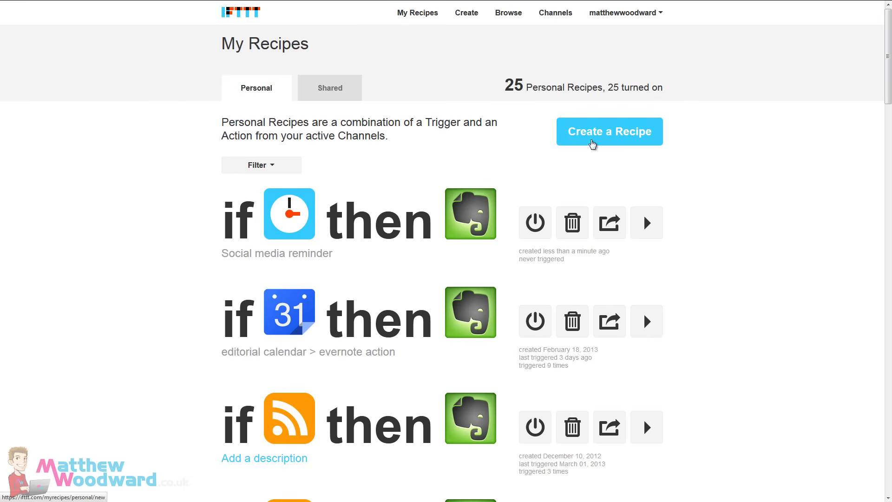
# Step: Start another recipe and bring up the trigger channel grid with Feed in view
pyautogui.click(610, 131)
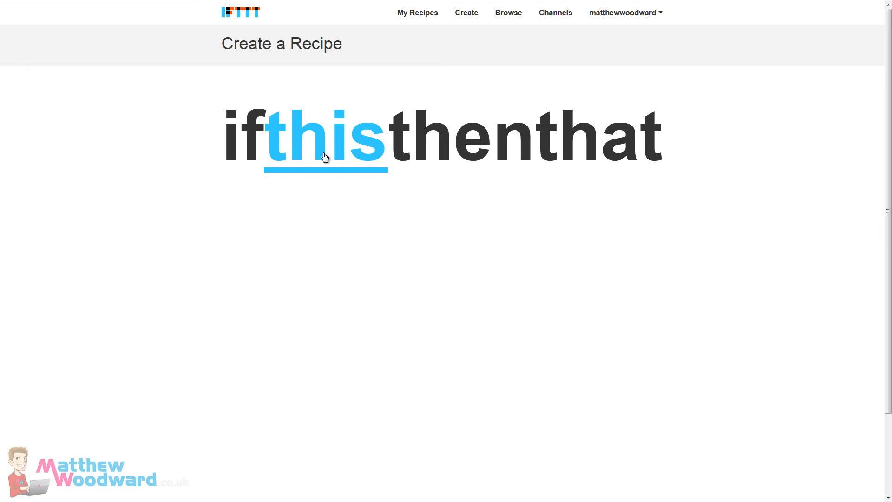
pyautogui.moveTo(331, 153)
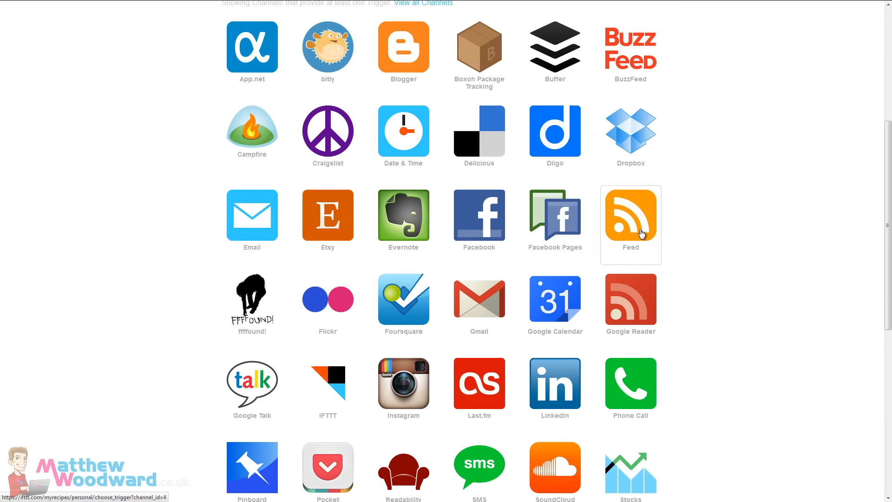
pyautogui.click(631, 215)
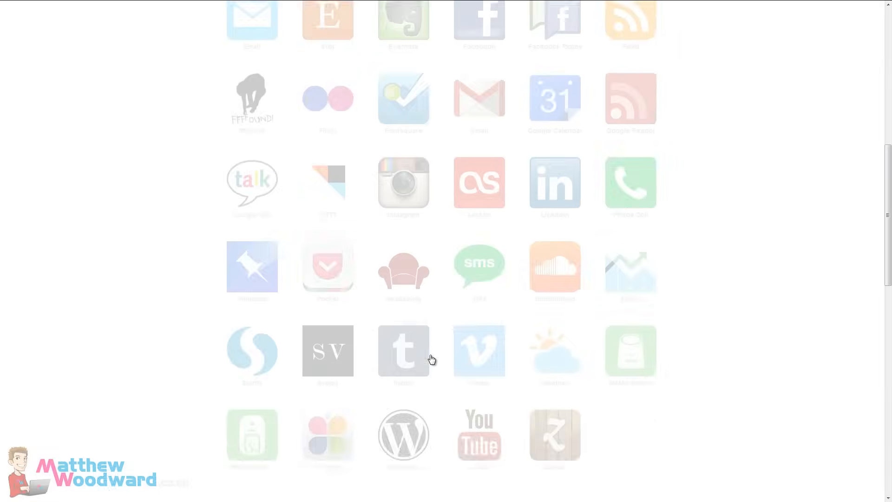
pyautogui.scroll(3)
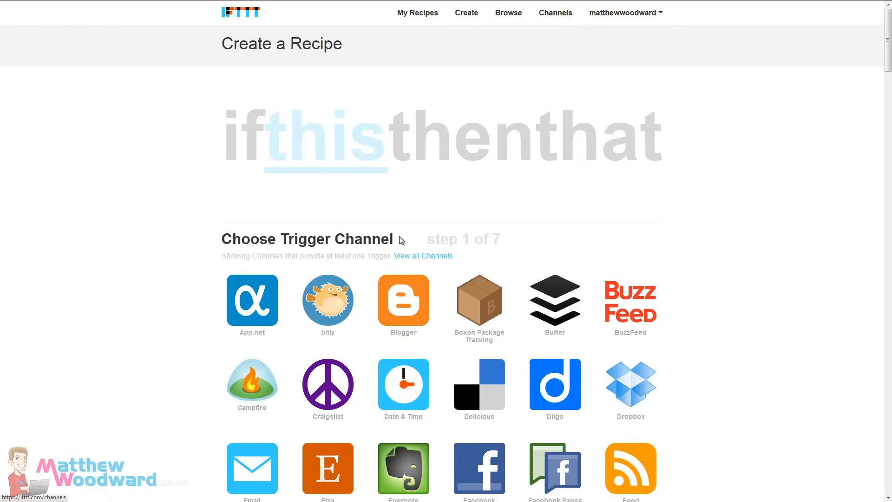
pyautogui.moveTo(407, 78)
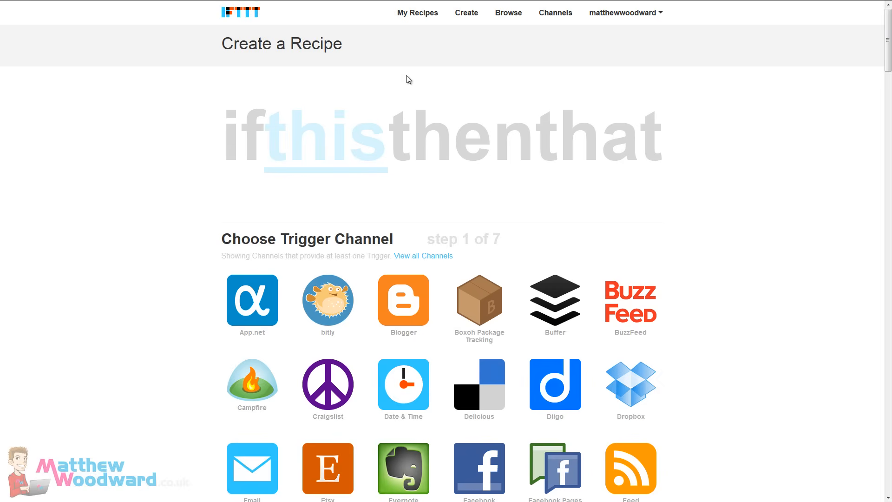
pyautogui.moveTo(450, 67)
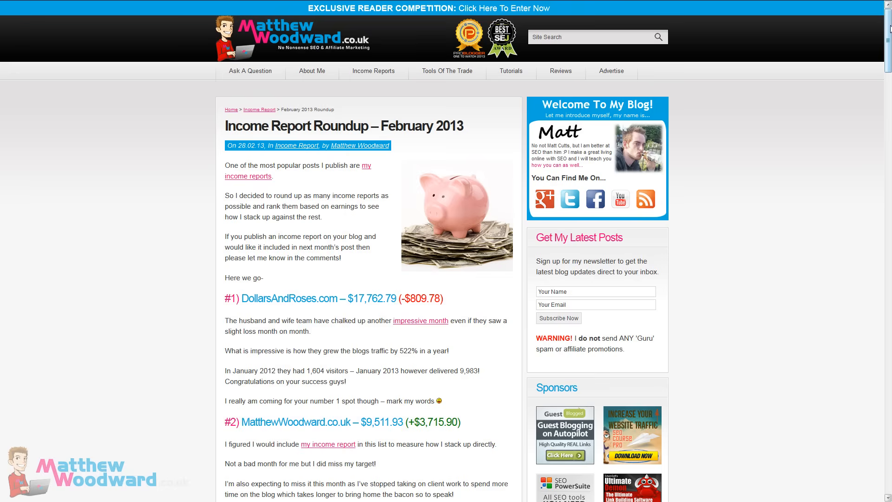
pyautogui.scroll(-3)
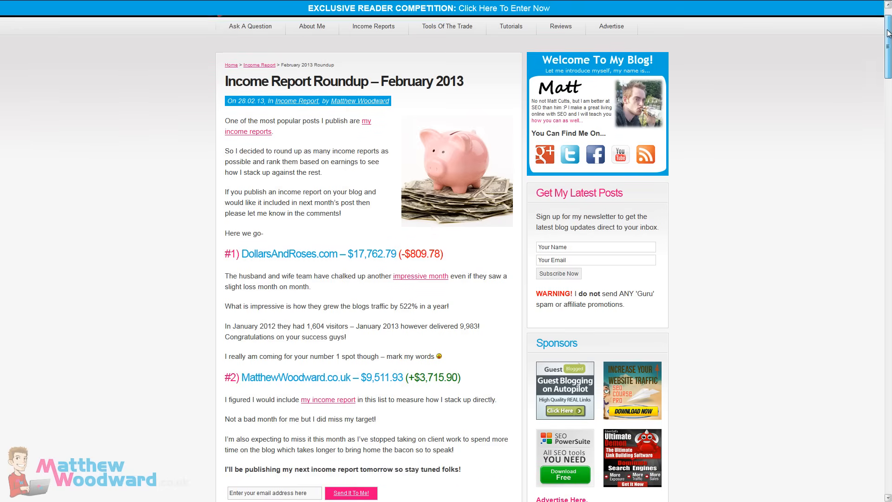
pyautogui.scroll(-3)
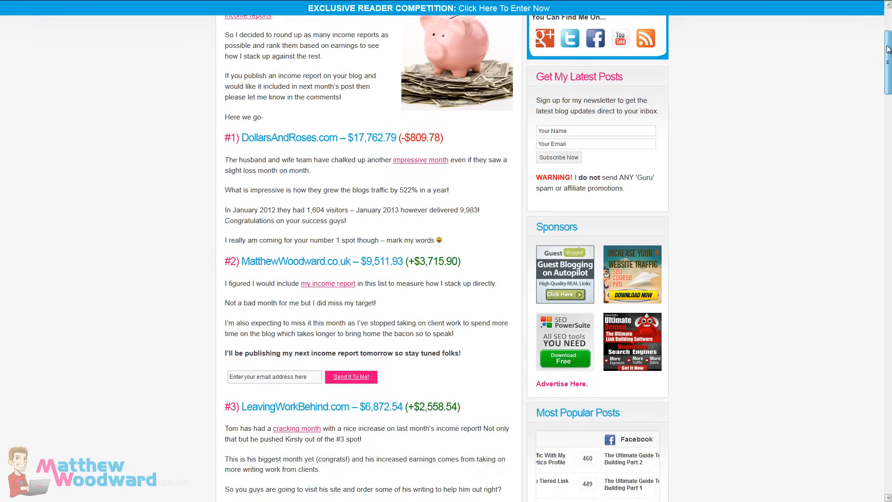
pyautogui.scroll(-3)
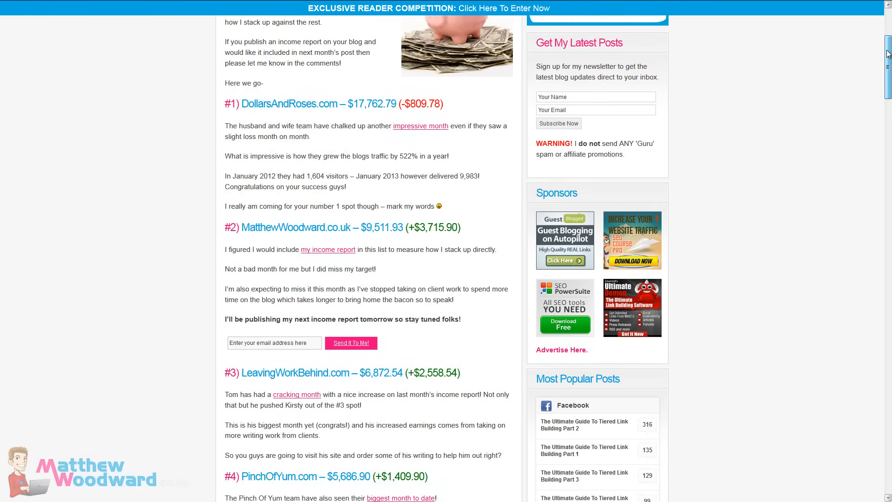
pyautogui.scroll(-3)
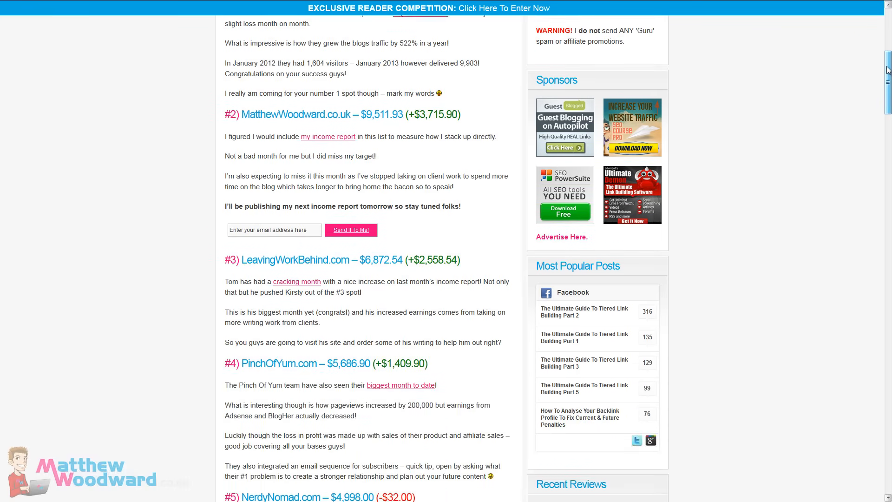
pyautogui.scroll(-3)
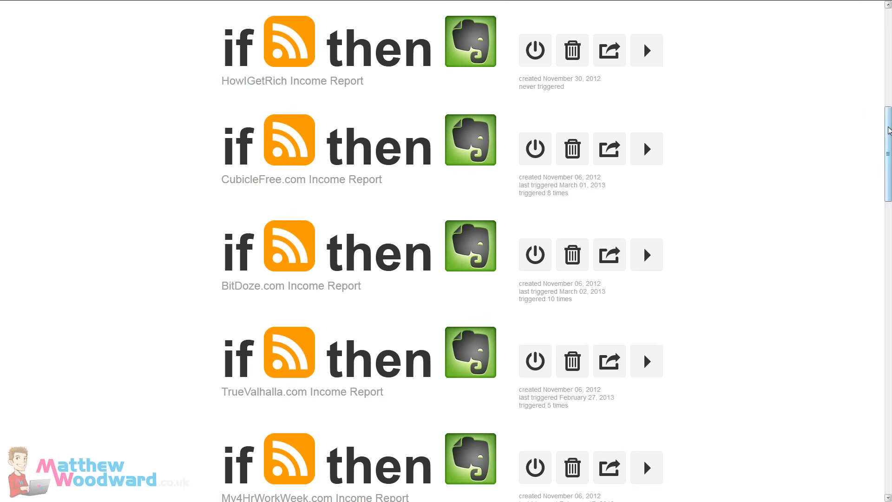
pyautogui.scroll(-3)
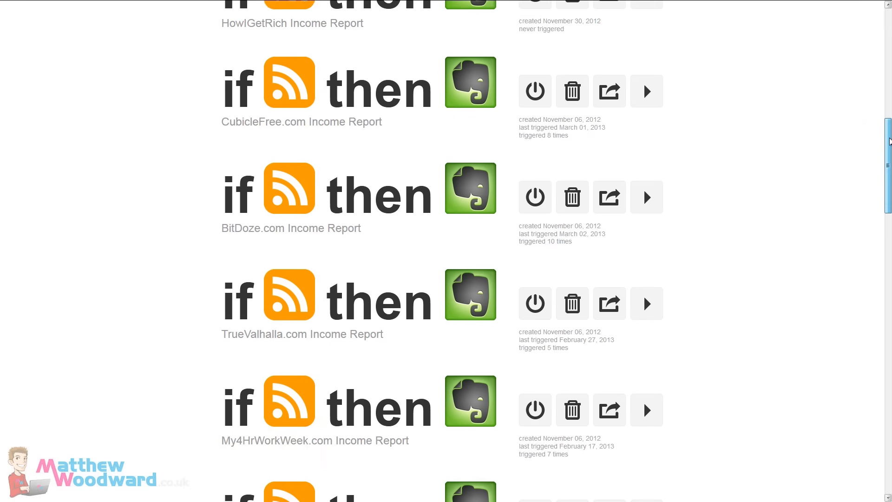
pyautogui.scroll(-3)
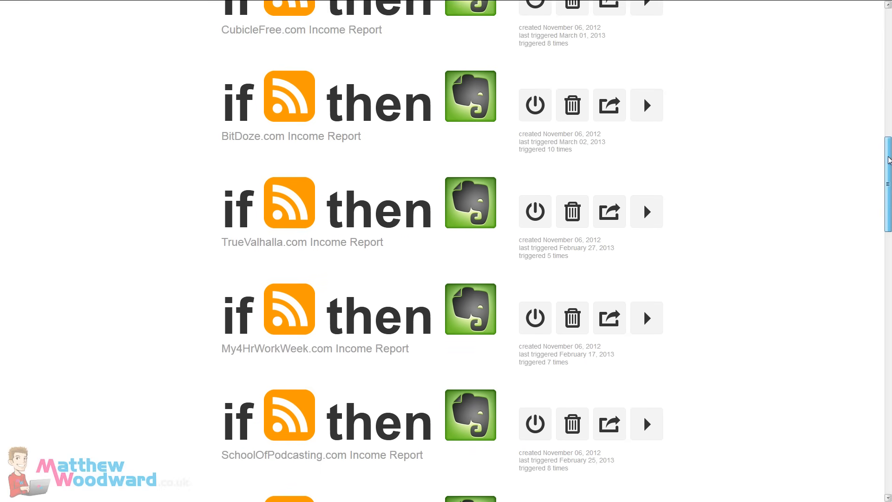
pyautogui.moveTo(198, 185)
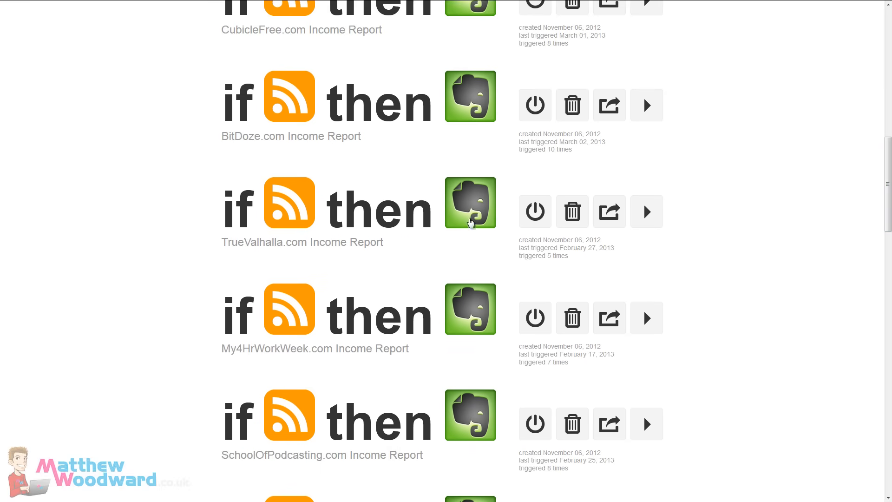
# Step: Open the TrueValhalla.com Income Report recipe and review its feed trigger and append-to-note action
pyautogui.click(470, 203)
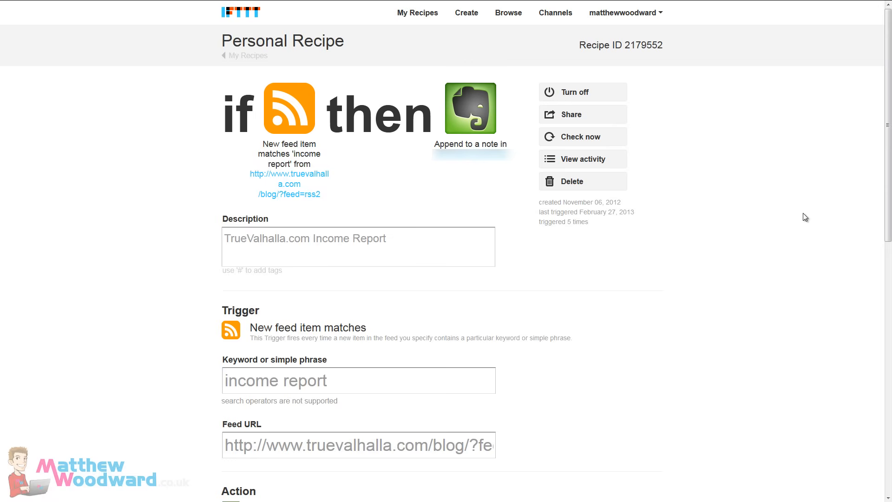
pyautogui.moveTo(336, 125)
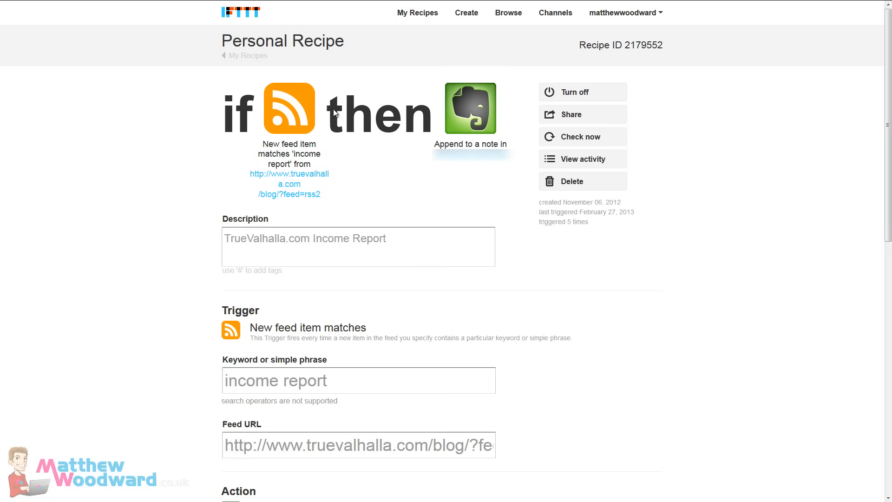
pyautogui.moveTo(227, 177)
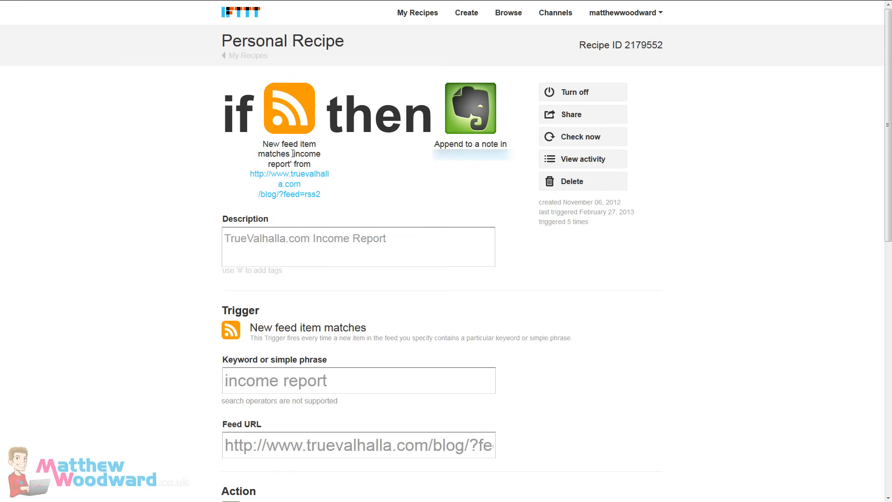
pyautogui.moveTo(399, 153)
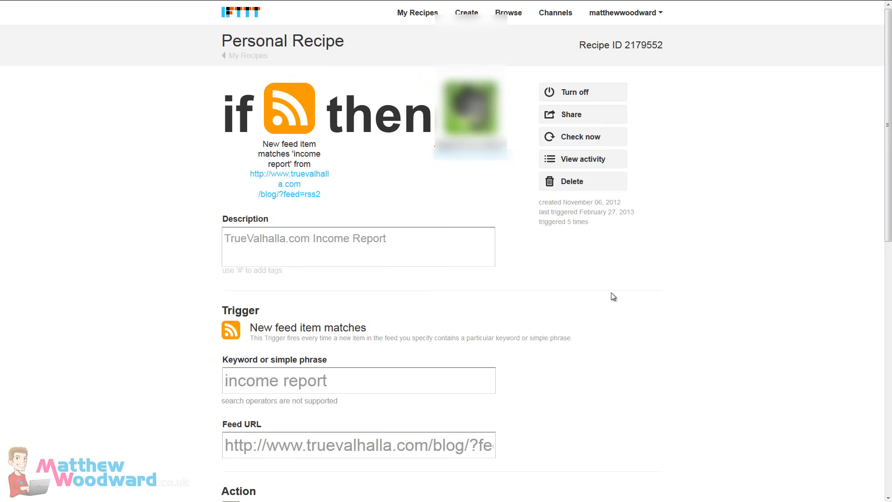
pyautogui.scroll(-3)
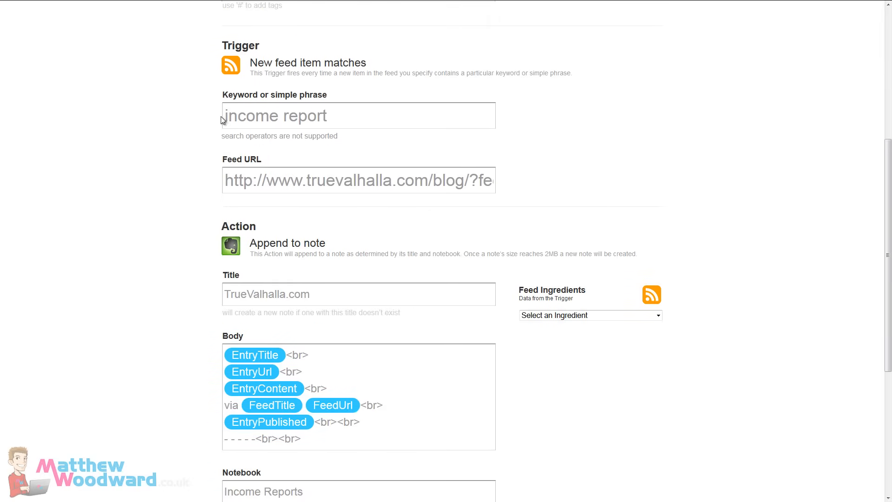
pyautogui.scroll(-3)
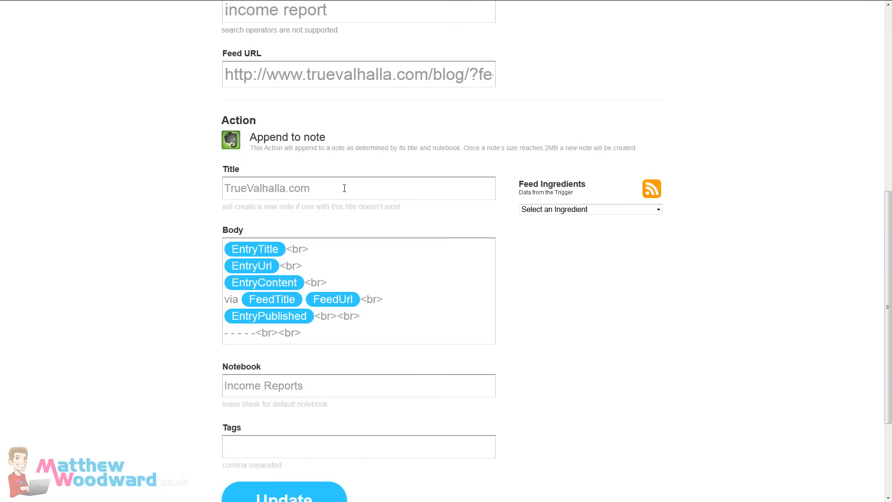
pyautogui.scroll(-3)
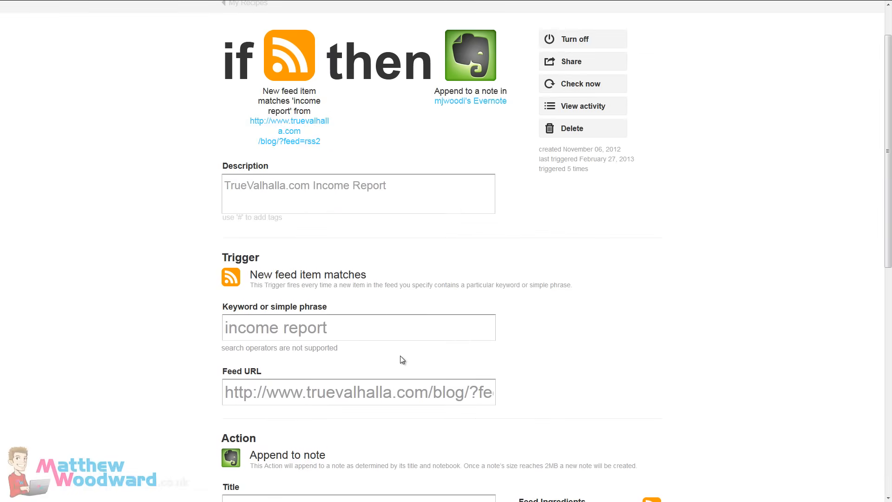
pyautogui.scroll(3)
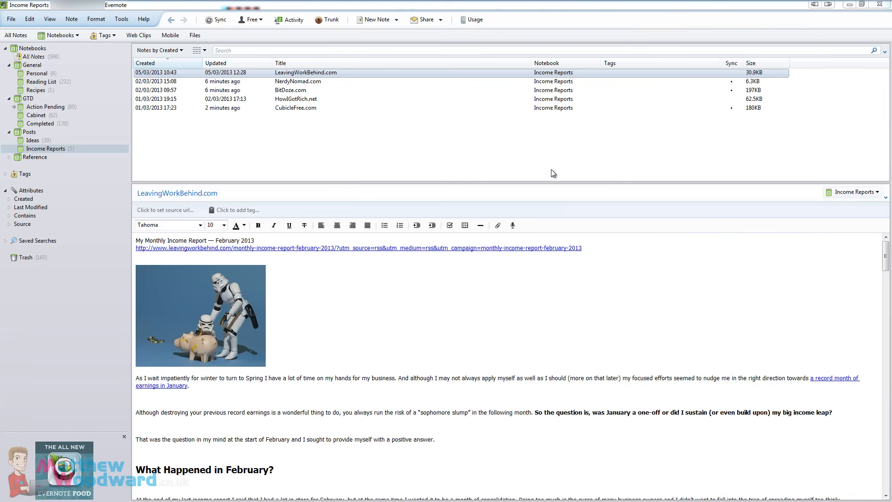
# Step: Flip through the NerdyNomad.com, BitDoze.com and LeavingWorkBehind.com income-report notes
pyautogui.click(298, 81)
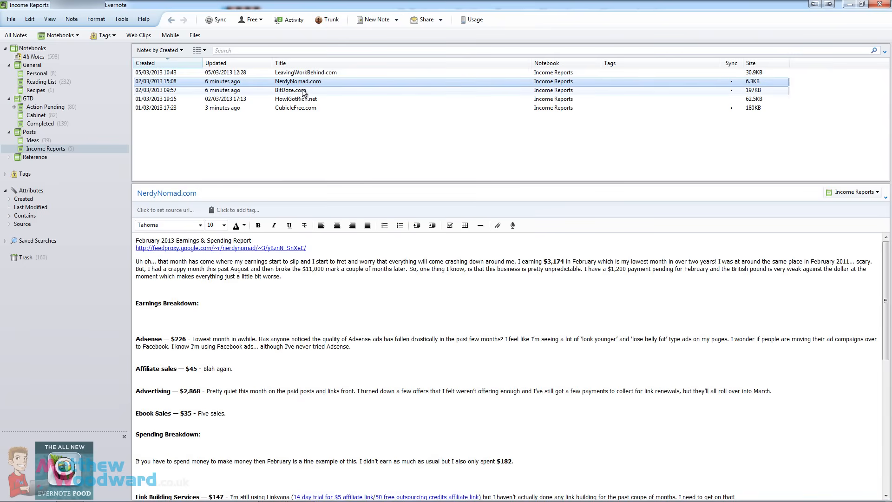
pyautogui.click(290, 90)
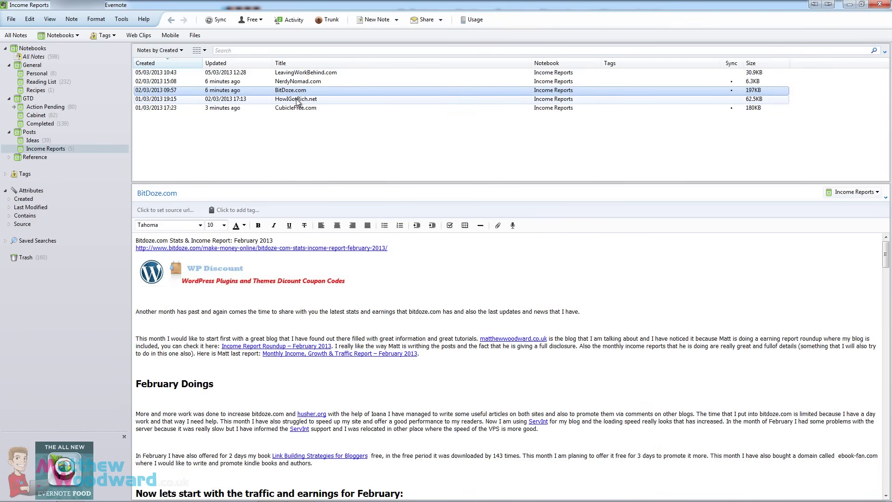
pyautogui.click(306, 72)
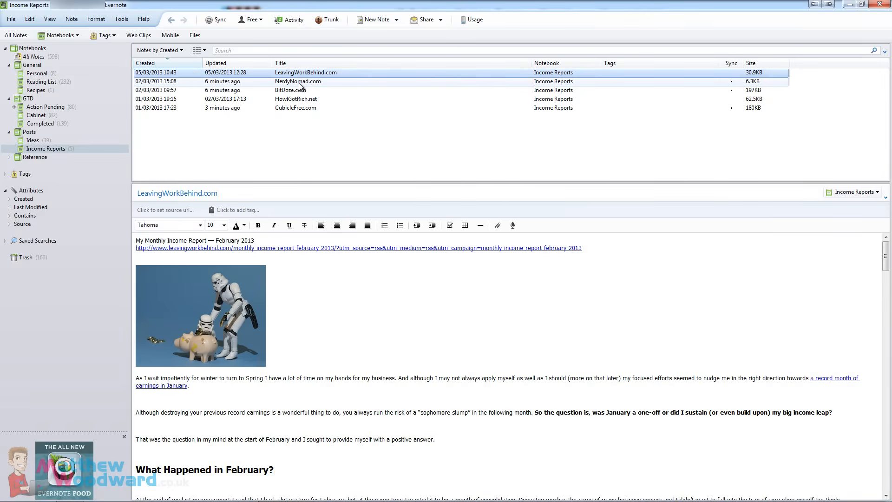
pyautogui.click(298, 81)
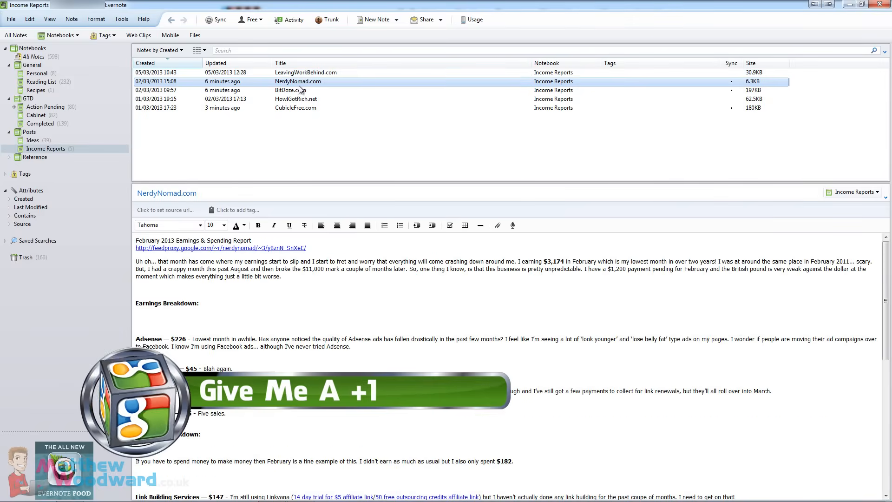
pyautogui.scroll(-3)
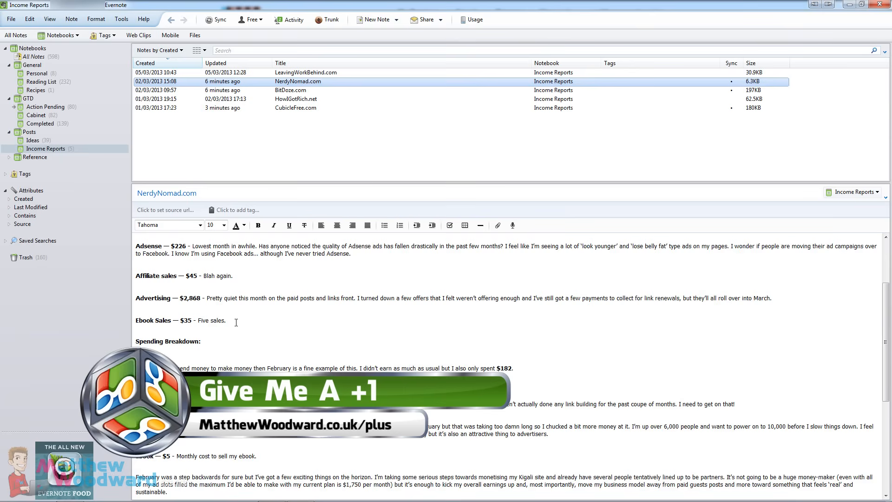
pyautogui.scroll(-3)
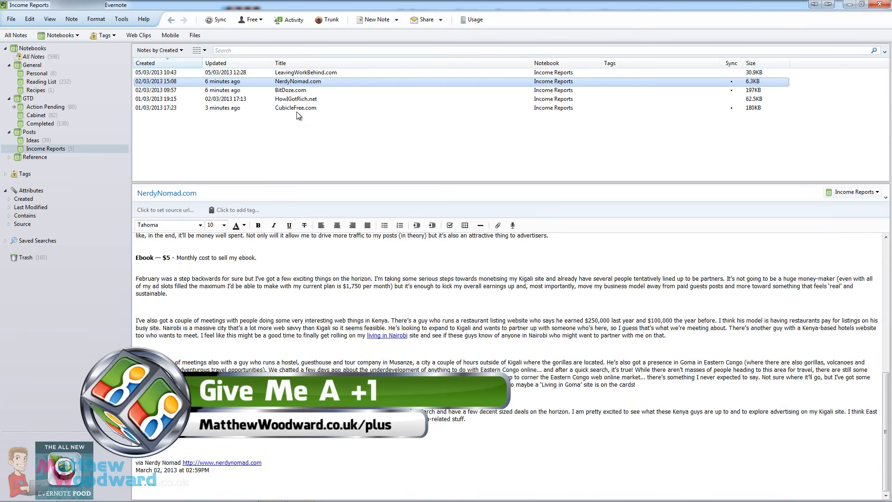
# Step: Browse the HowIGotRich.net and LeavingWorkBehind.com notes, finishing on BitDoze.com
pyautogui.click(296, 99)
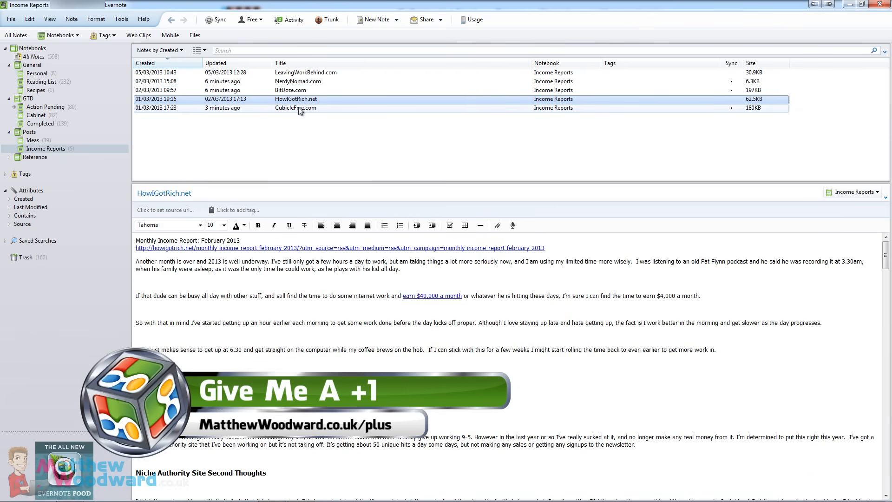
pyautogui.click(306, 72)
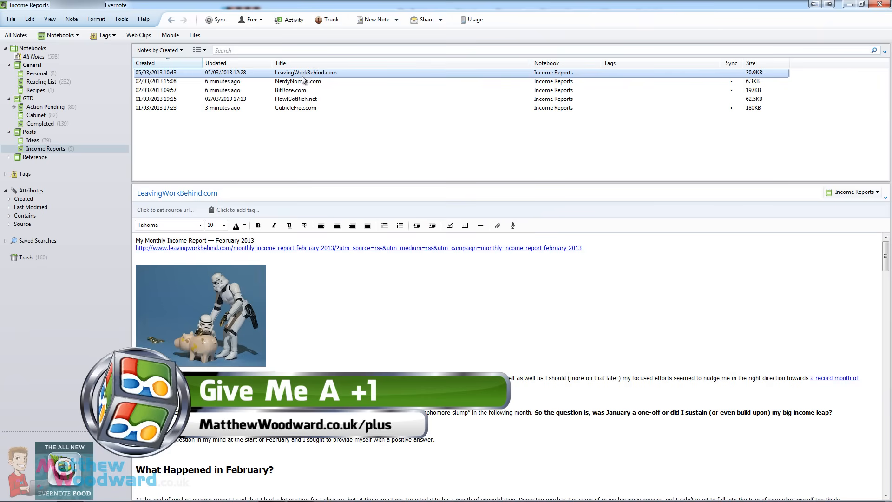
pyautogui.click(296, 98)
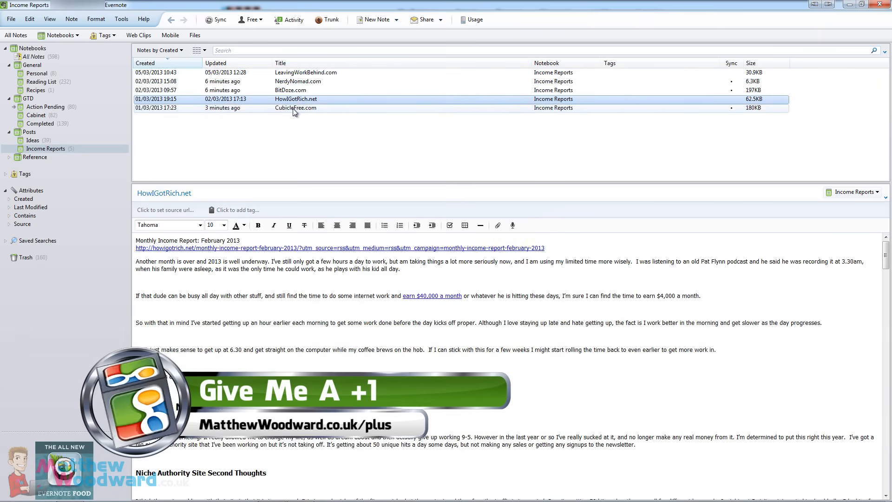
pyautogui.click(291, 91)
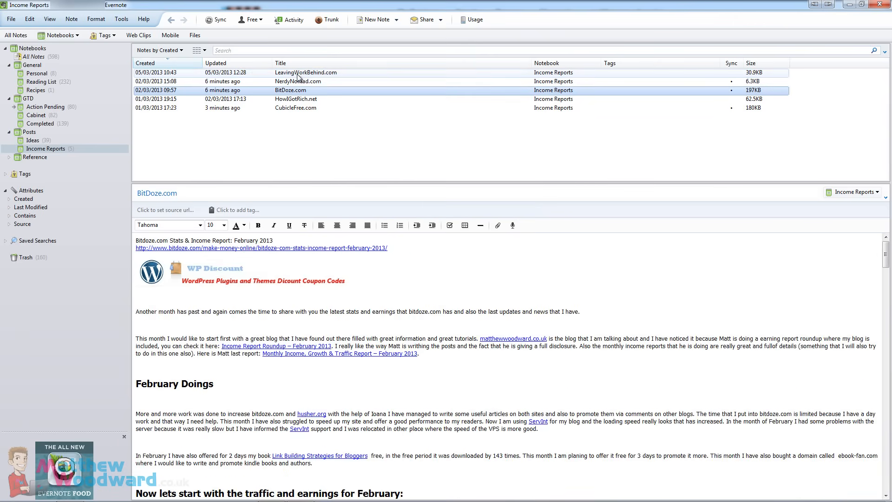
pyautogui.click(513, 338)
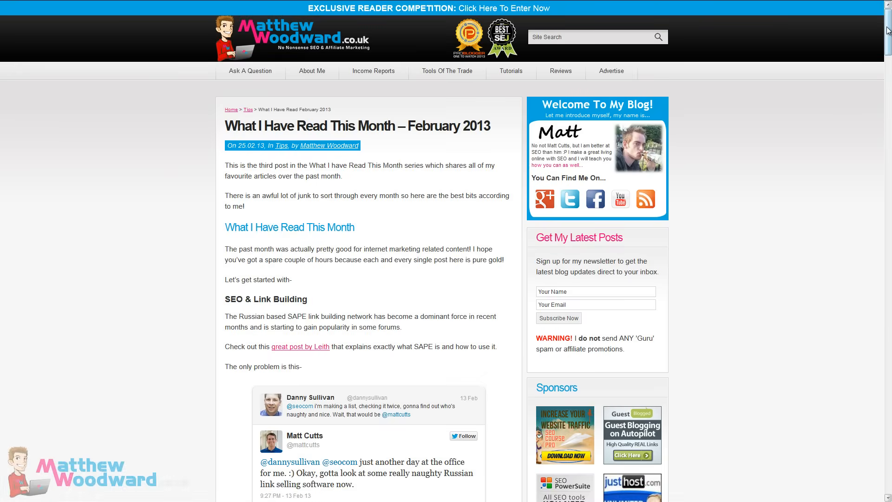
# Step: Scroll through more of the What I Have Read This Month blog post
pyautogui.scroll(-3)
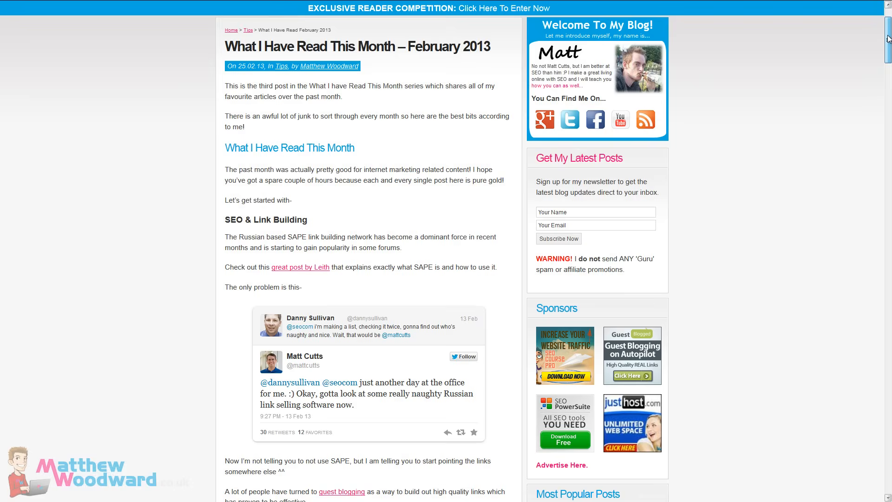
pyautogui.scroll(-3)
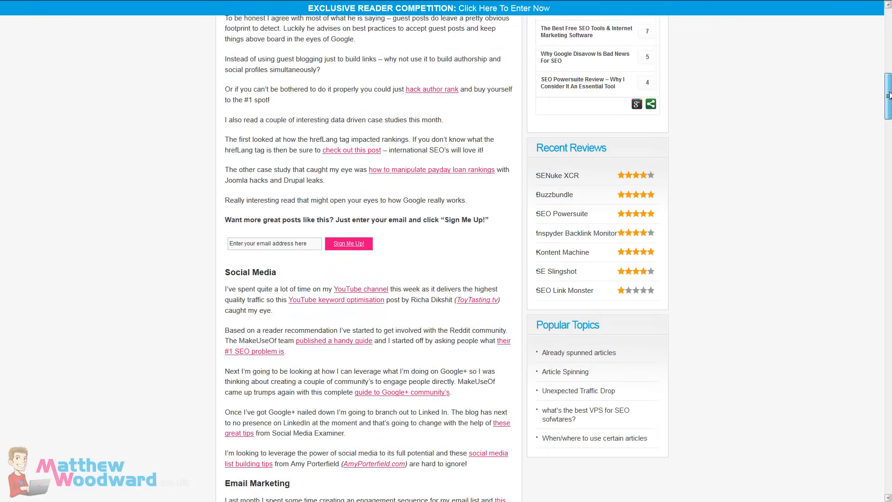
pyautogui.scroll(-3)
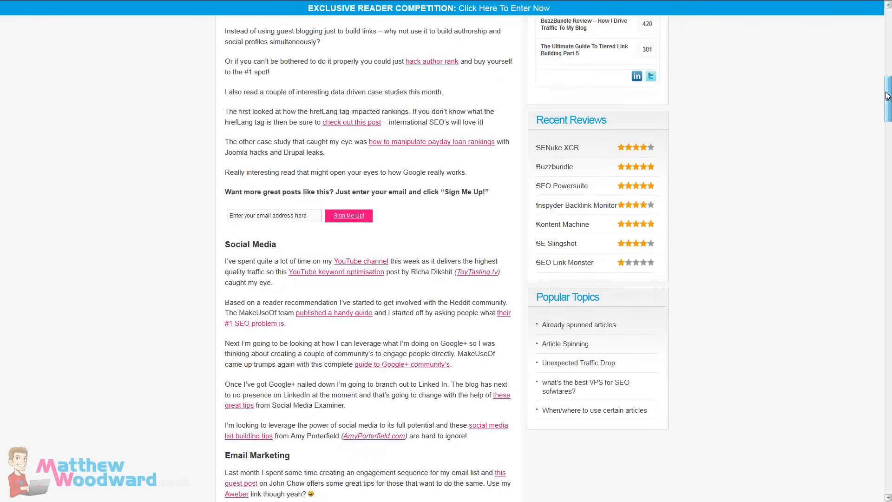
pyautogui.scroll(3)
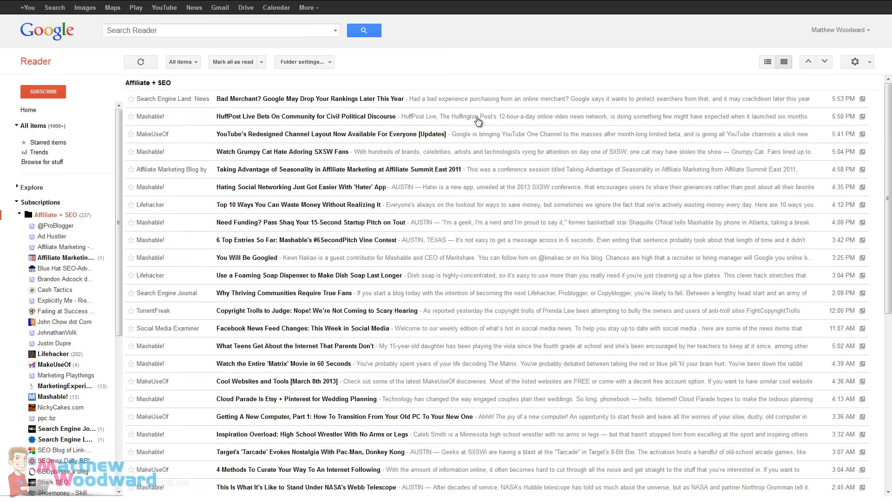
pyautogui.moveTo(158, 222)
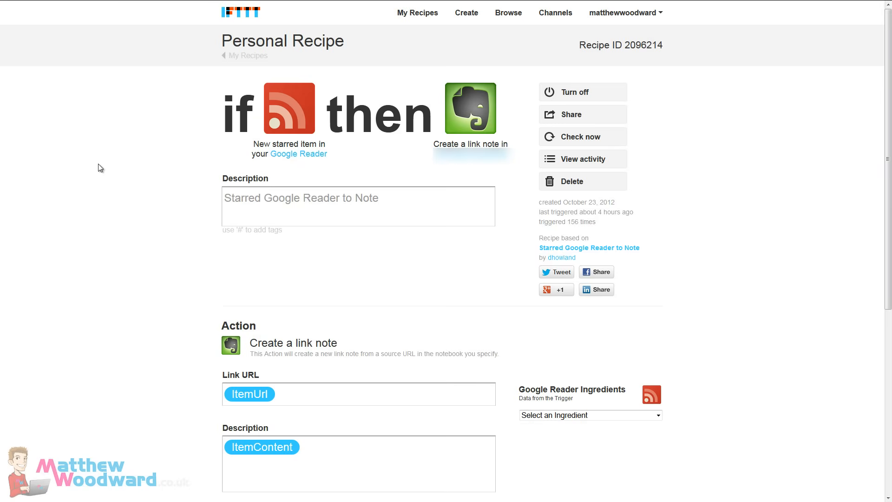
pyautogui.moveTo(357, 111)
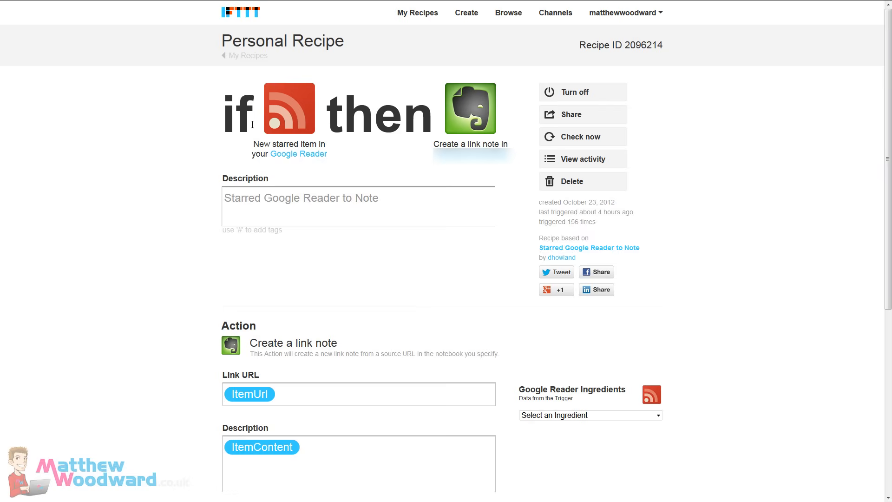
pyautogui.moveTo(524, 128)
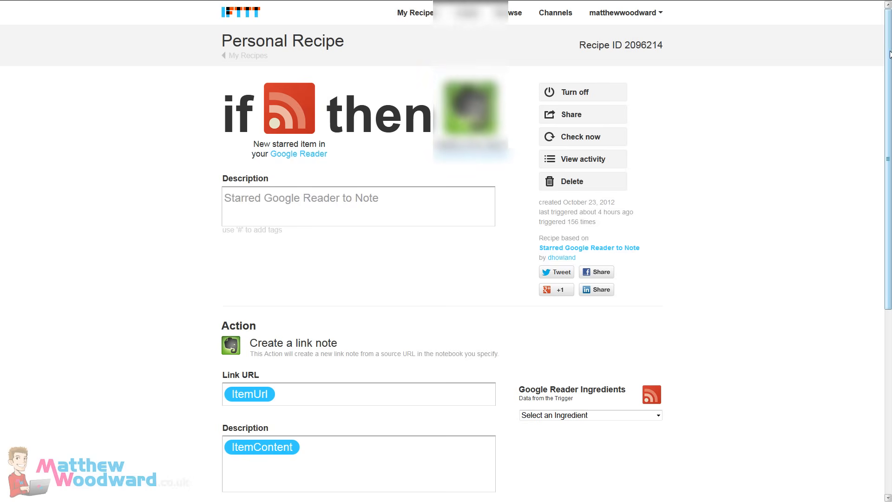
# Step: Scroll the Starred Google Reader to Note recipe down to its Reading List notebook action
pyautogui.scroll(-3)
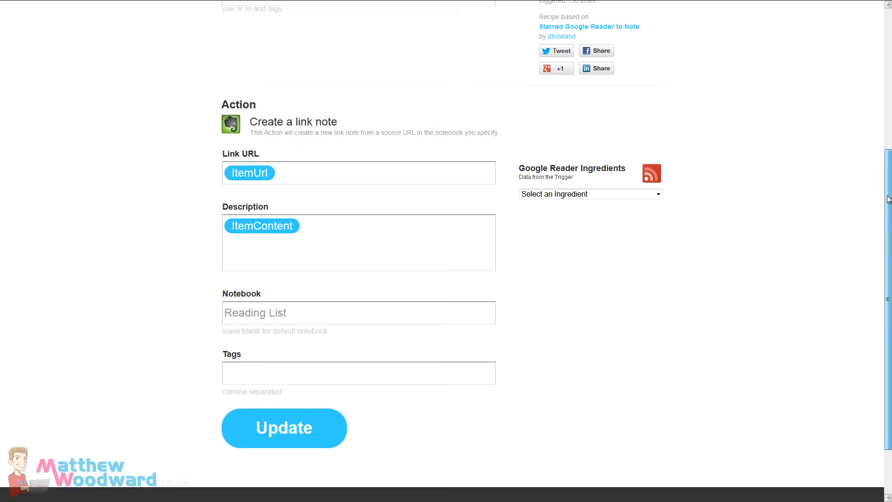
pyautogui.scroll(-3)
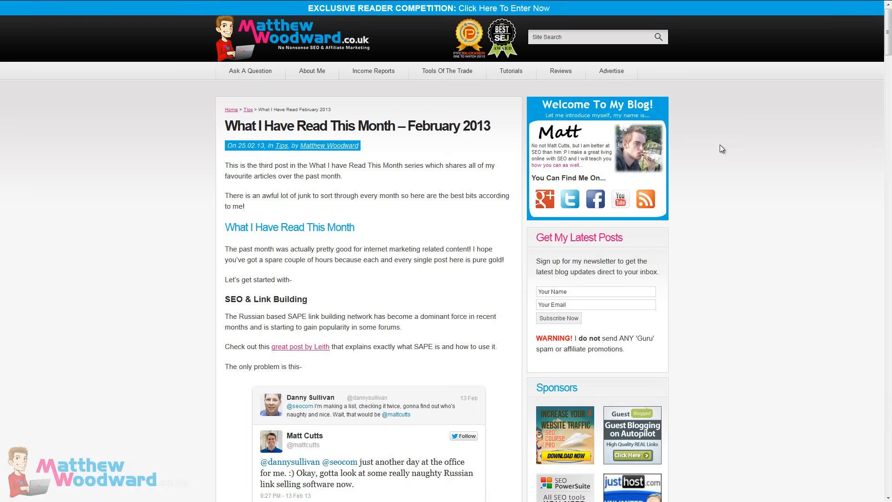
pyautogui.click(885, 20)
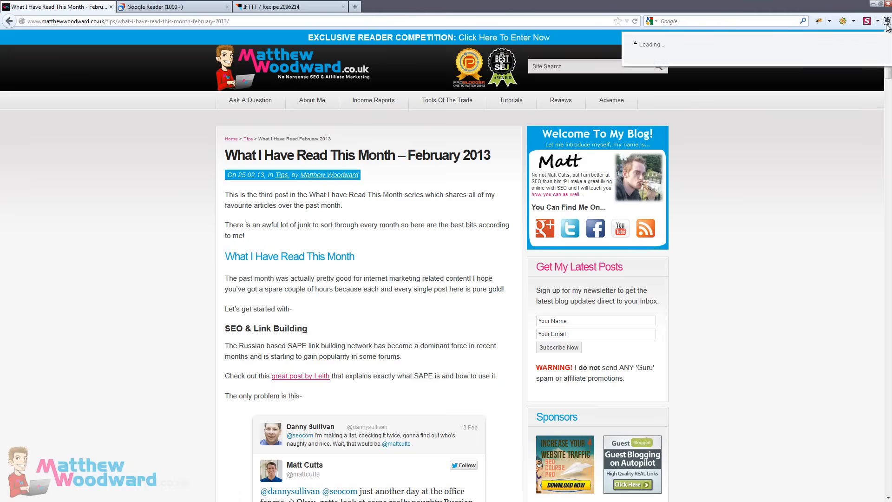
pyautogui.click(883, 20)
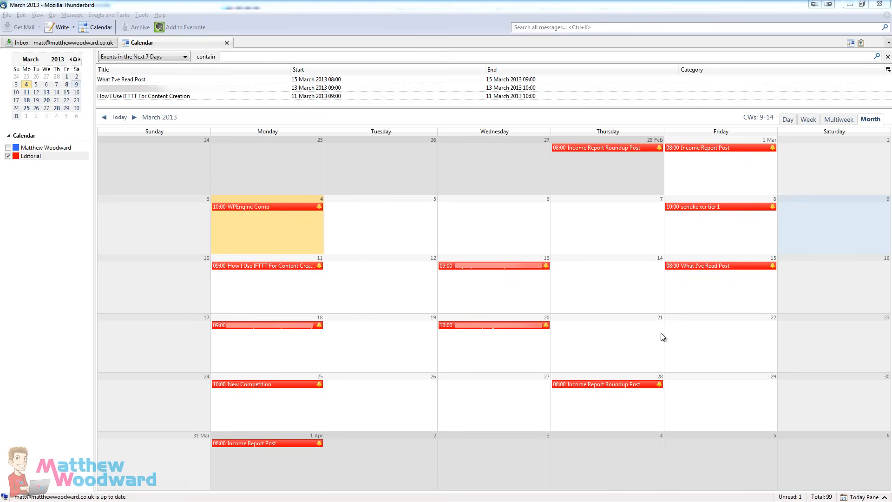
pyautogui.moveTo(401, 210)
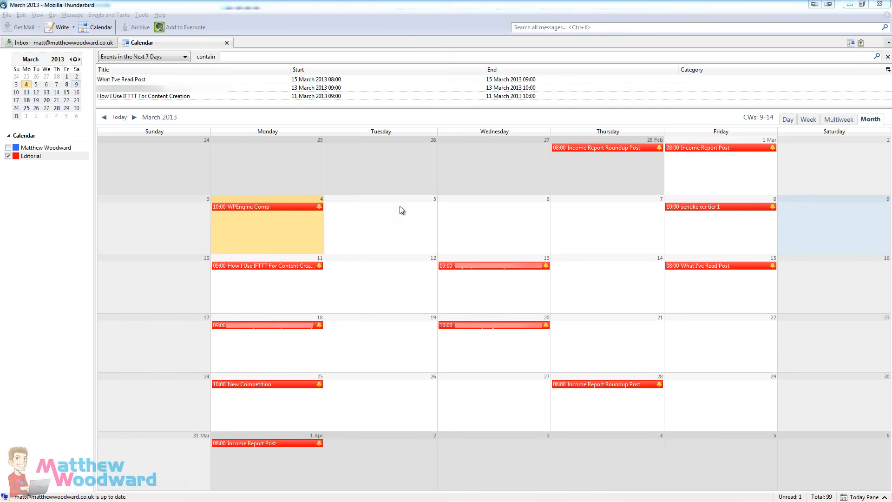
pyautogui.moveTo(378, 190)
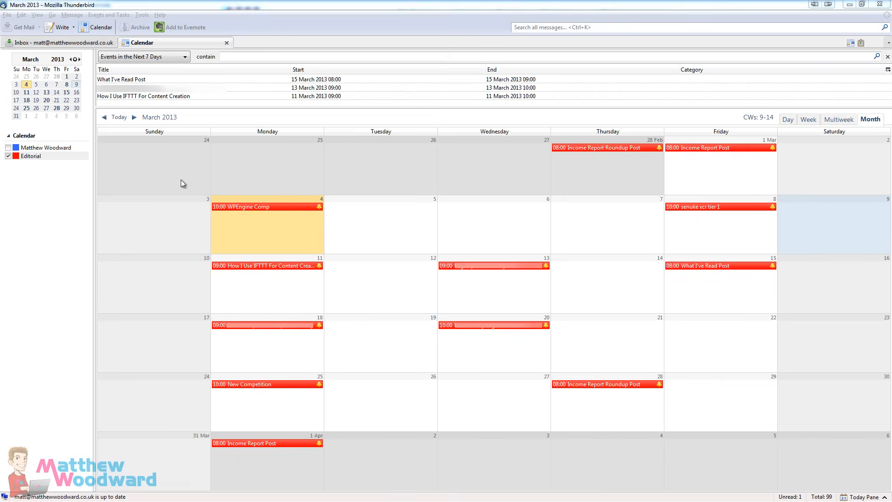
pyautogui.moveTo(674, 221)
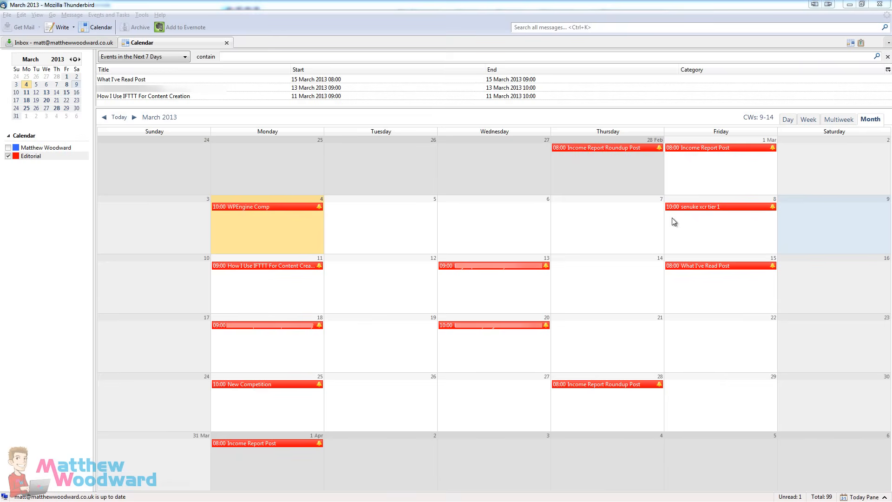
pyautogui.moveTo(714, 380)
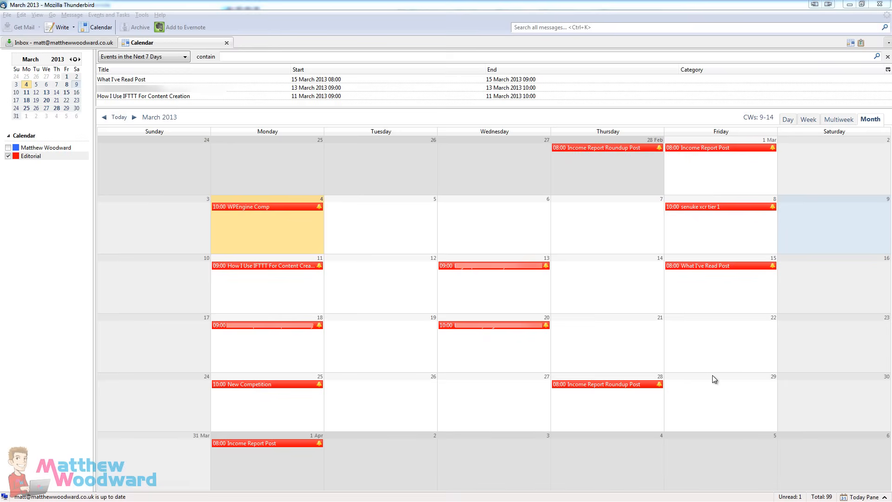
pyautogui.moveTo(207, 354)
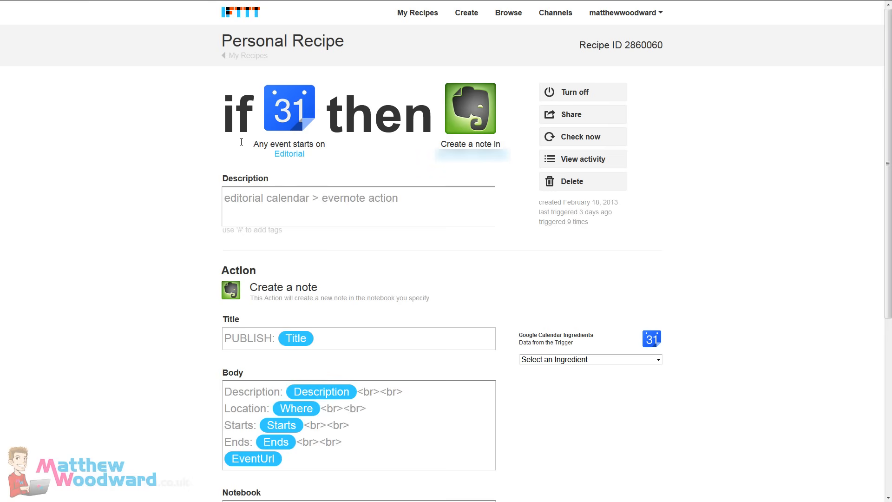
pyautogui.moveTo(300, 158)
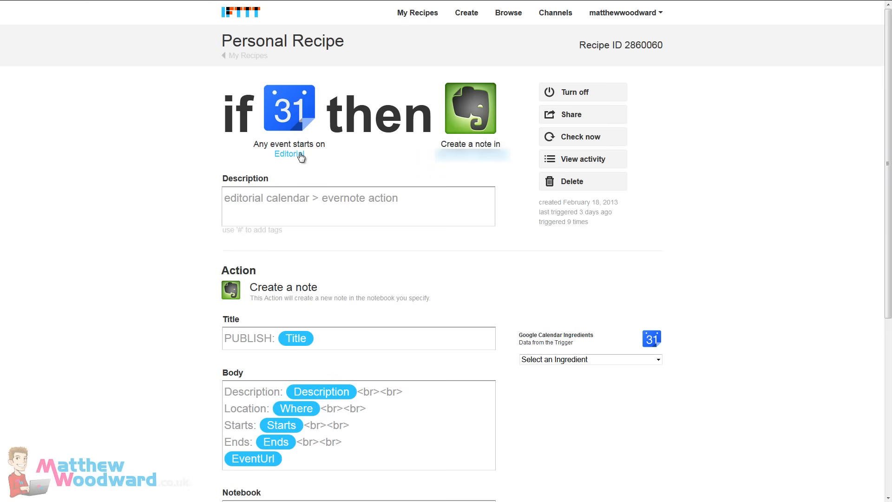
pyautogui.moveTo(237, 173)
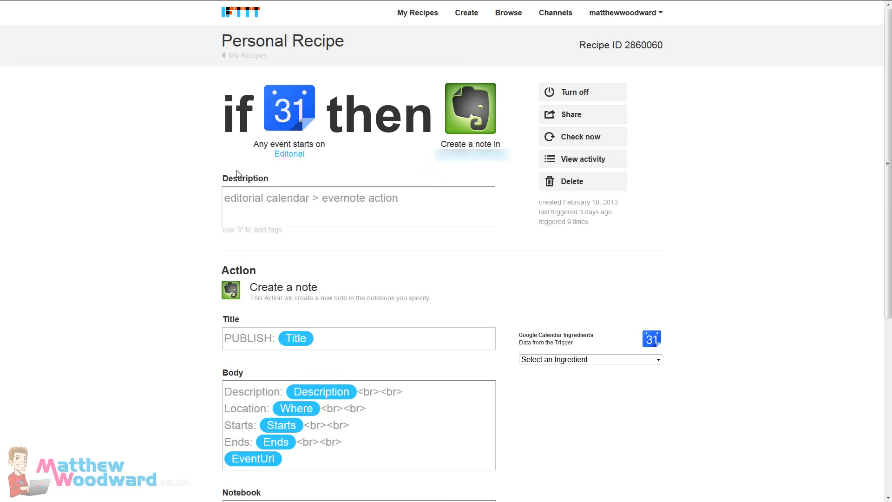
pyautogui.scroll(-3)
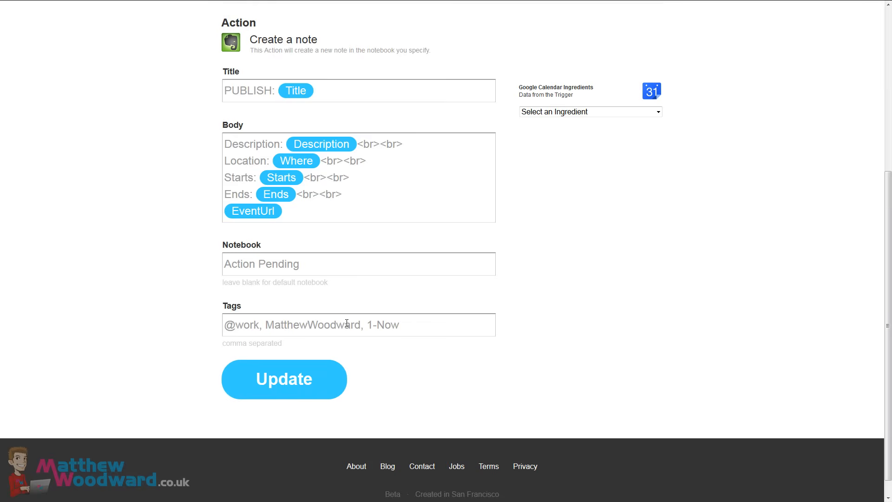
pyautogui.moveTo(442, 332)
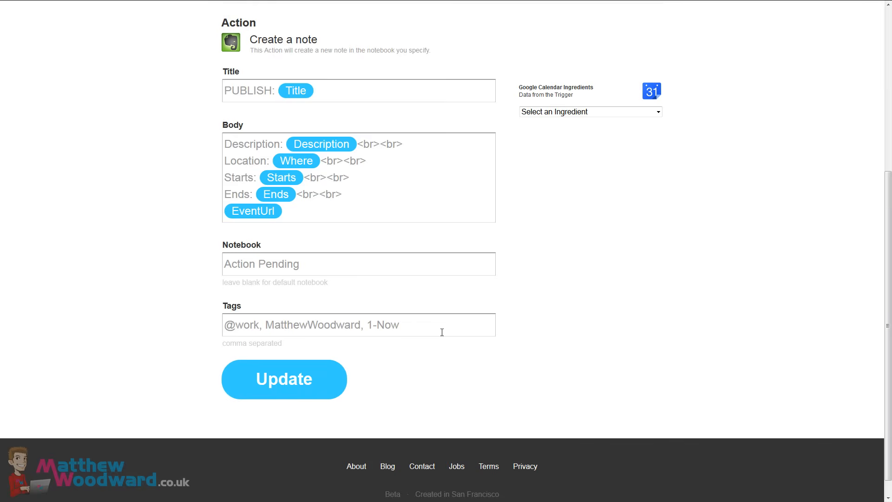
pyautogui.moveTo(457, 231)
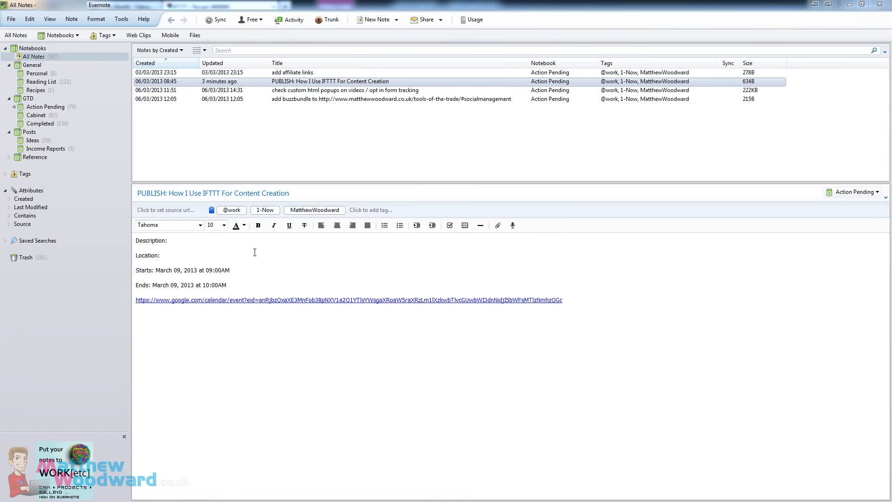
pyautogui.moveTo(504, 252)
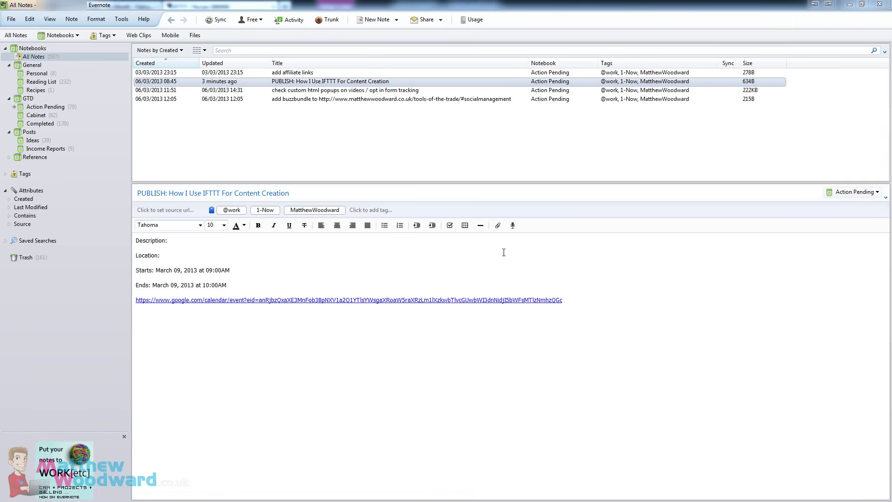
pyautogui.moveTo(531, 345)
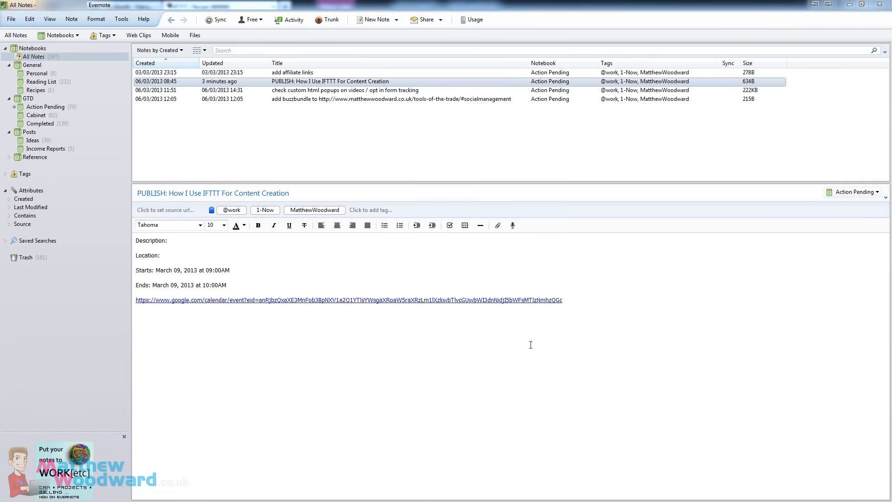
pyautogui.moveTo(239, 301)
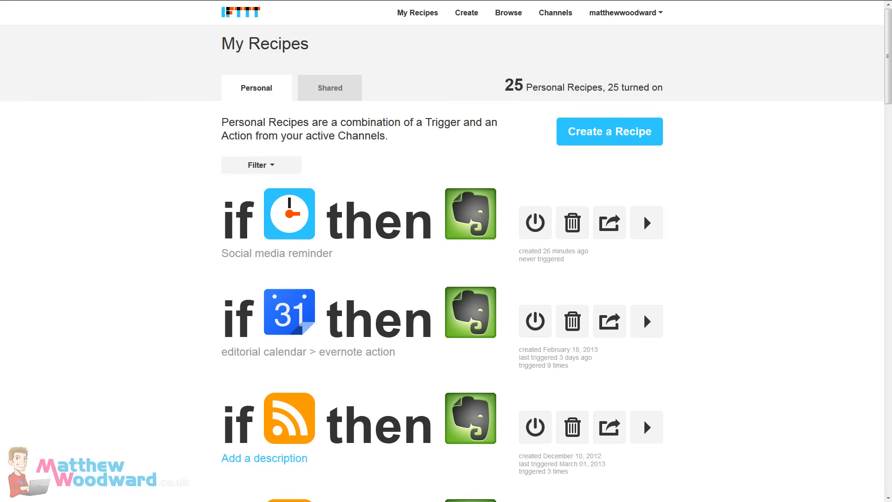
pyautogui.moveTo(747, 289)
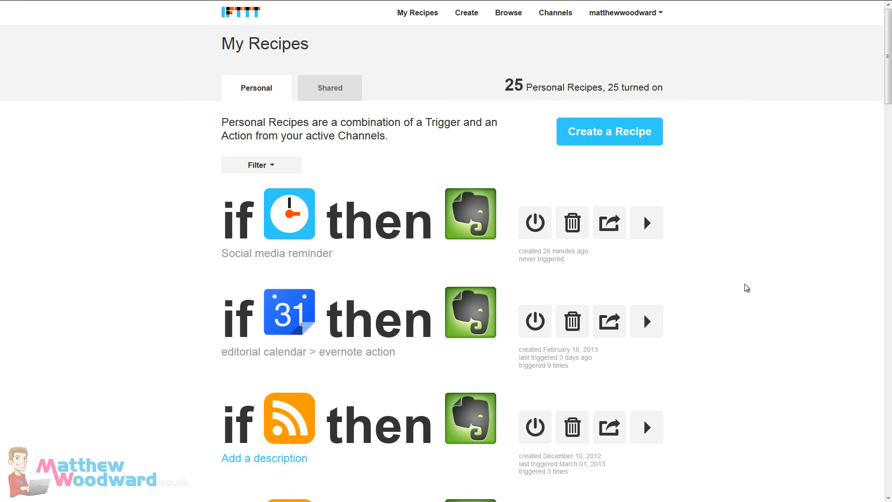
pyautogui.moveTo(732, 228)
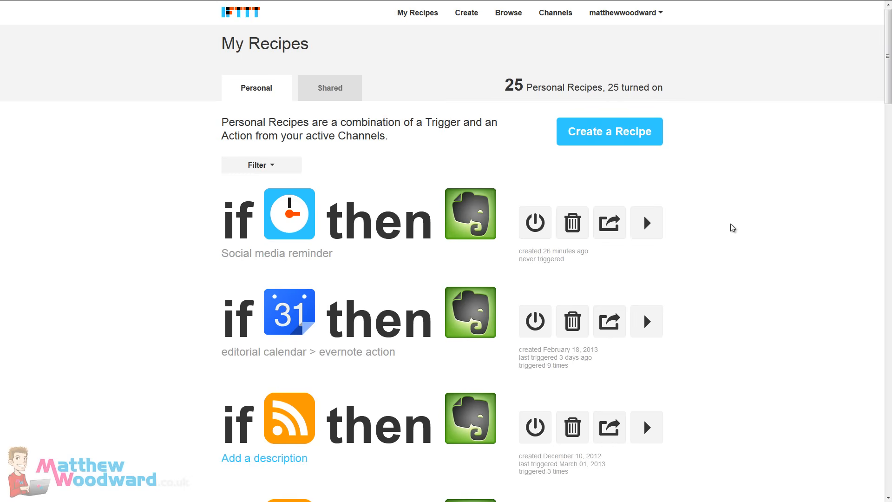
pyautogui.moveTo(714, 204)
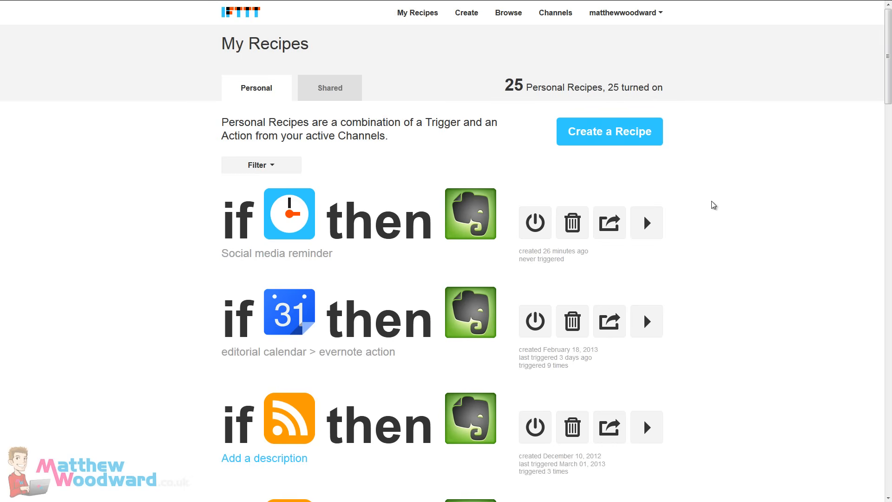
pyautogui.moveTo(613, 141)
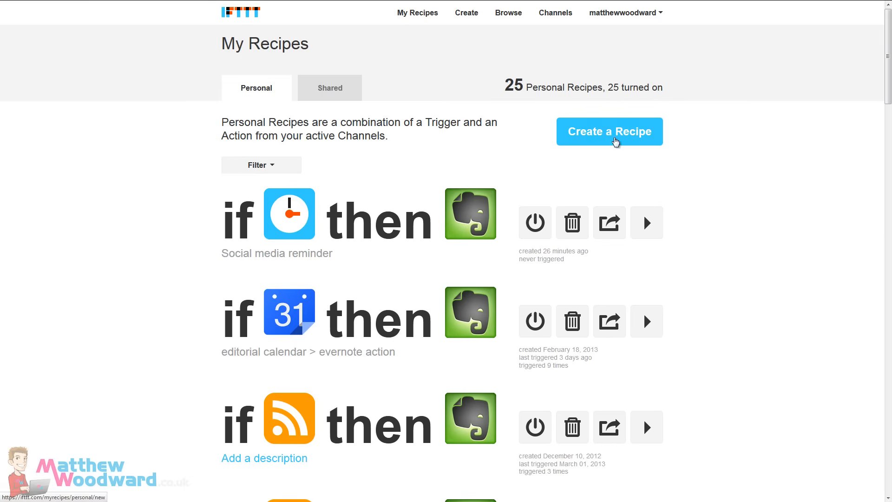
pyautogui.click(610, 132)
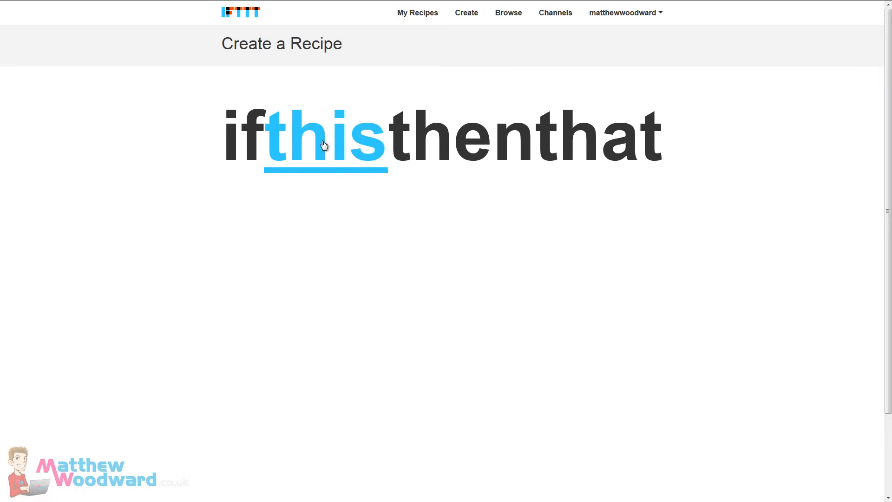
pyautogui.click(324, 141)
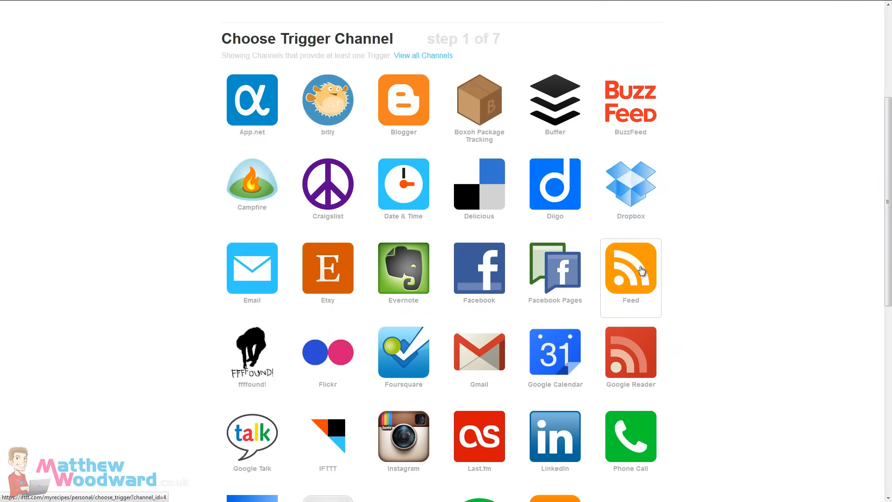
pyautogui.click(630, 268)
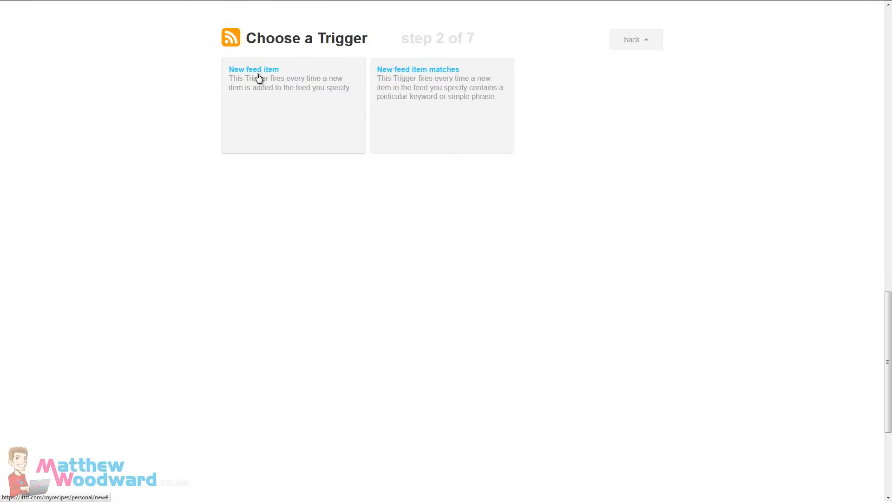
pyautogui.click(259, 79)
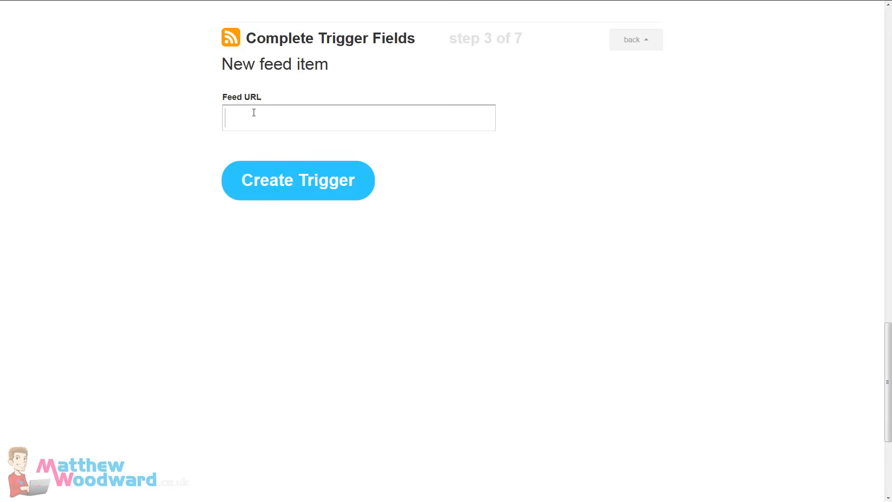
pyautogui.write('www.matthewwoodward.co.uk/feed/')
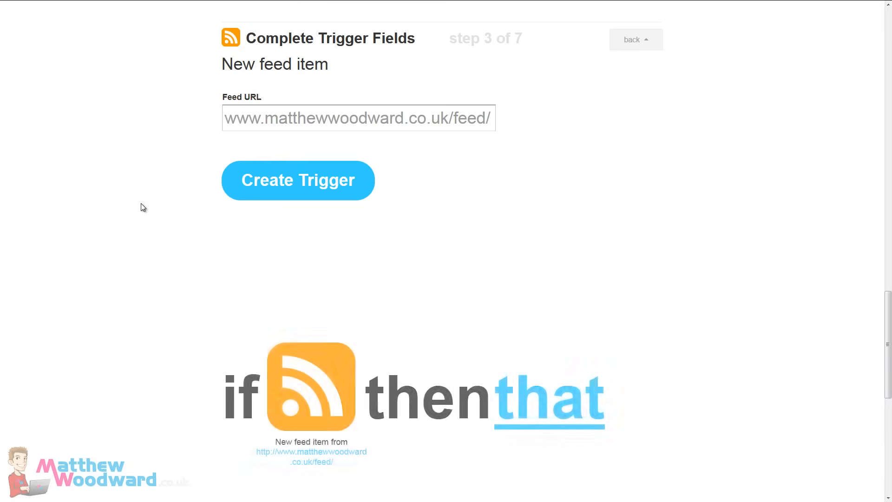
pyautogui.click(298, 180)
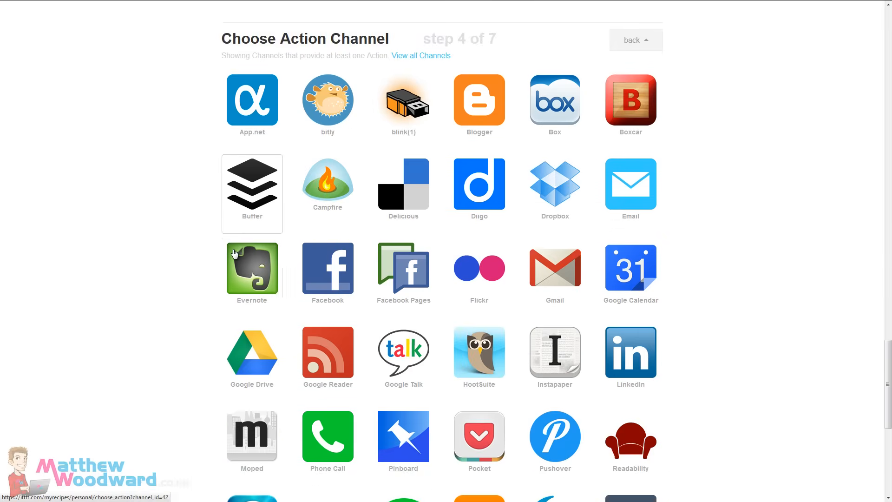
# Step: Make the action create an Evernote note for each item in the Blog notebook
pyautogui.click(252, 267)
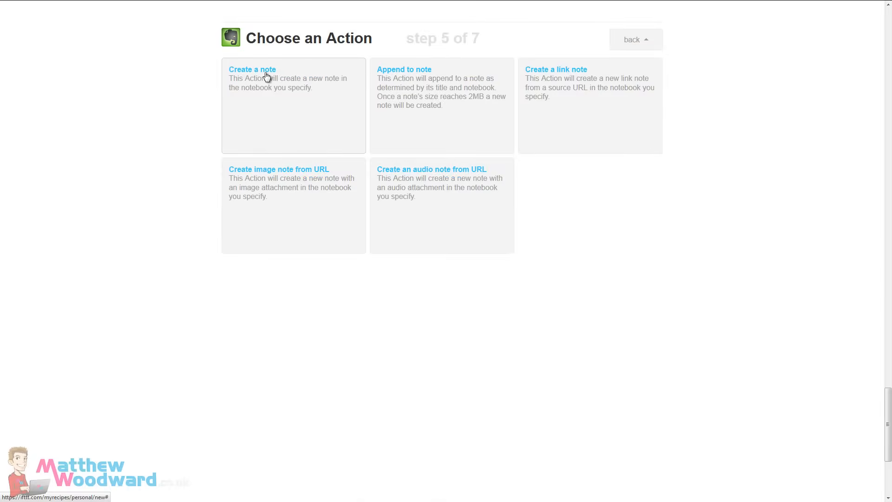
pyautogui.click(252, 69)
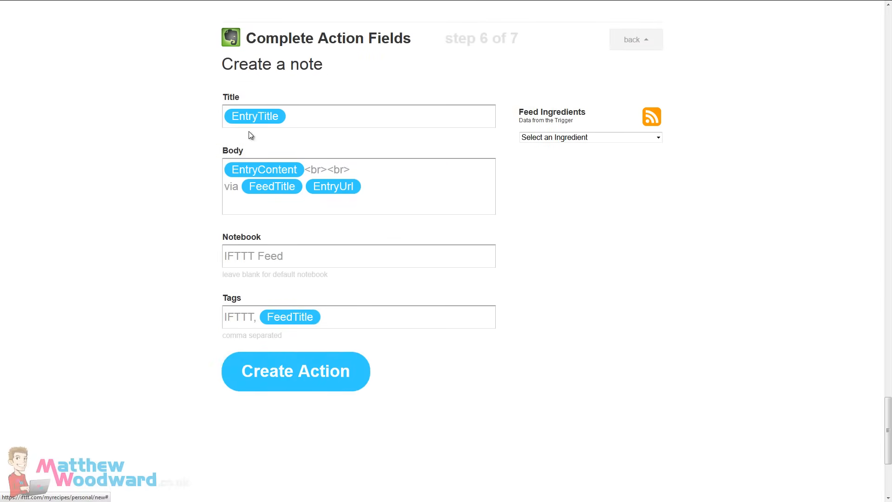
pyautogui.click(347, 256)
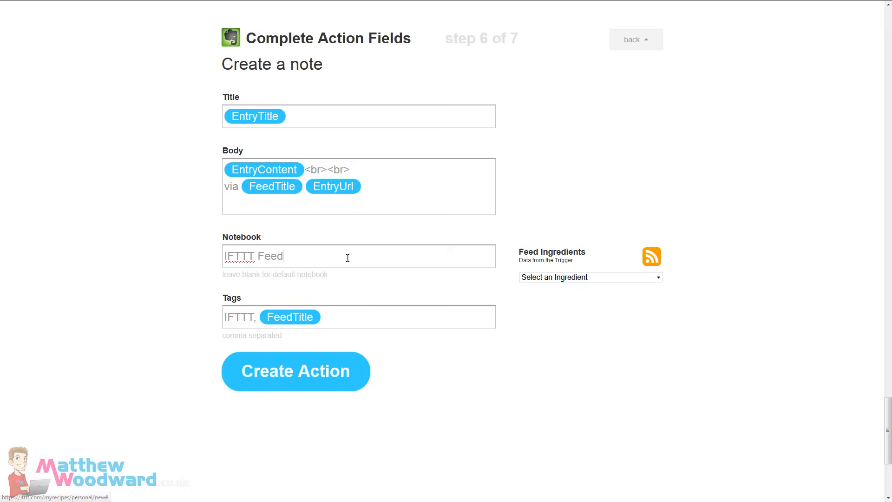
pyautogui.write('Blog Backup')
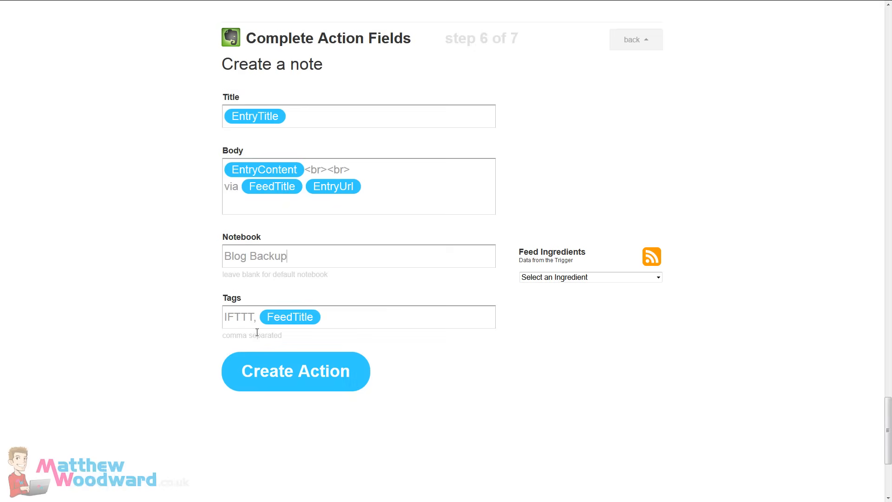
pyautogui.click(296, 372)
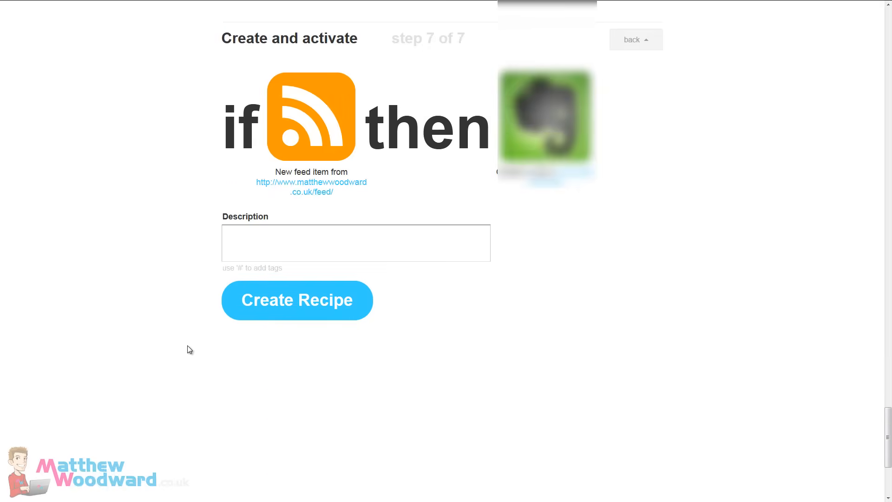
# Step: Describe the recipe as 'Blog Backup' and create it
pyautogui.write('Blog C')
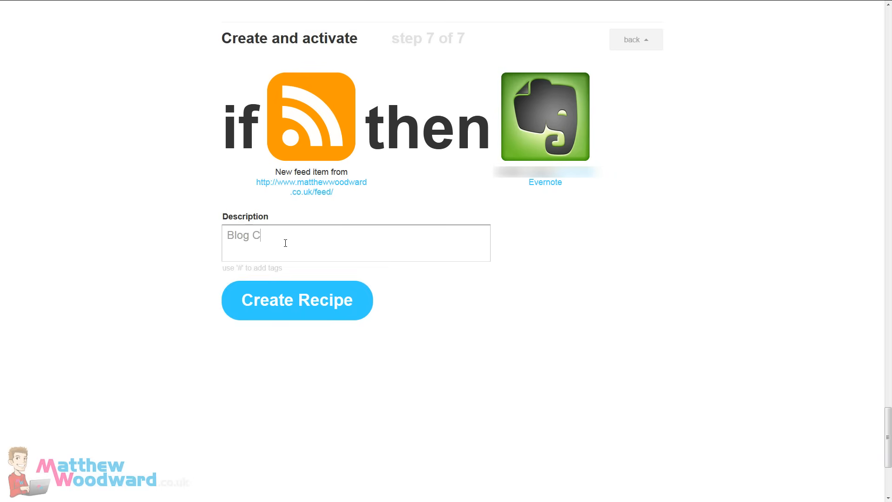
pyautogui.write('ackup')
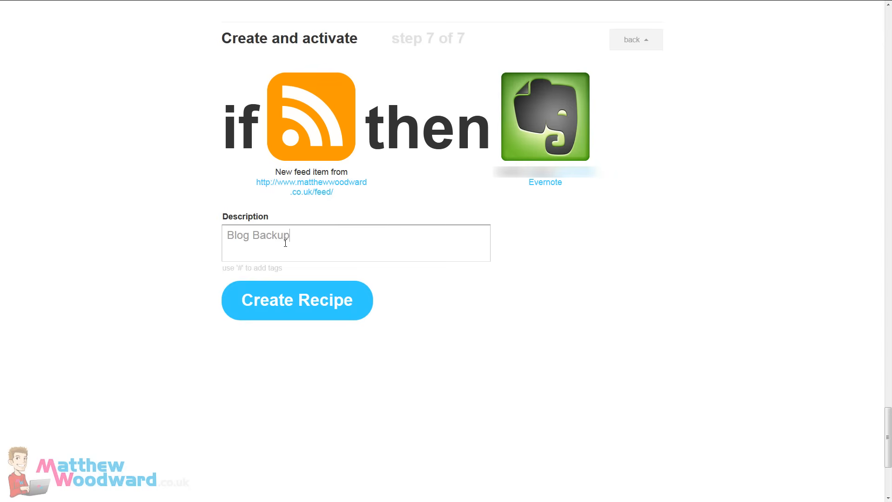
pyautogui.click(298, 300)
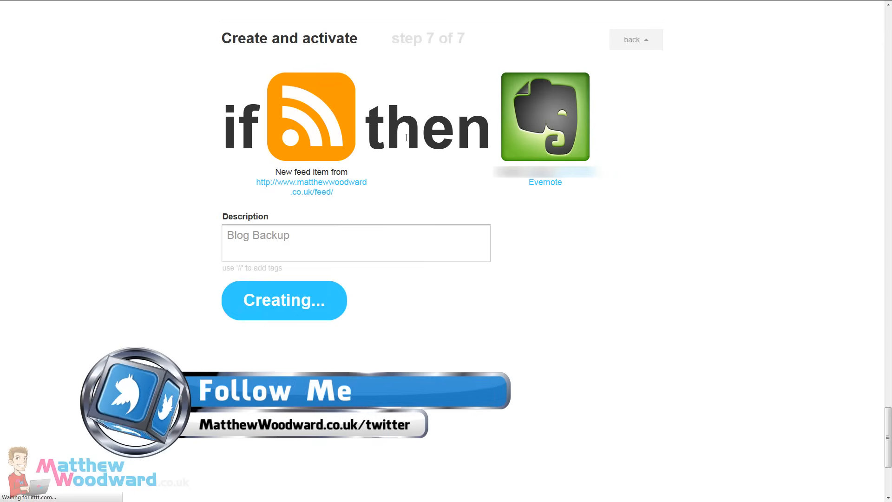
# Step: Confirm creation so Blog Backup tops the My Recipes list of 26 personal recipes
pyautogui.click(284, 301)
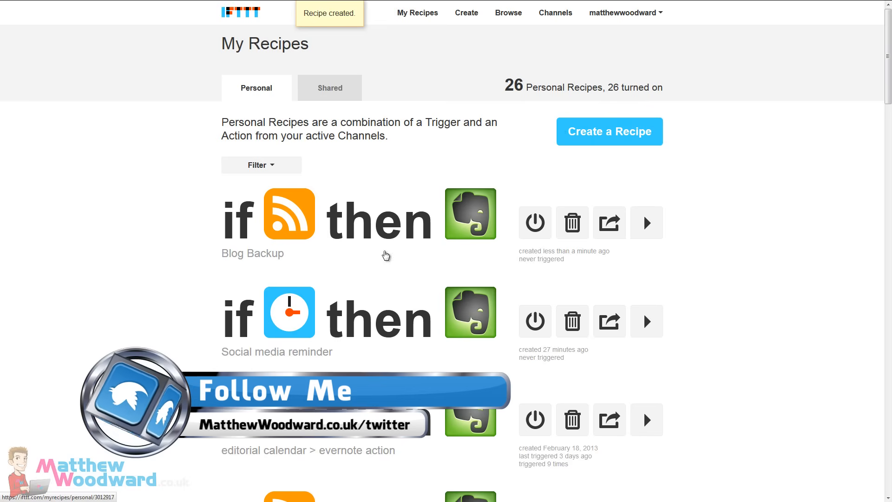
pyautogui.moveTo(452, 267)
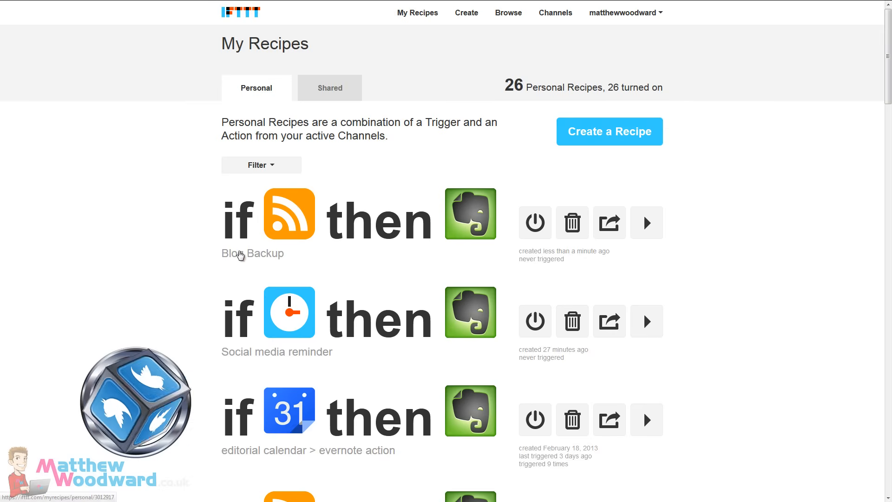
pyautogui.moveTo(467, 221)
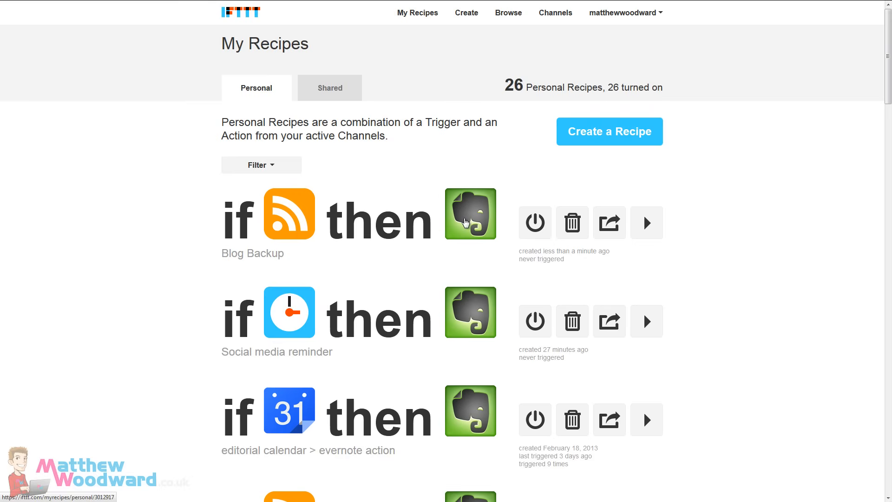
pyautogui.moveTo(286, 200)
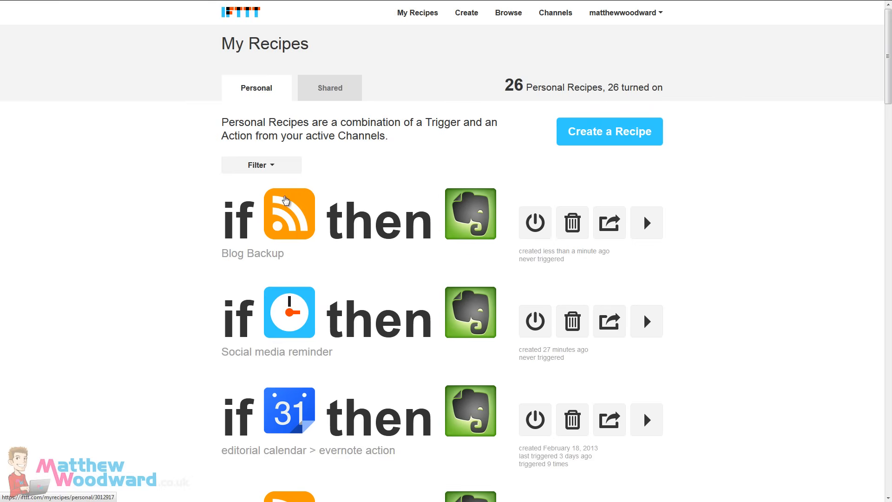
pyautogui.moveTo(280, 229)
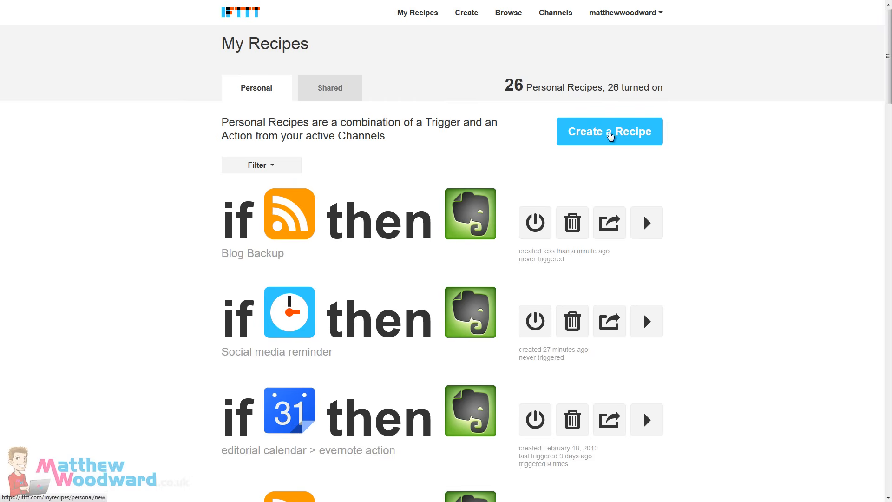
# Step: Start another recipe with a Stocks trigger for GOOG's price rising above 1000, reaching the action choice
pyautogui.click(610, 131)
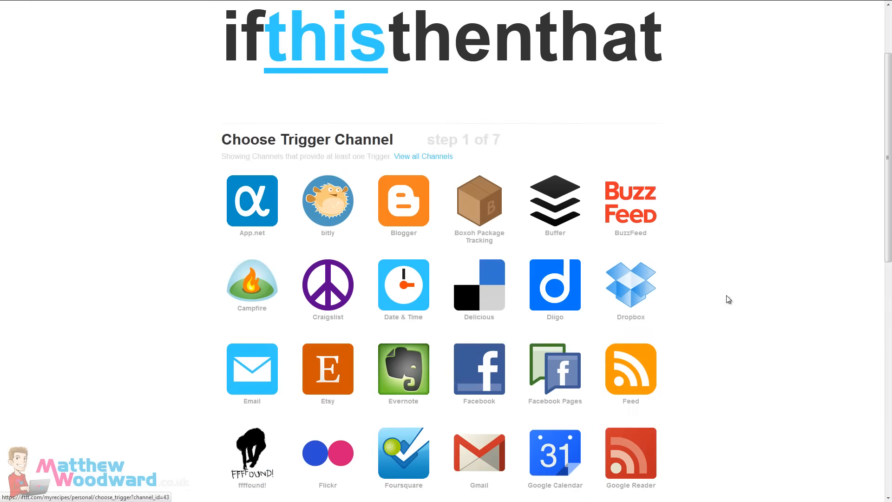
pyautogui.scroll(-3)
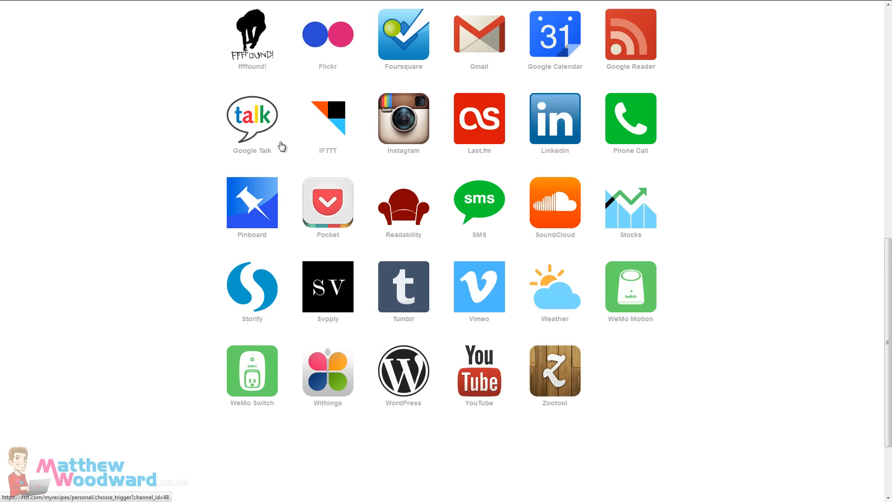
pyautogui.click(631, 202)
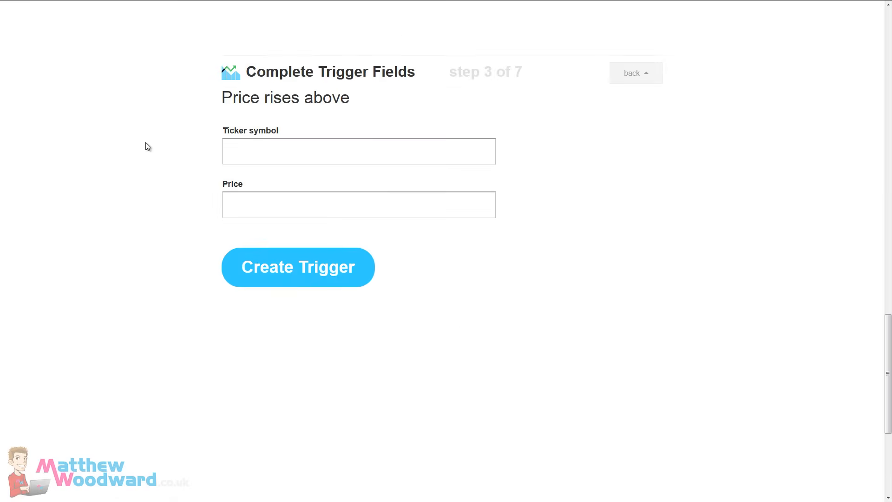
pyautogui.write('GOOG')
pyautogui.write('1')
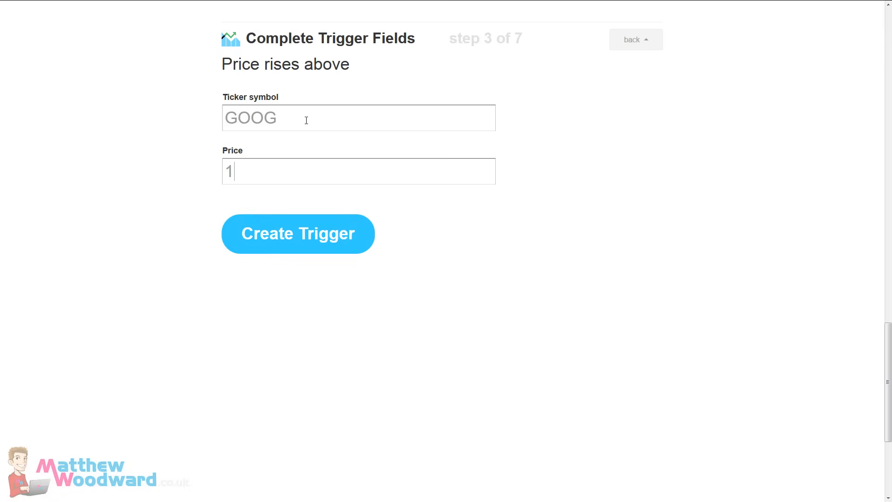
pyautogui.write('000')
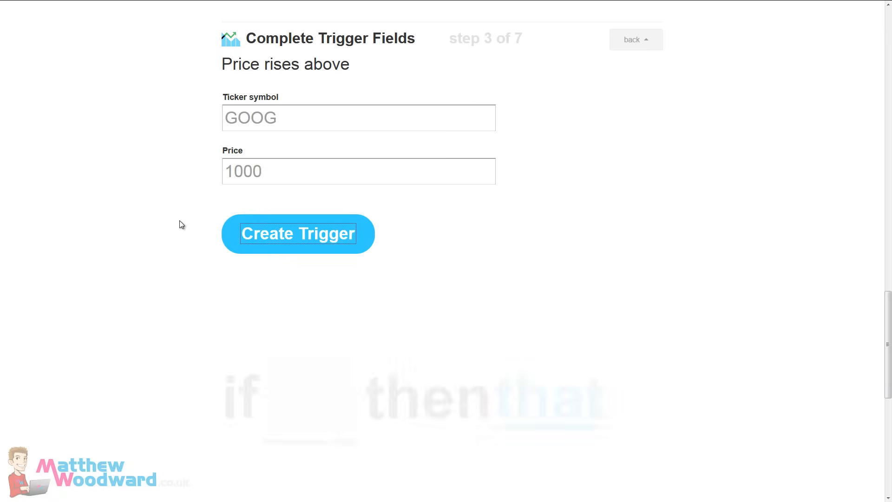
pyautogui.click(298, 234)
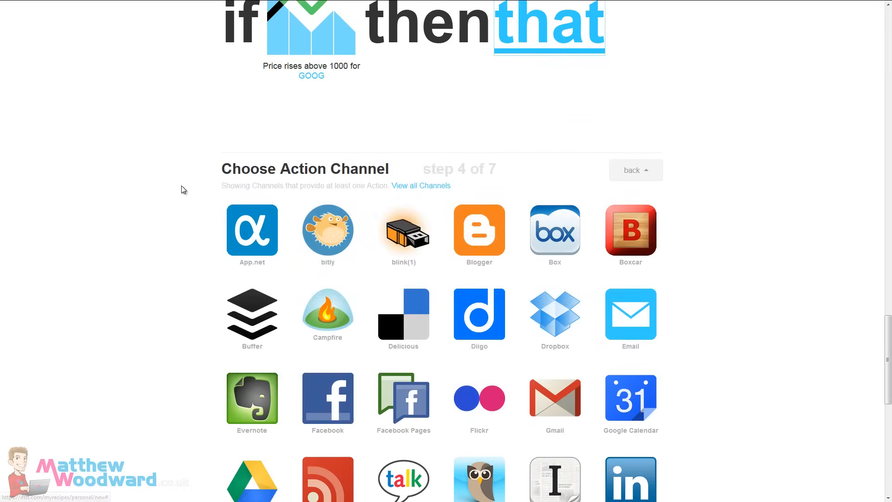
pyautogui.scroll(-3)
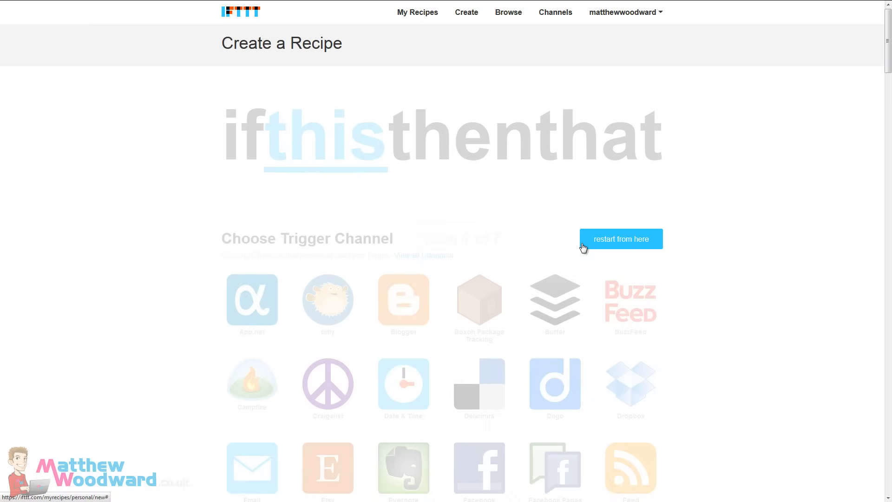
# Step: Leave the unfinished stock recipe and go to the Browse Recipes catalogue shared by others
pyautogui.click(621, 239)
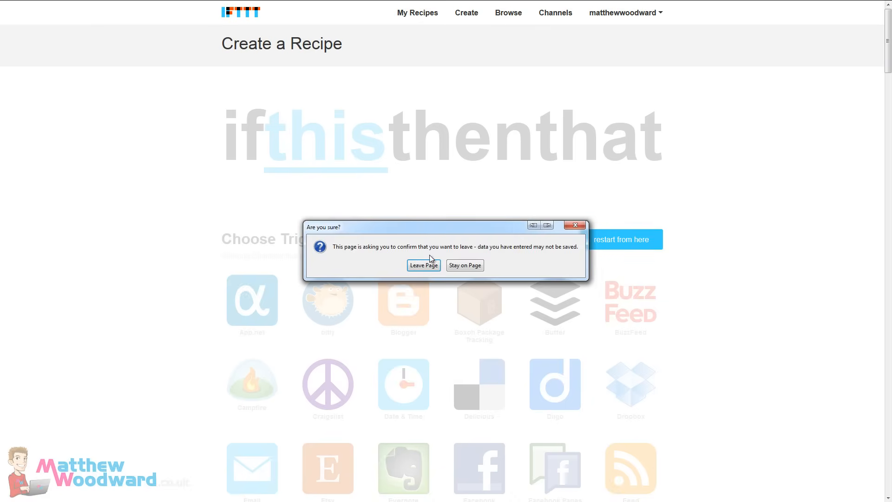
pyautogui.click(424, 265)
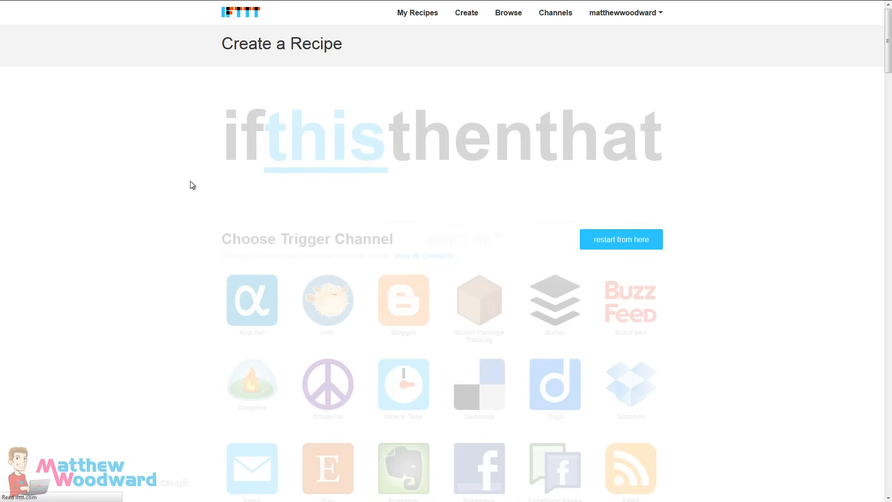
pyautogui.click(508, 13)
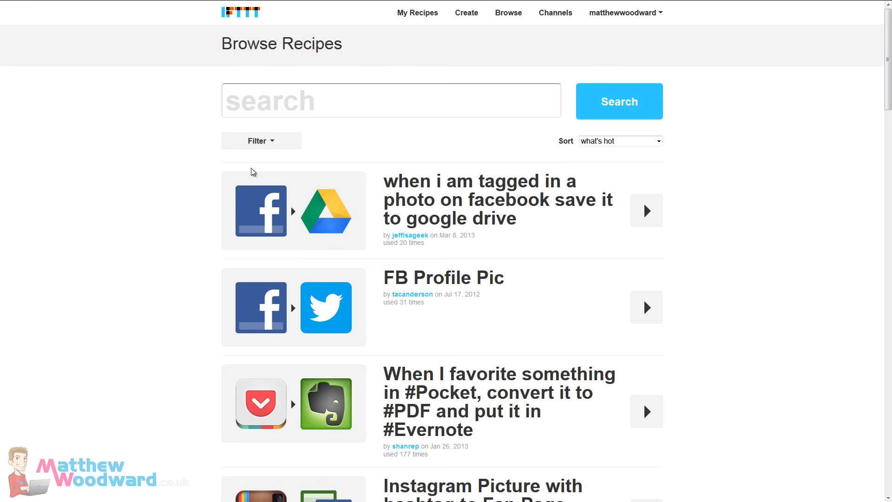
# Step: Scroll the Browse Recipes first page down to its pagination through 2769 pages
pyautogui.scroll(-3)
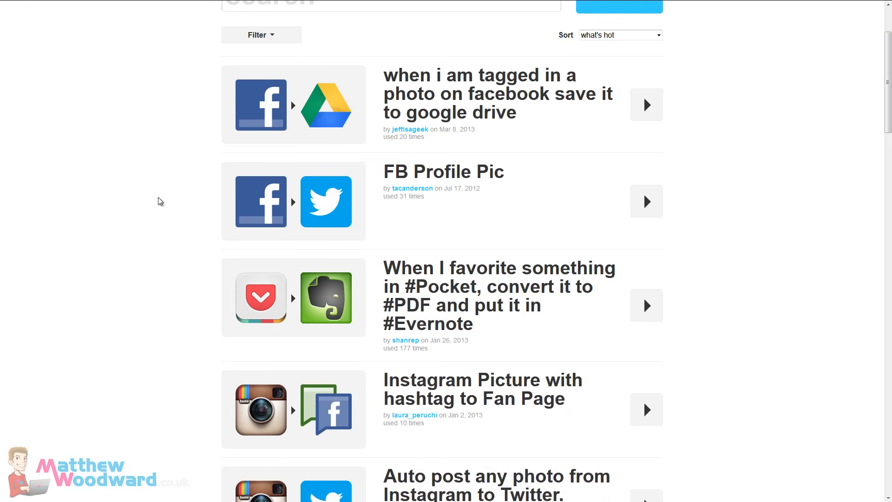
pyautogui.scroll(-3)
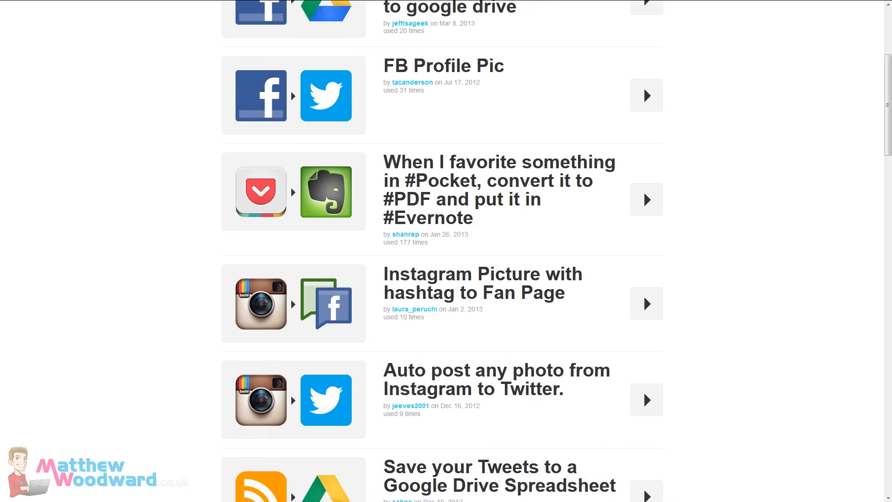
pyautogui.scroll(-3)
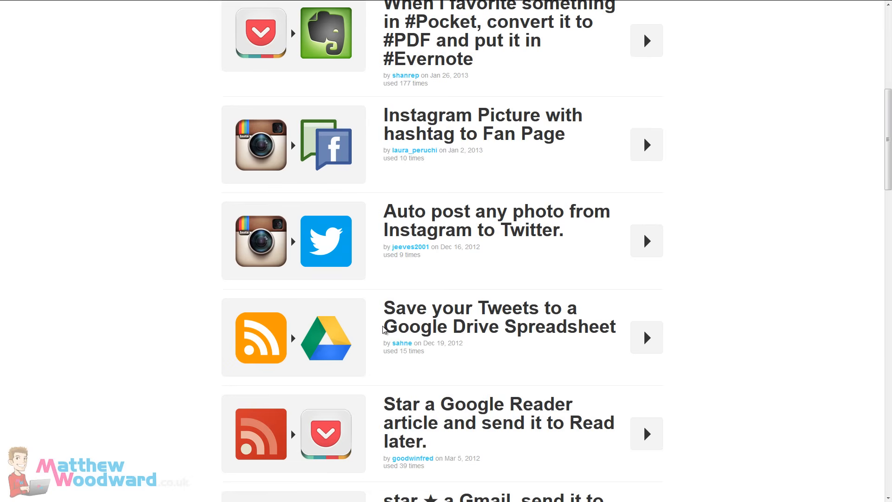
pyautogui.moveTo(518, 352)
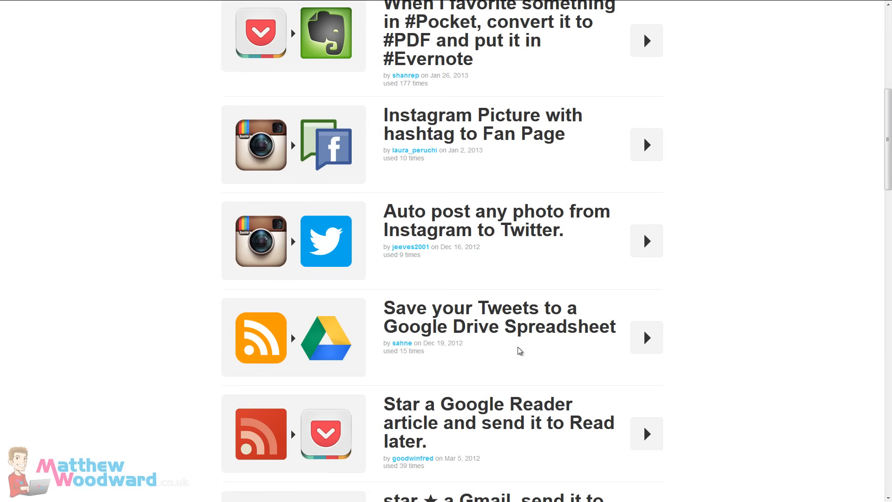
pyautogui.scroll(-3)
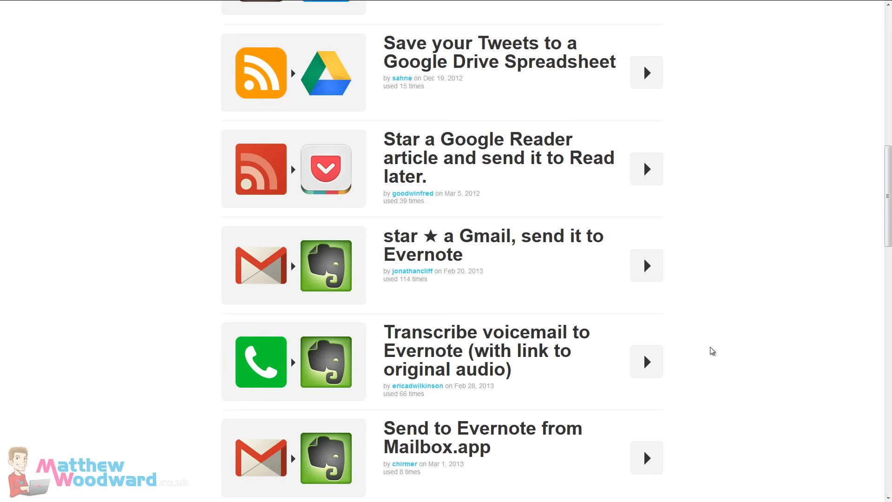
pyautogui.moveTo(417, 173)
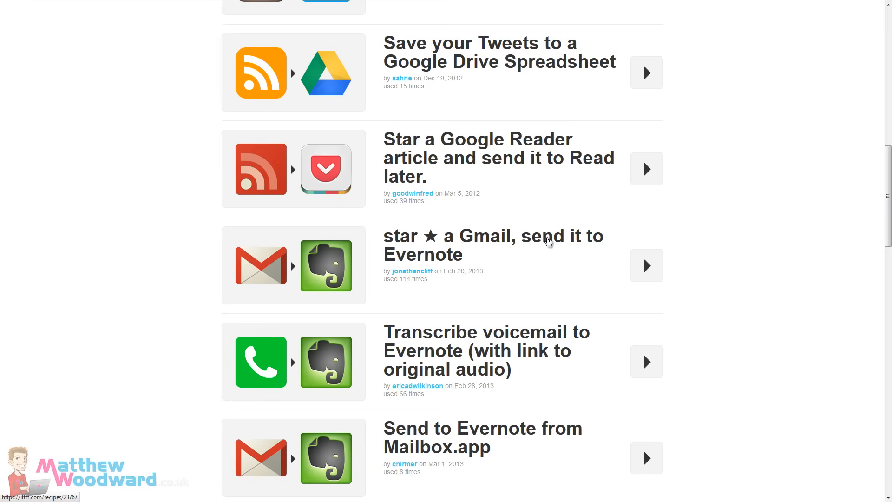
pyautogui.scroll(-3)
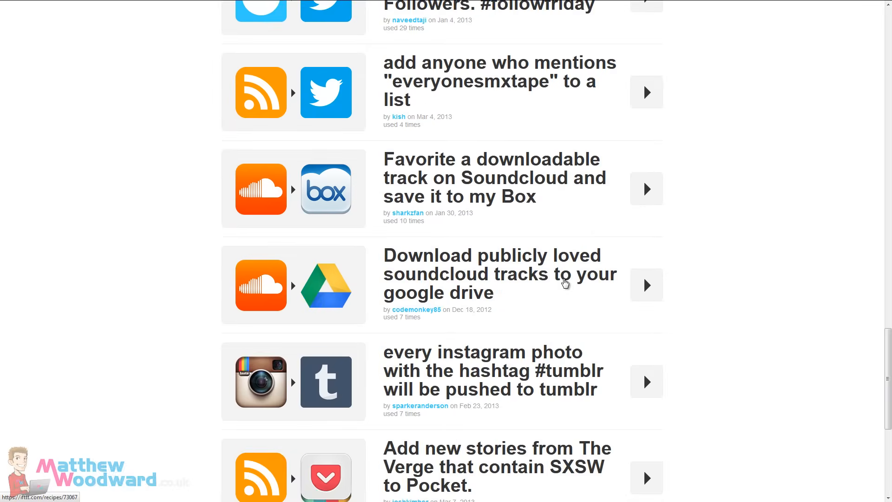
pyautogui.scroll(-3)
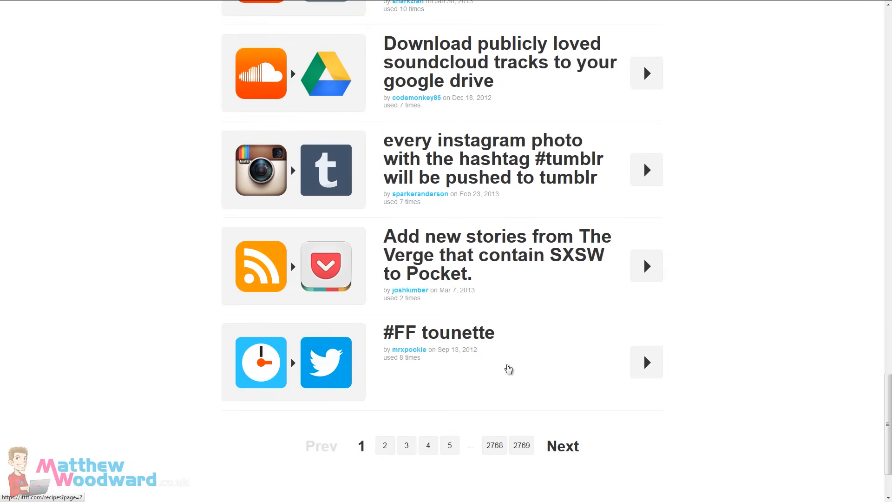